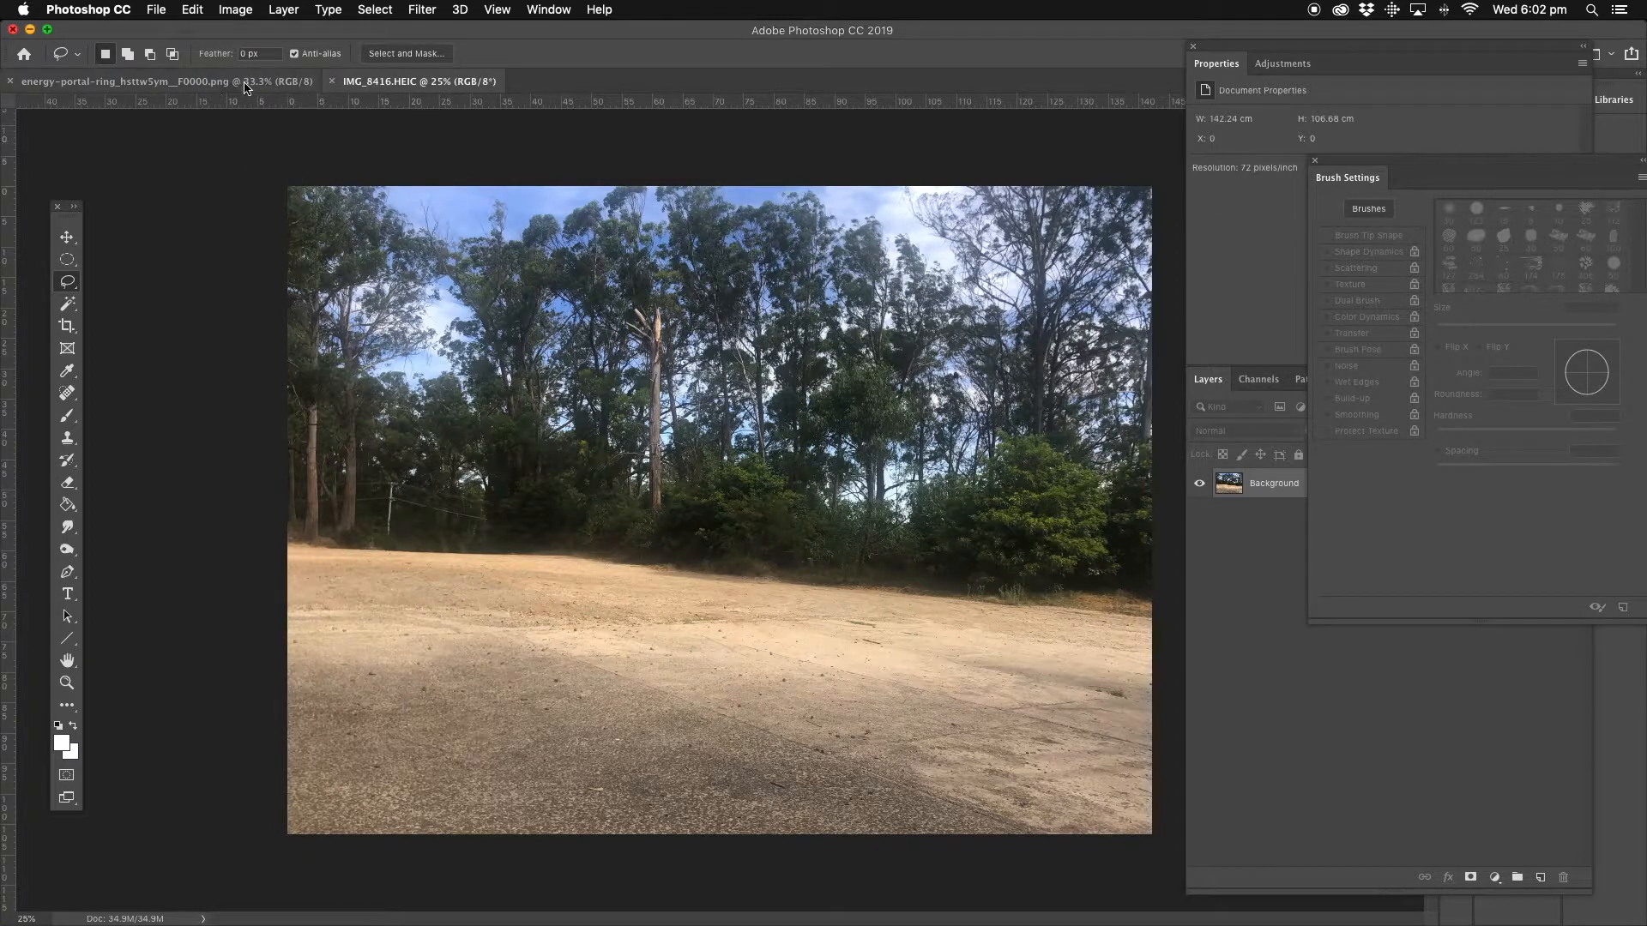
# Duplicate the clearing photo's Background layer as 'Background copy' with the default name
pyautogui.click(126, 81)
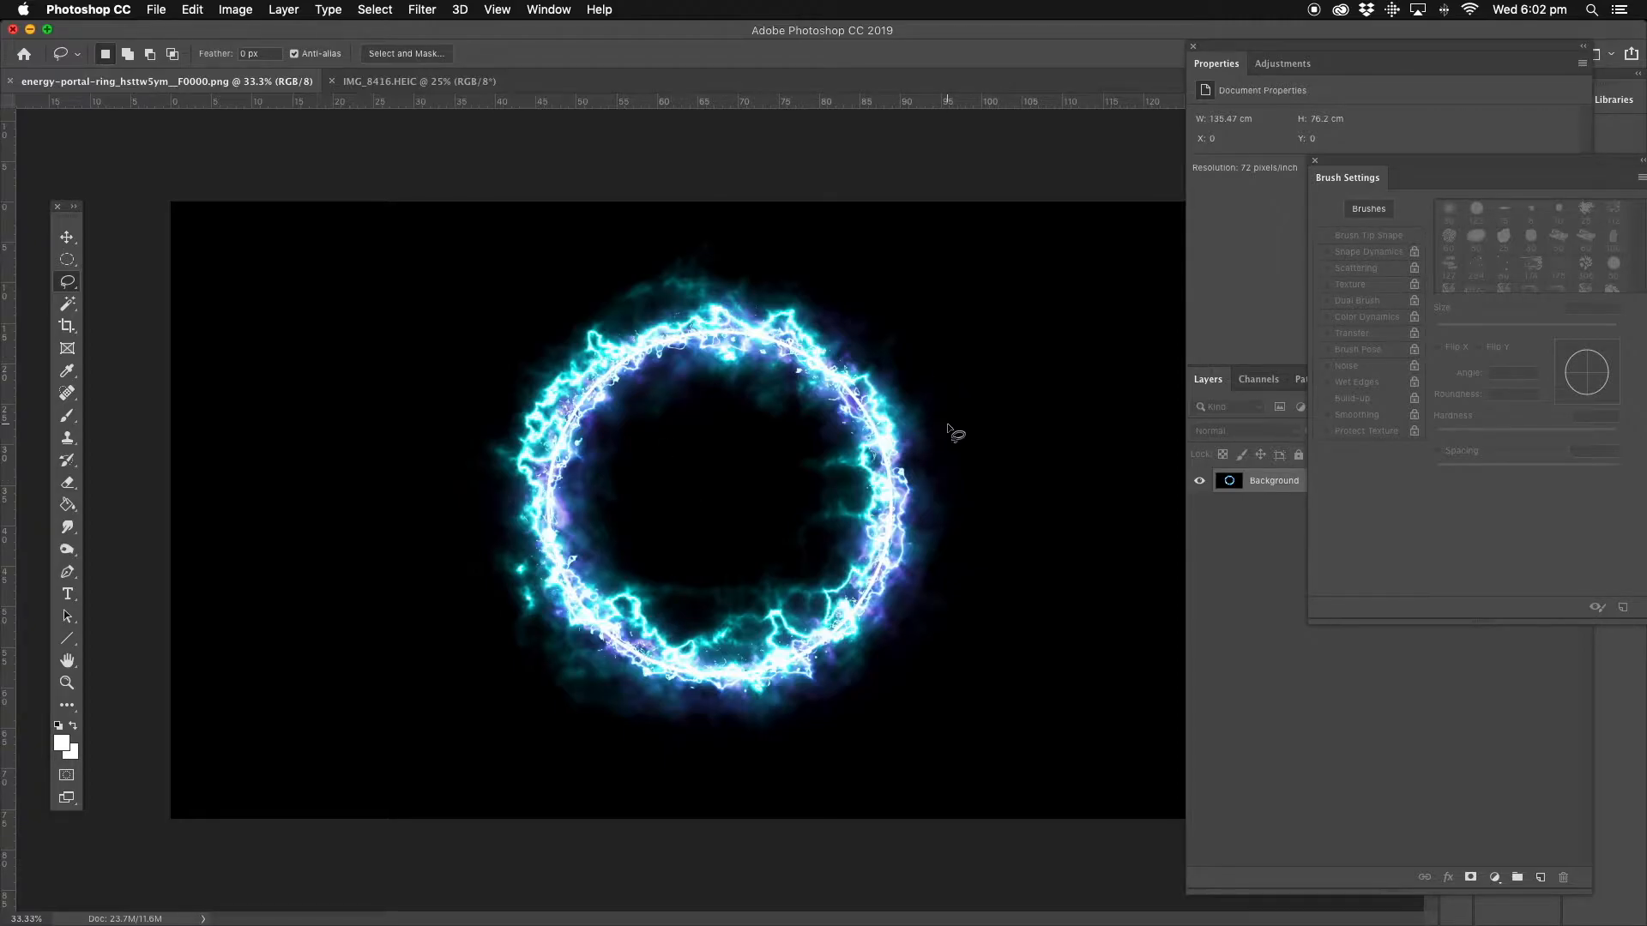
pyautogui.click(415, 81)
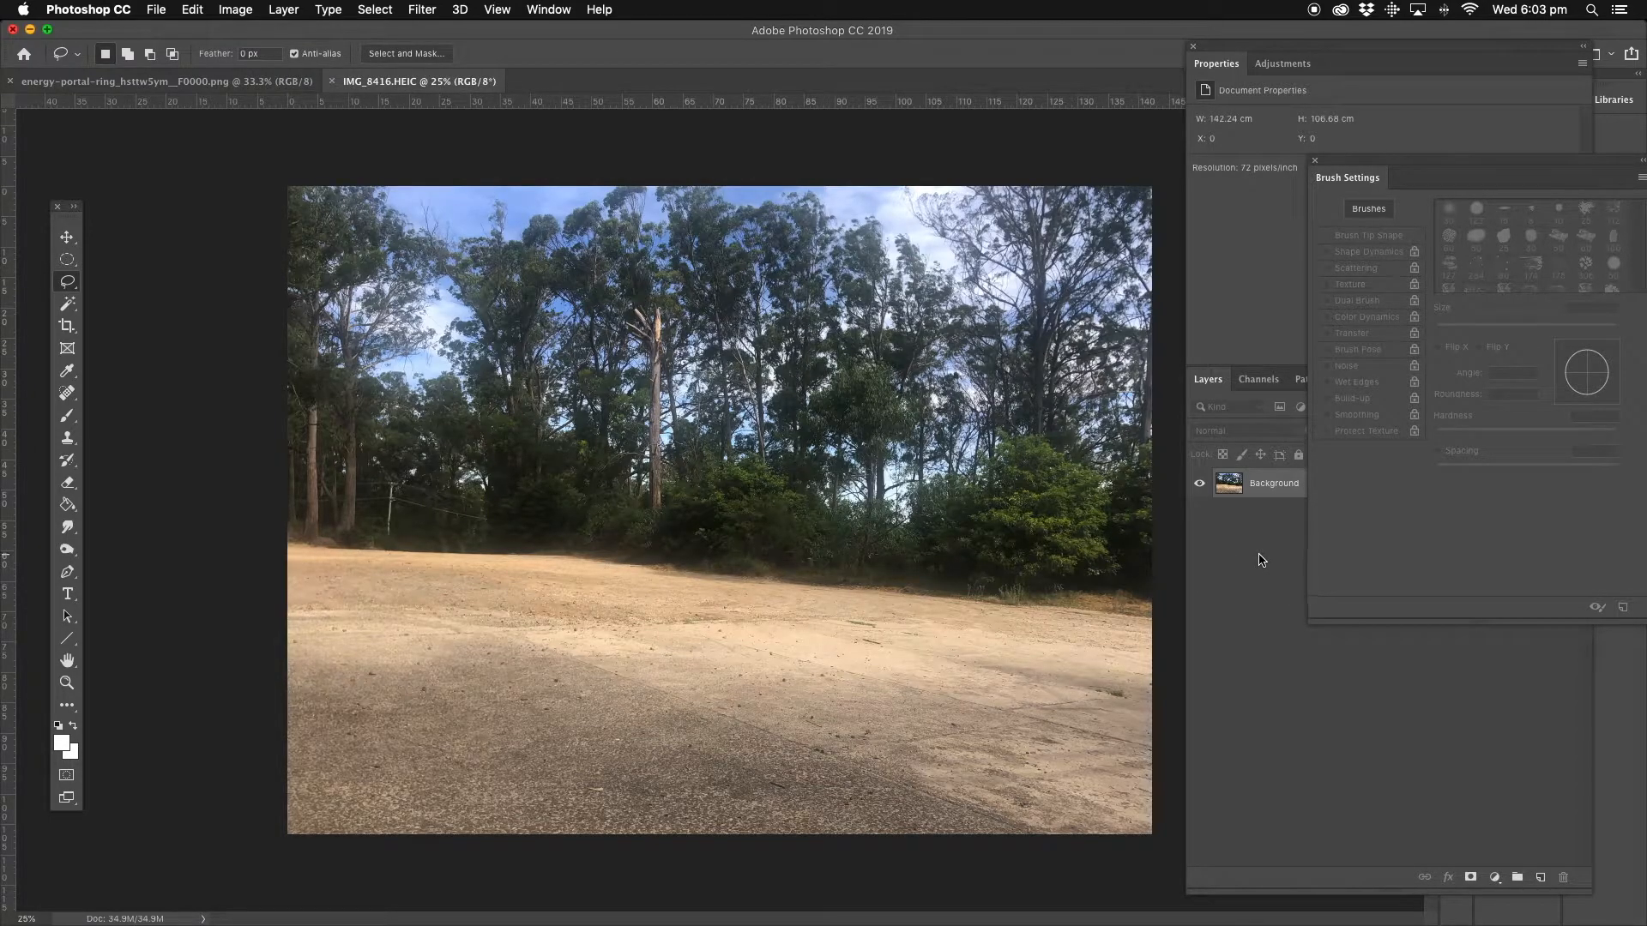
pyautogui.moveTo(1247, 544)
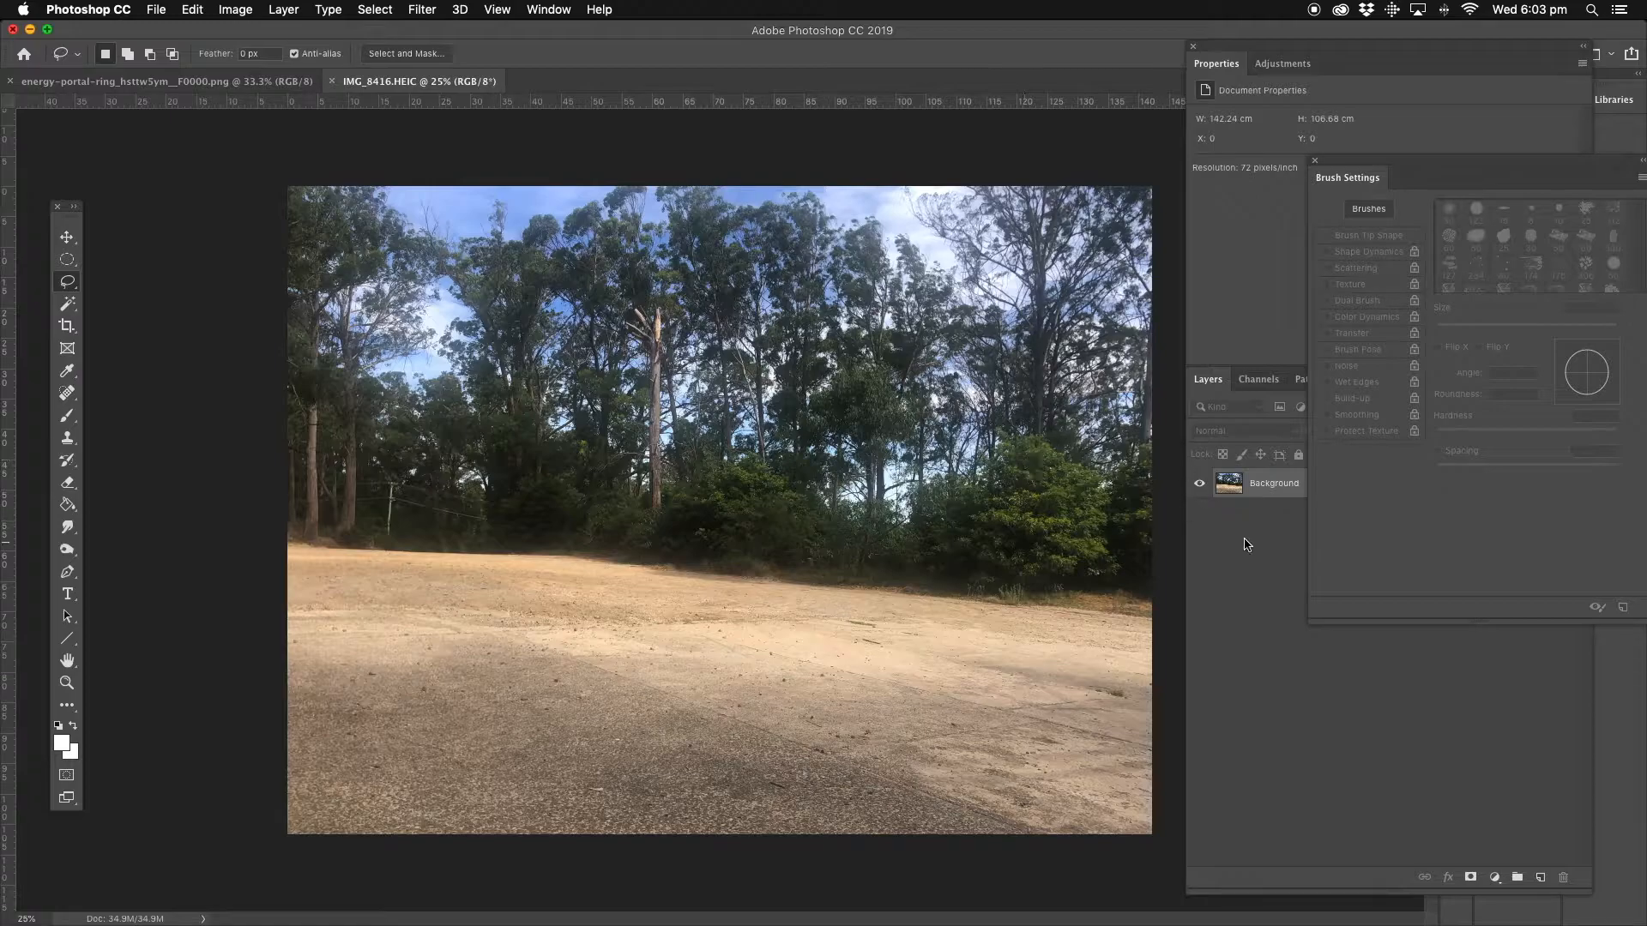
pyautogui.click(1314, 159)
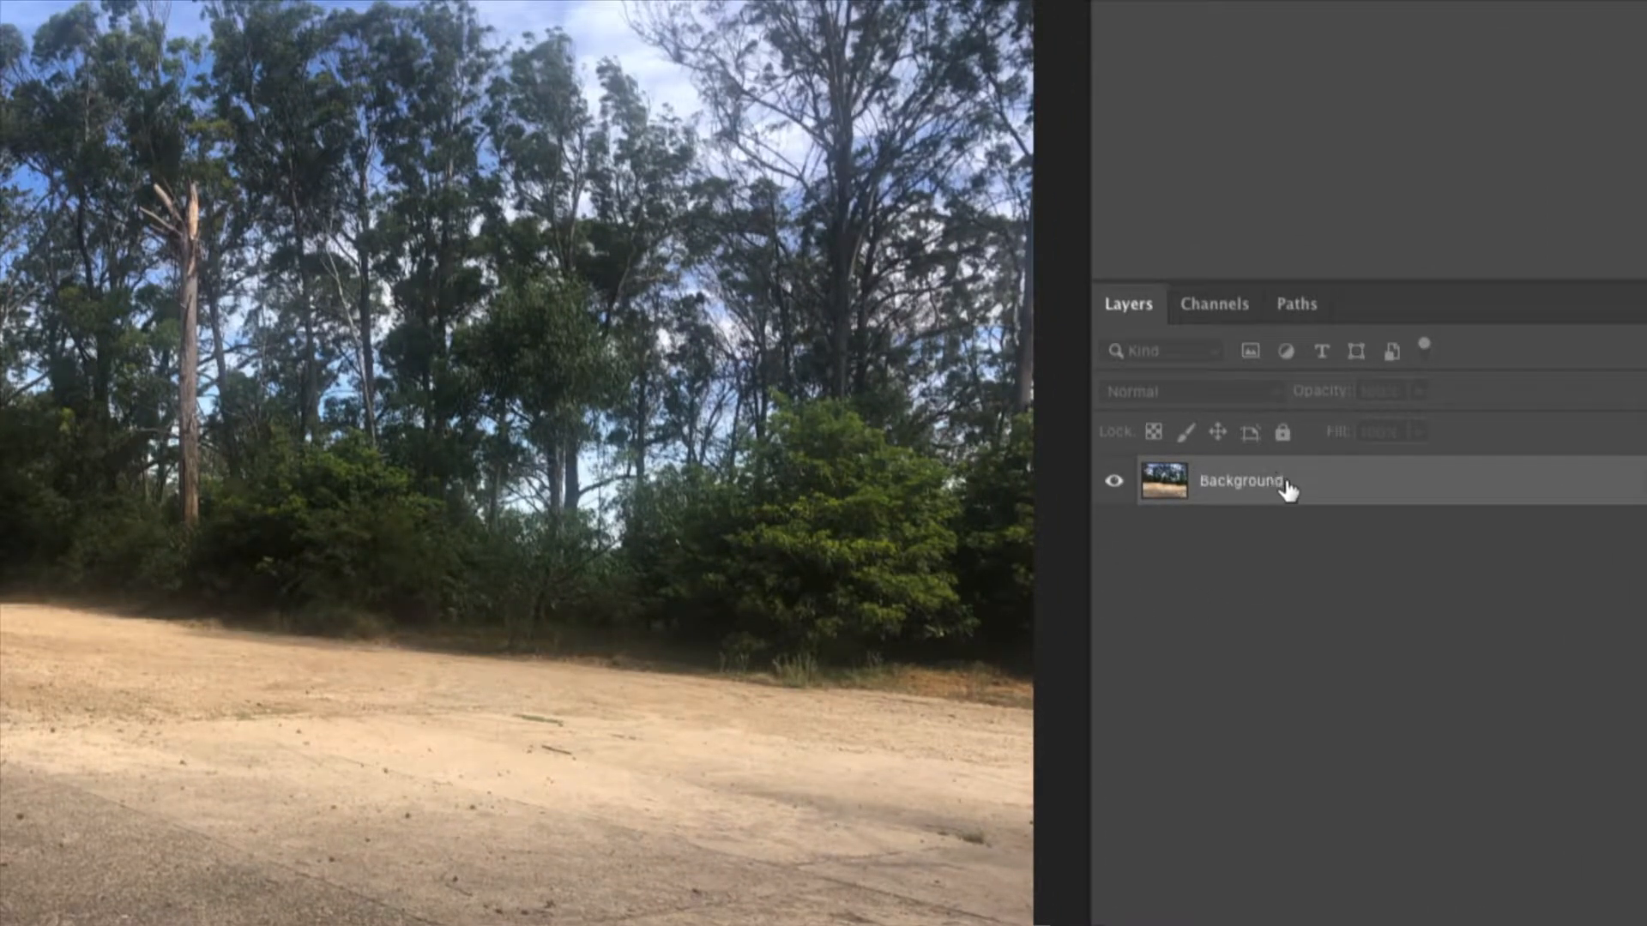
pyautogui.rightClick(1240, 482)
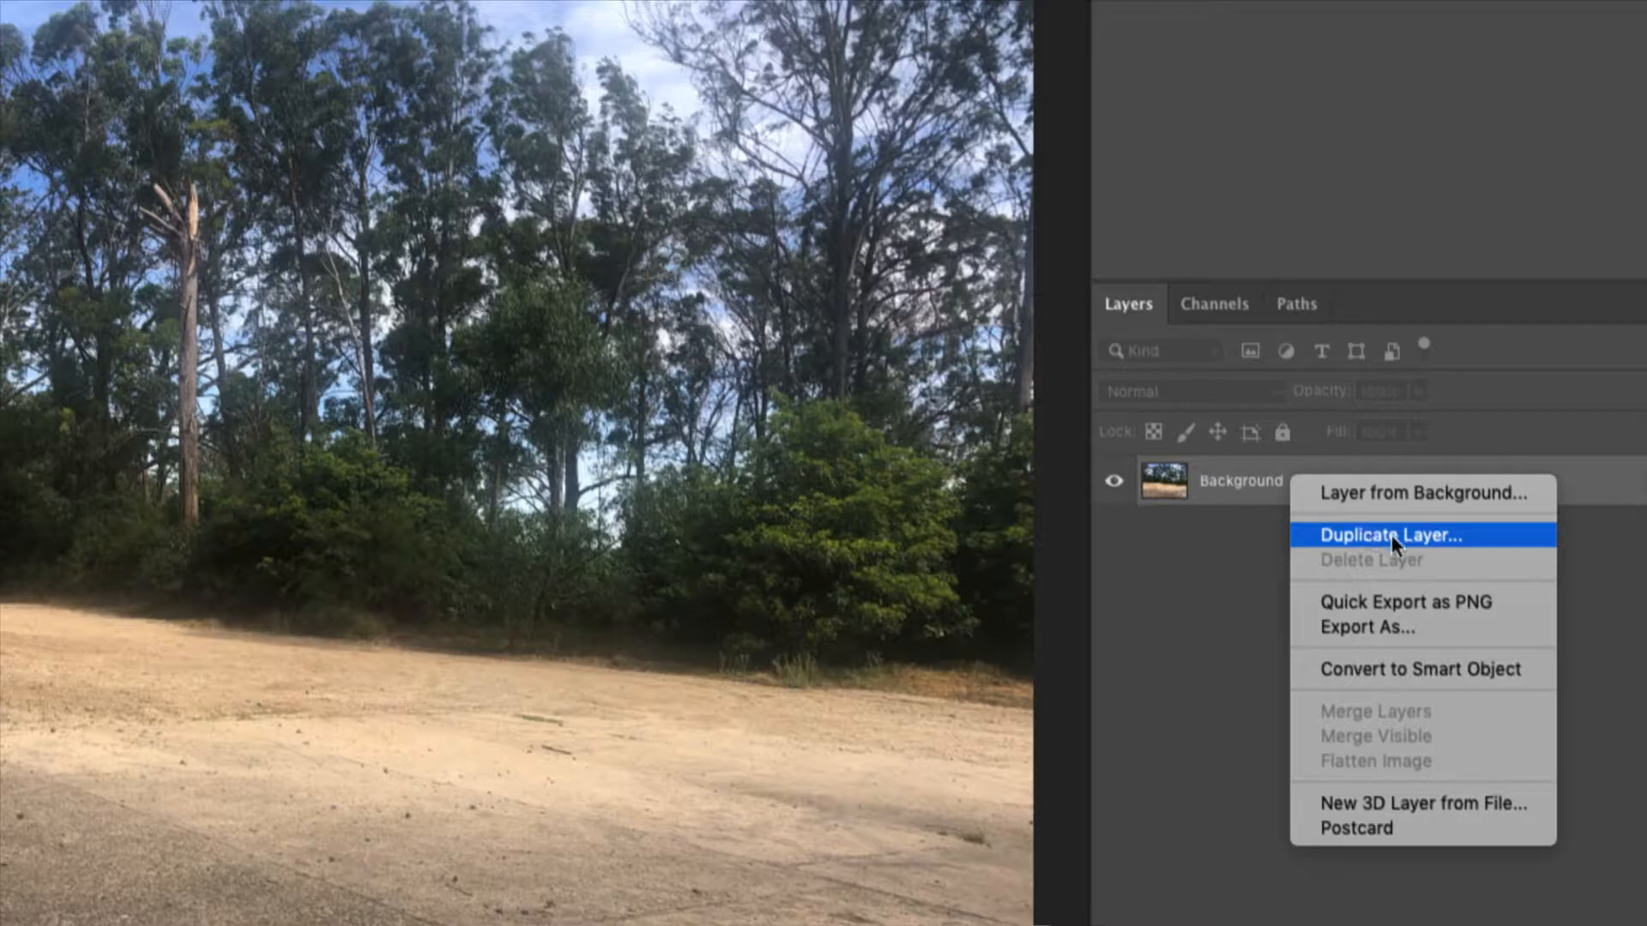
pyautogui.click(1389, 535)
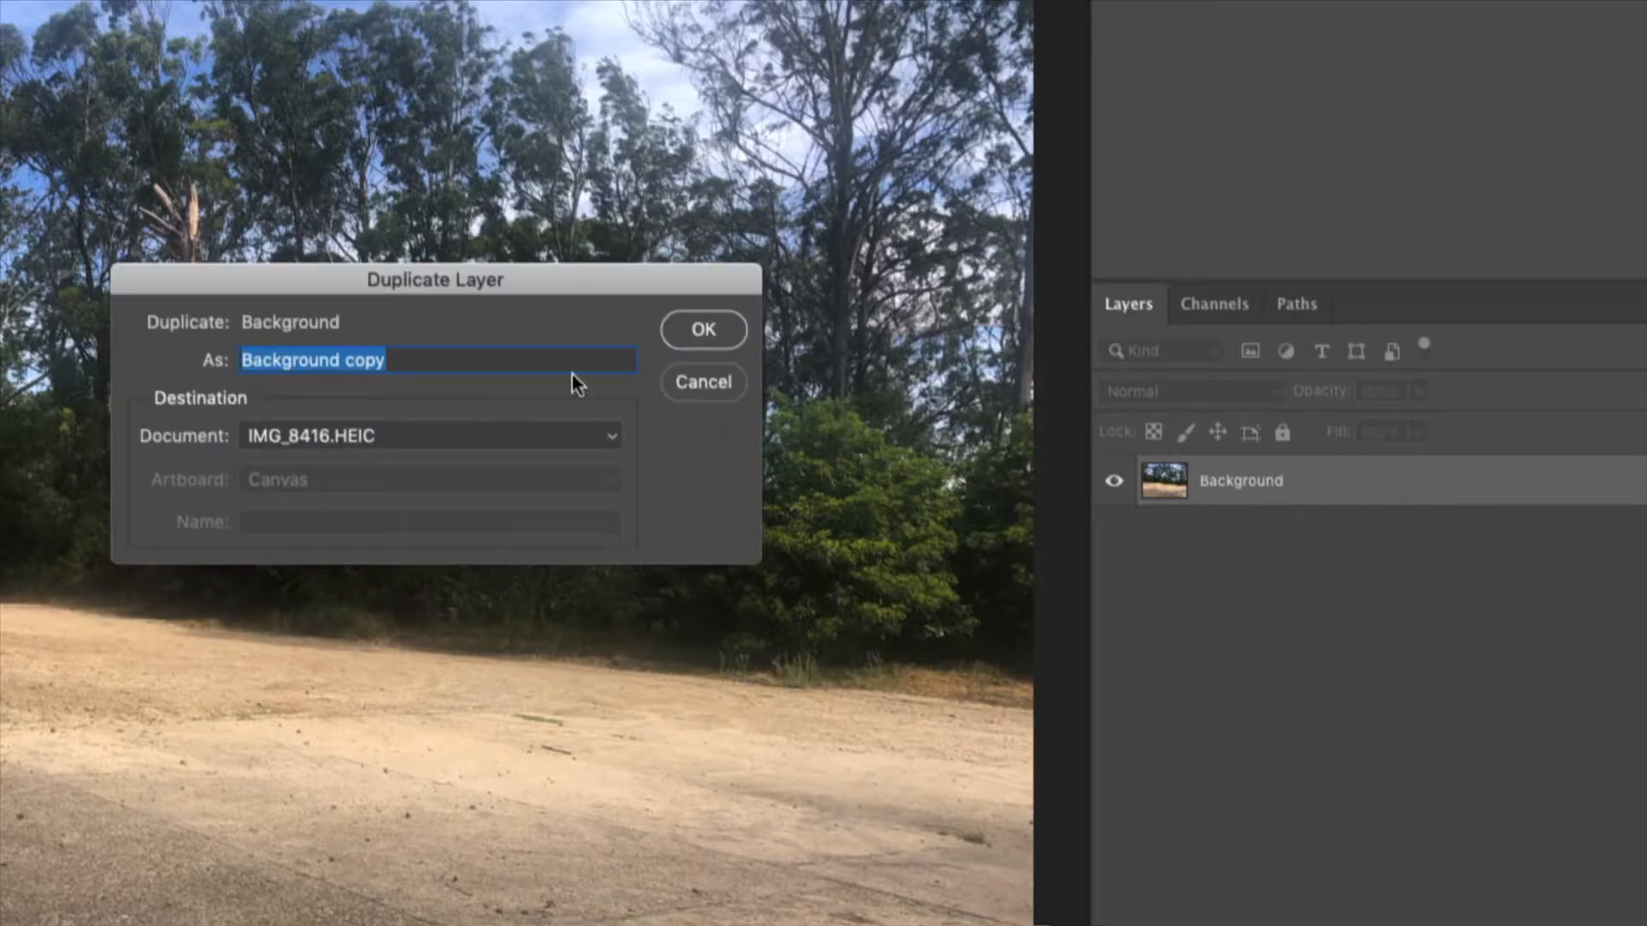
pyautogui.click(701, 329)
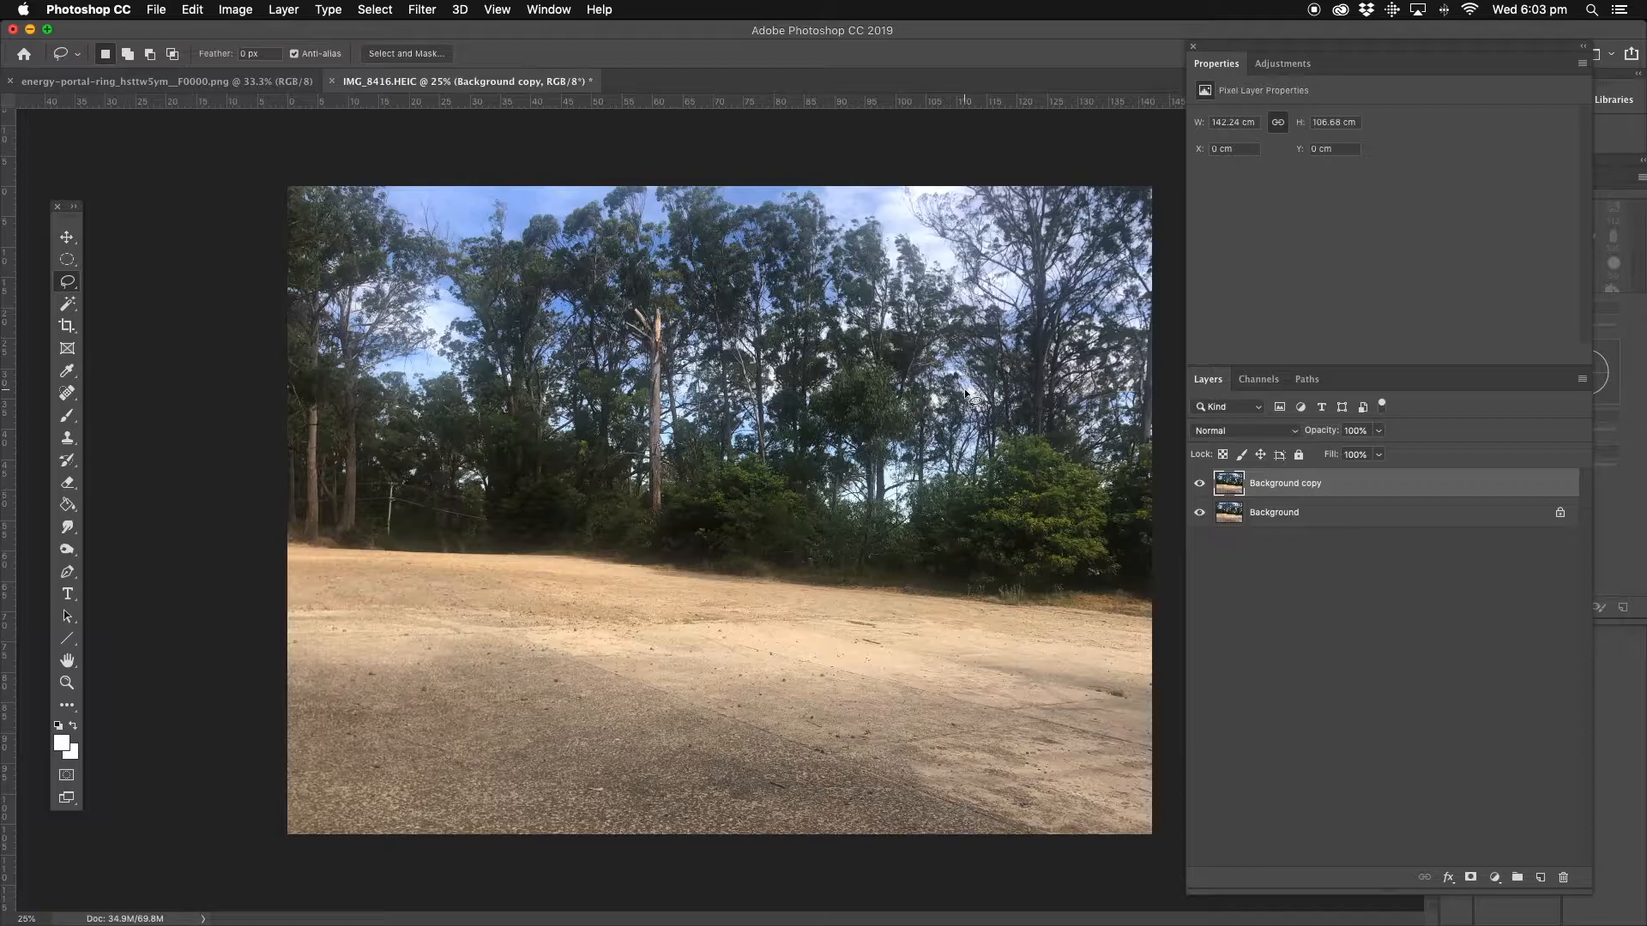
pyautogui.moveTo(908, 394)
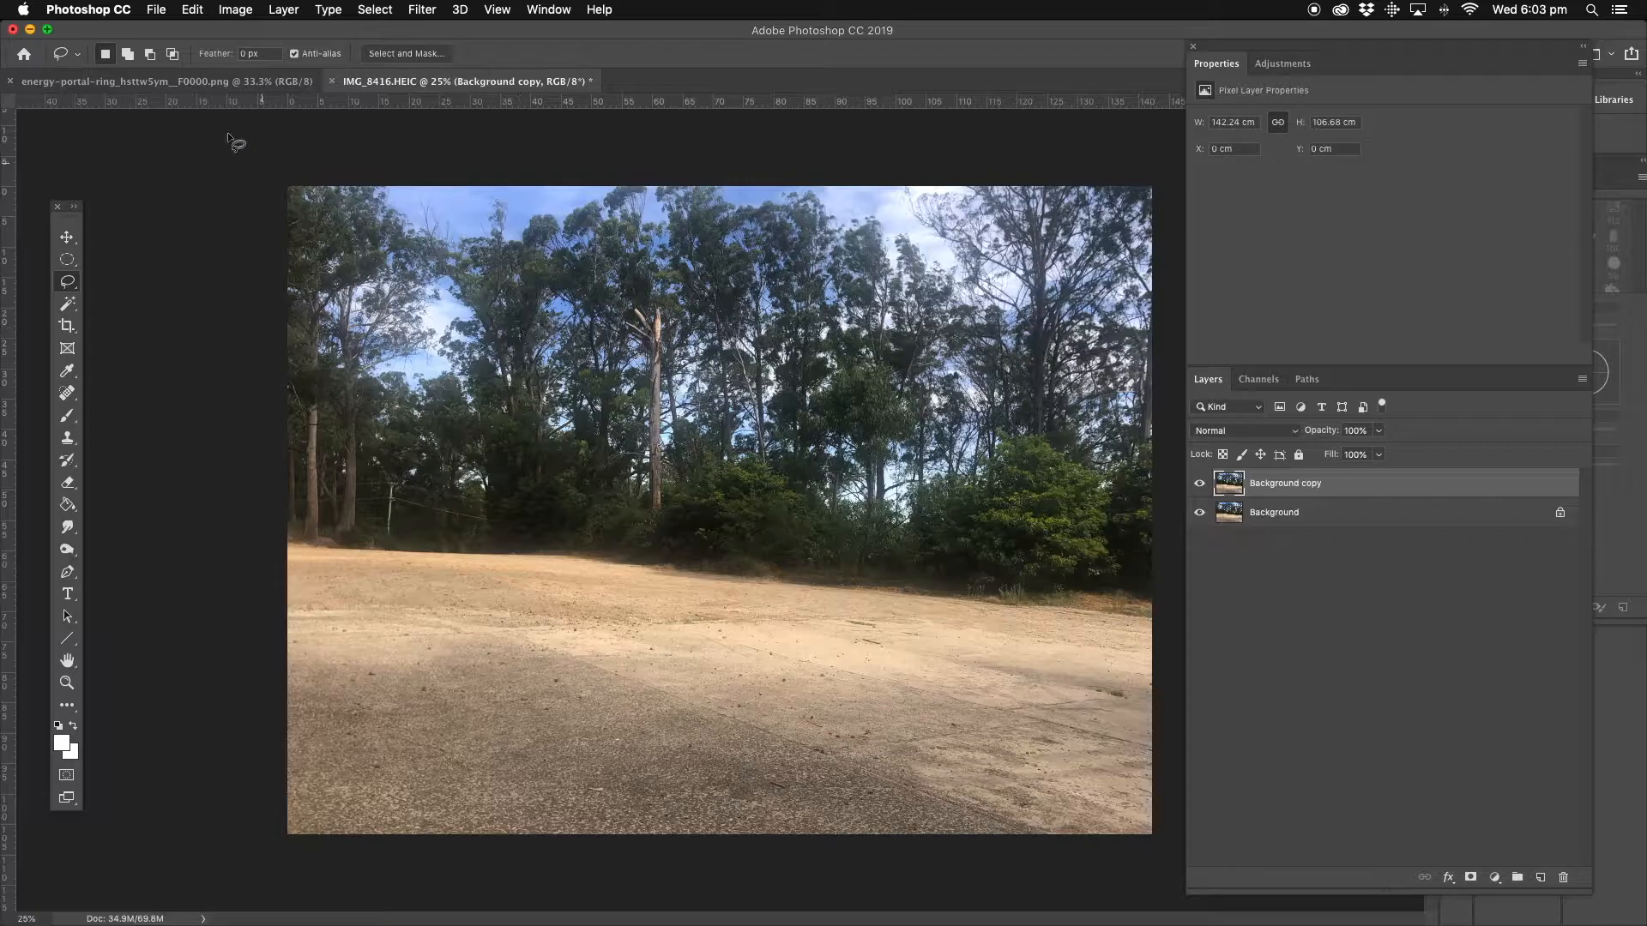
# In the energy portal ring document, select the entire ring image for copying
pyautogui.click(126, 80)
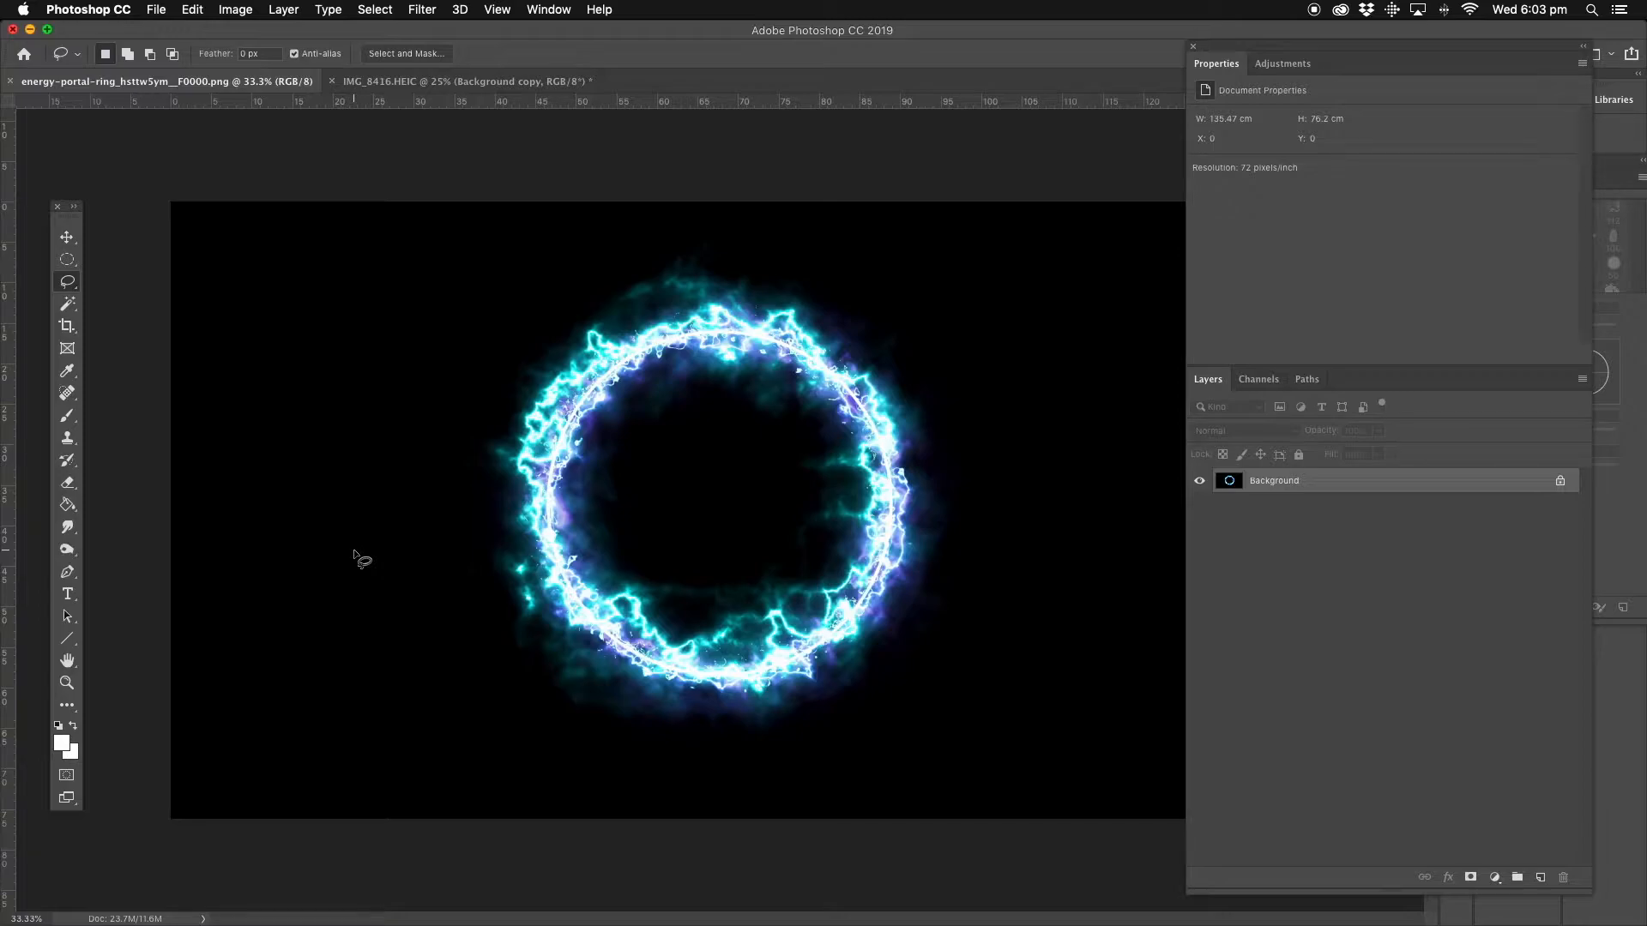
pyautogui.moveTo(344, 236)
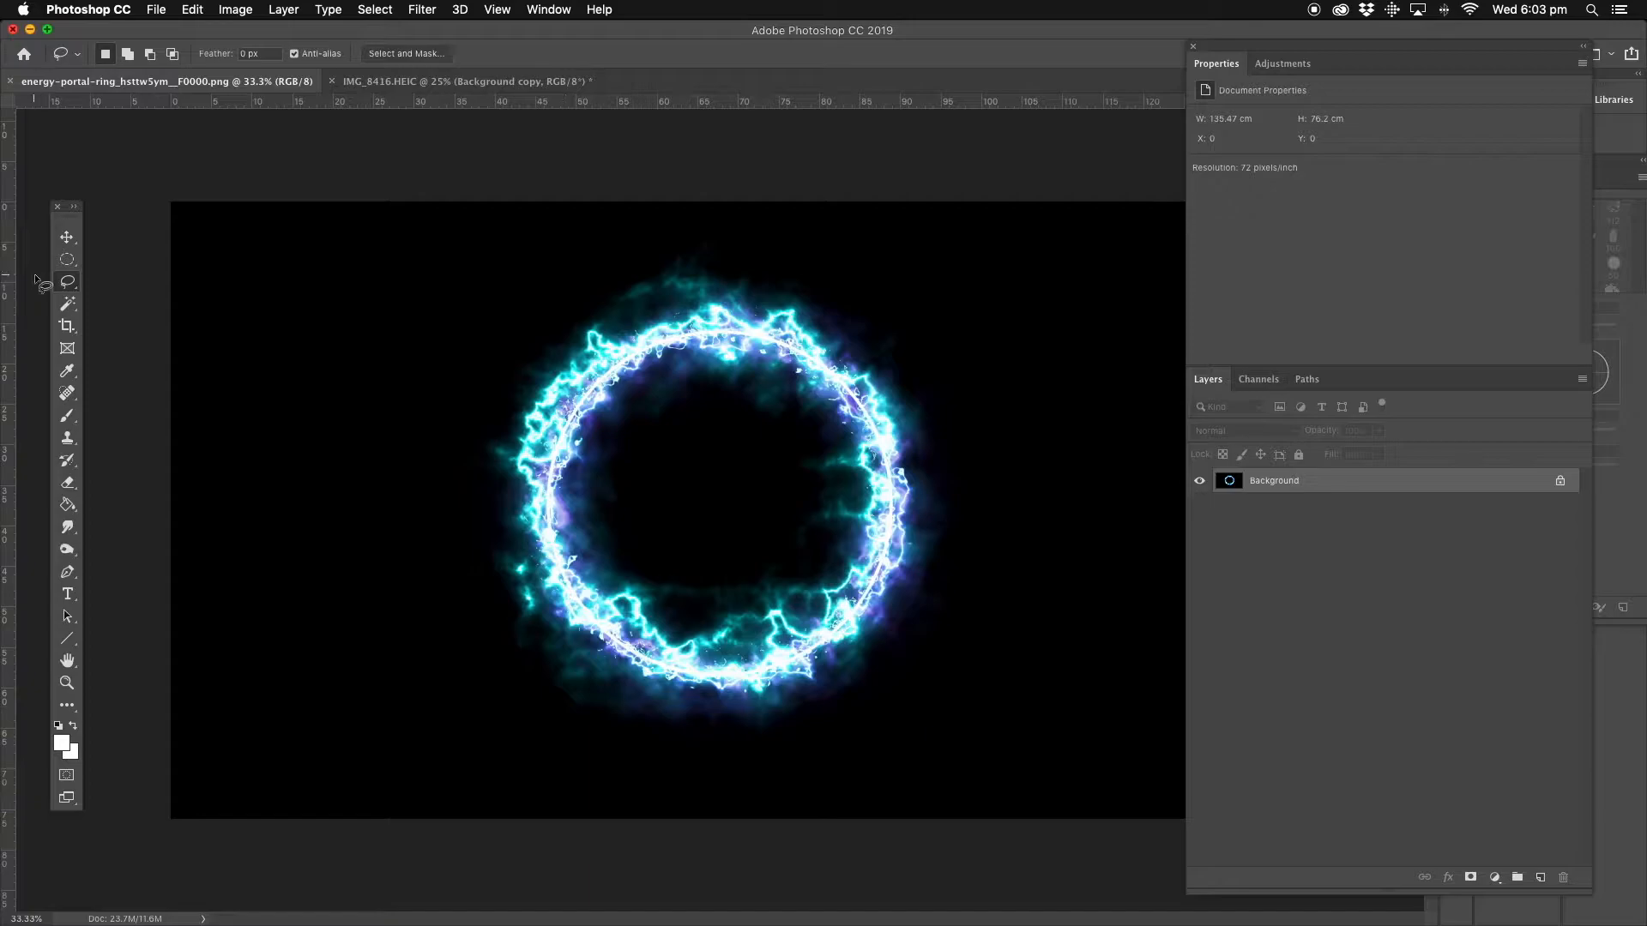
pyautogui.click(66, 259)
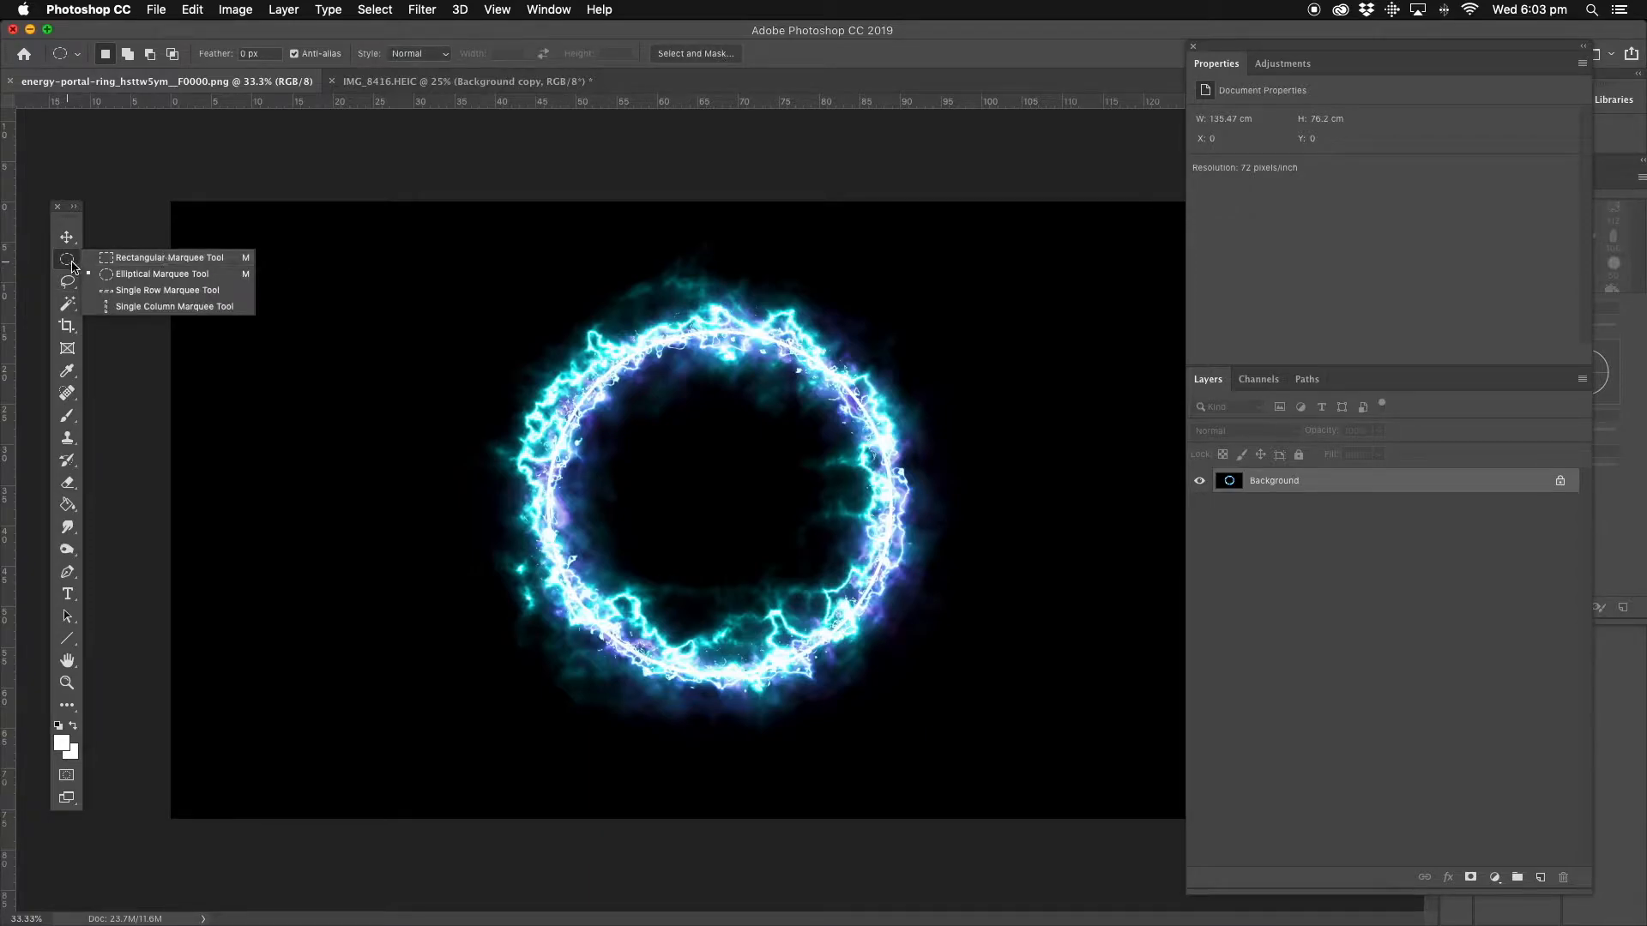
pyautogui.moveTo(163, 274)
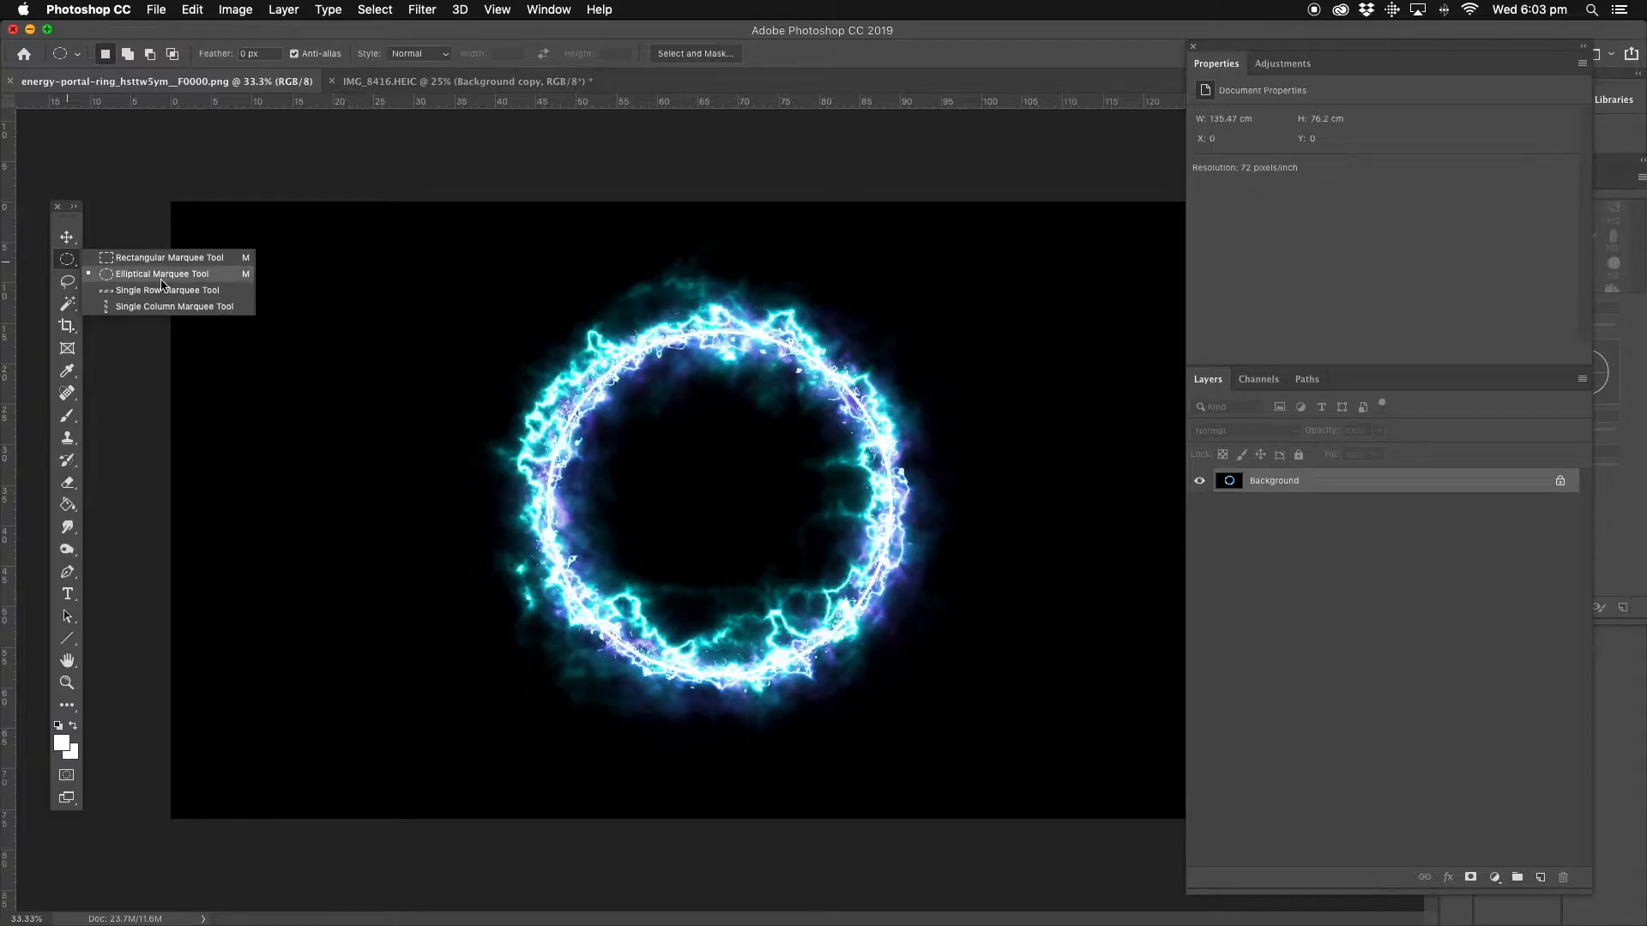
pyautogui.moveTo(242, 179)
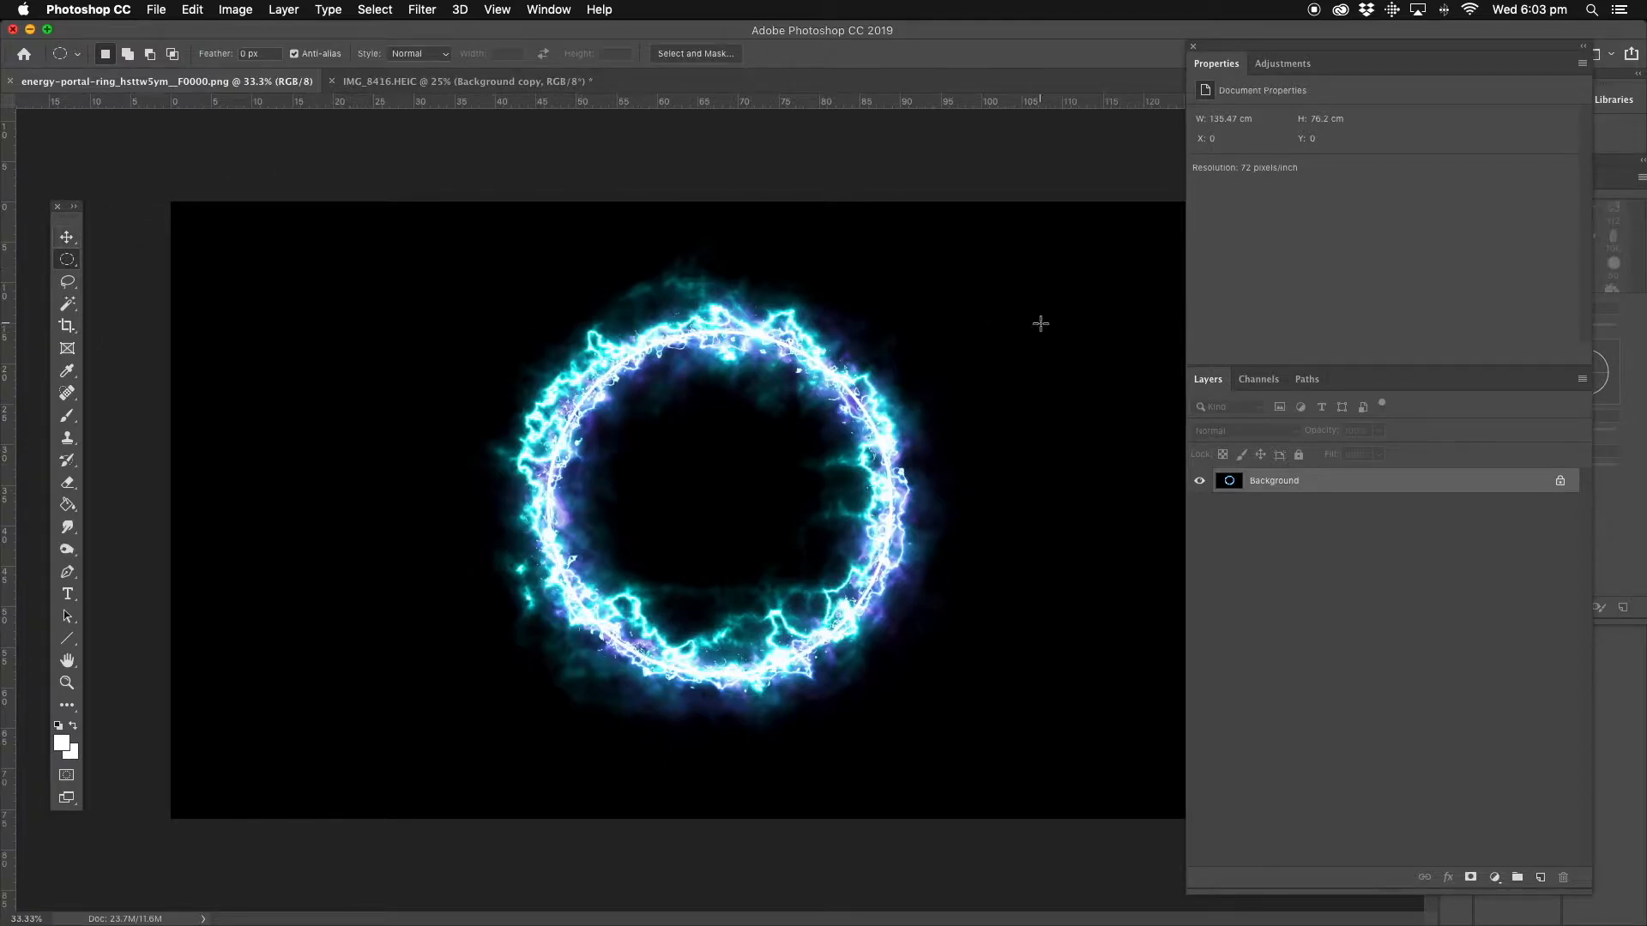
pyautogui.click(375, 9)
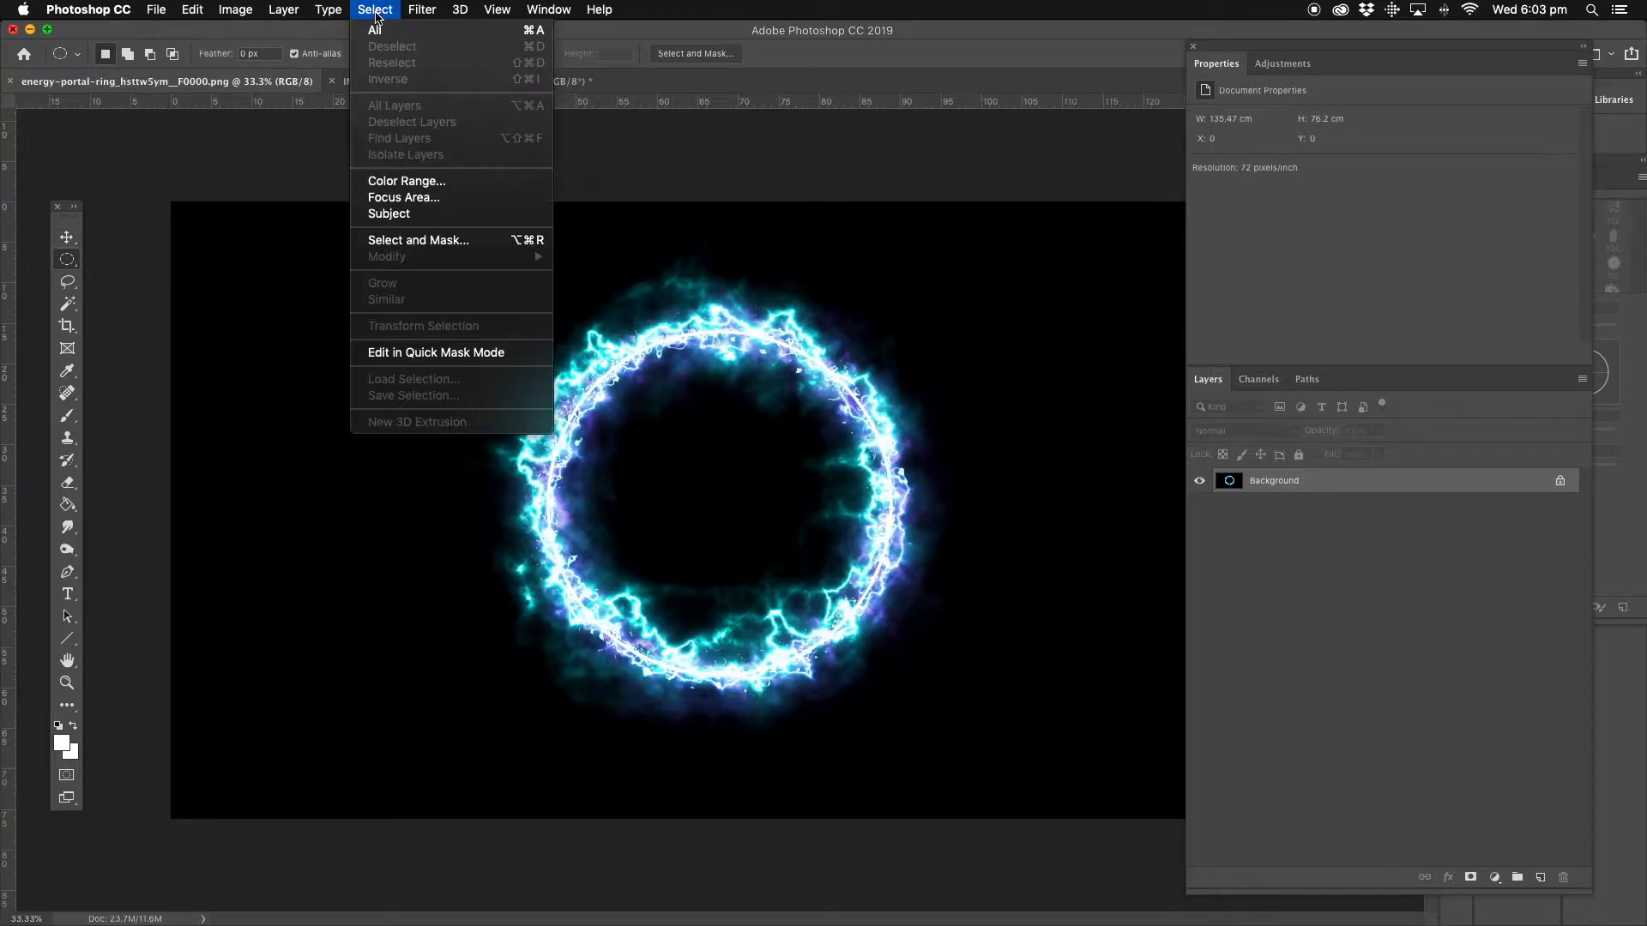
pyautogui.moveTo(374, 29)
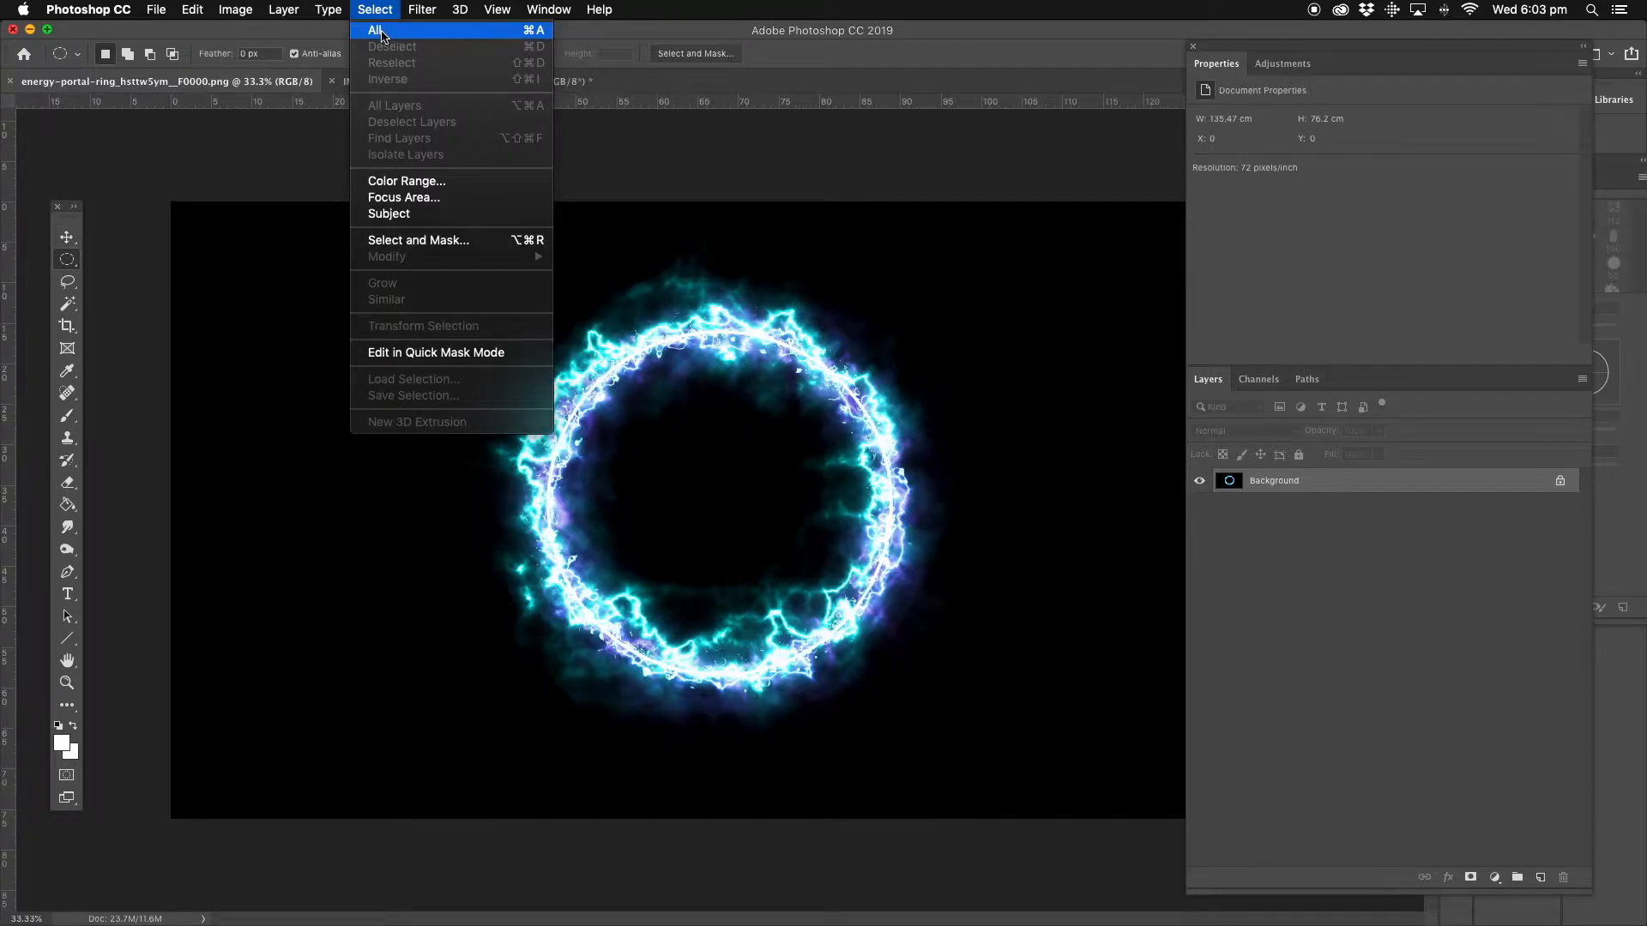
pyautogui.click(192, 9)
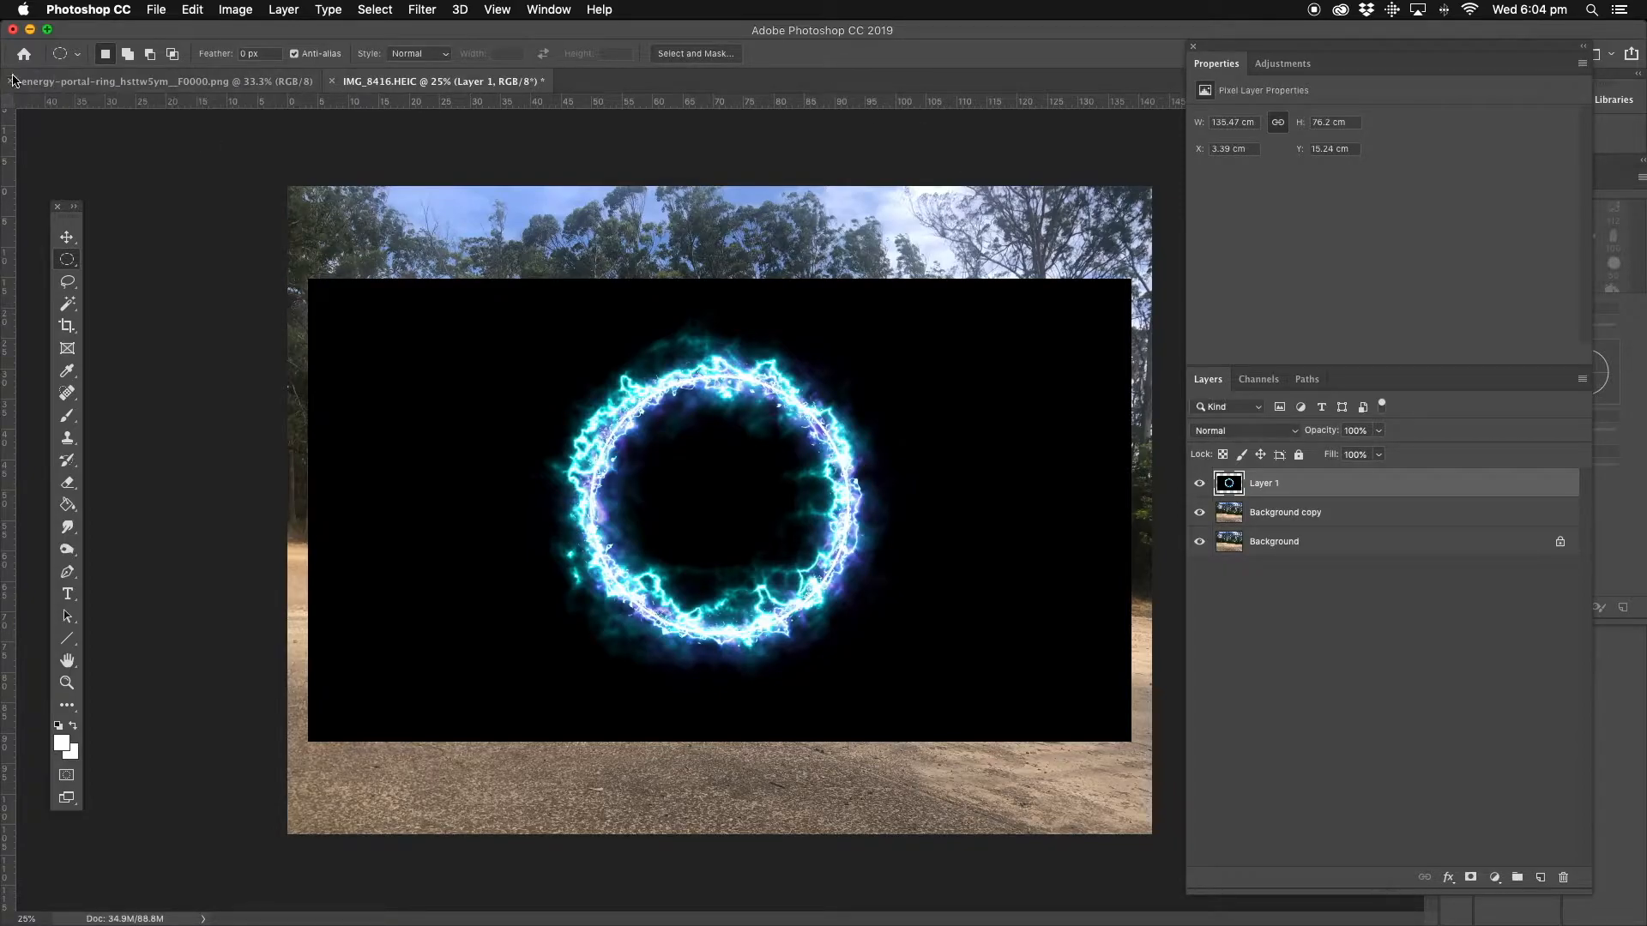
# Close the ring document and set Layer 1's blend mode to Screen
pyautogui.click(331, 81)
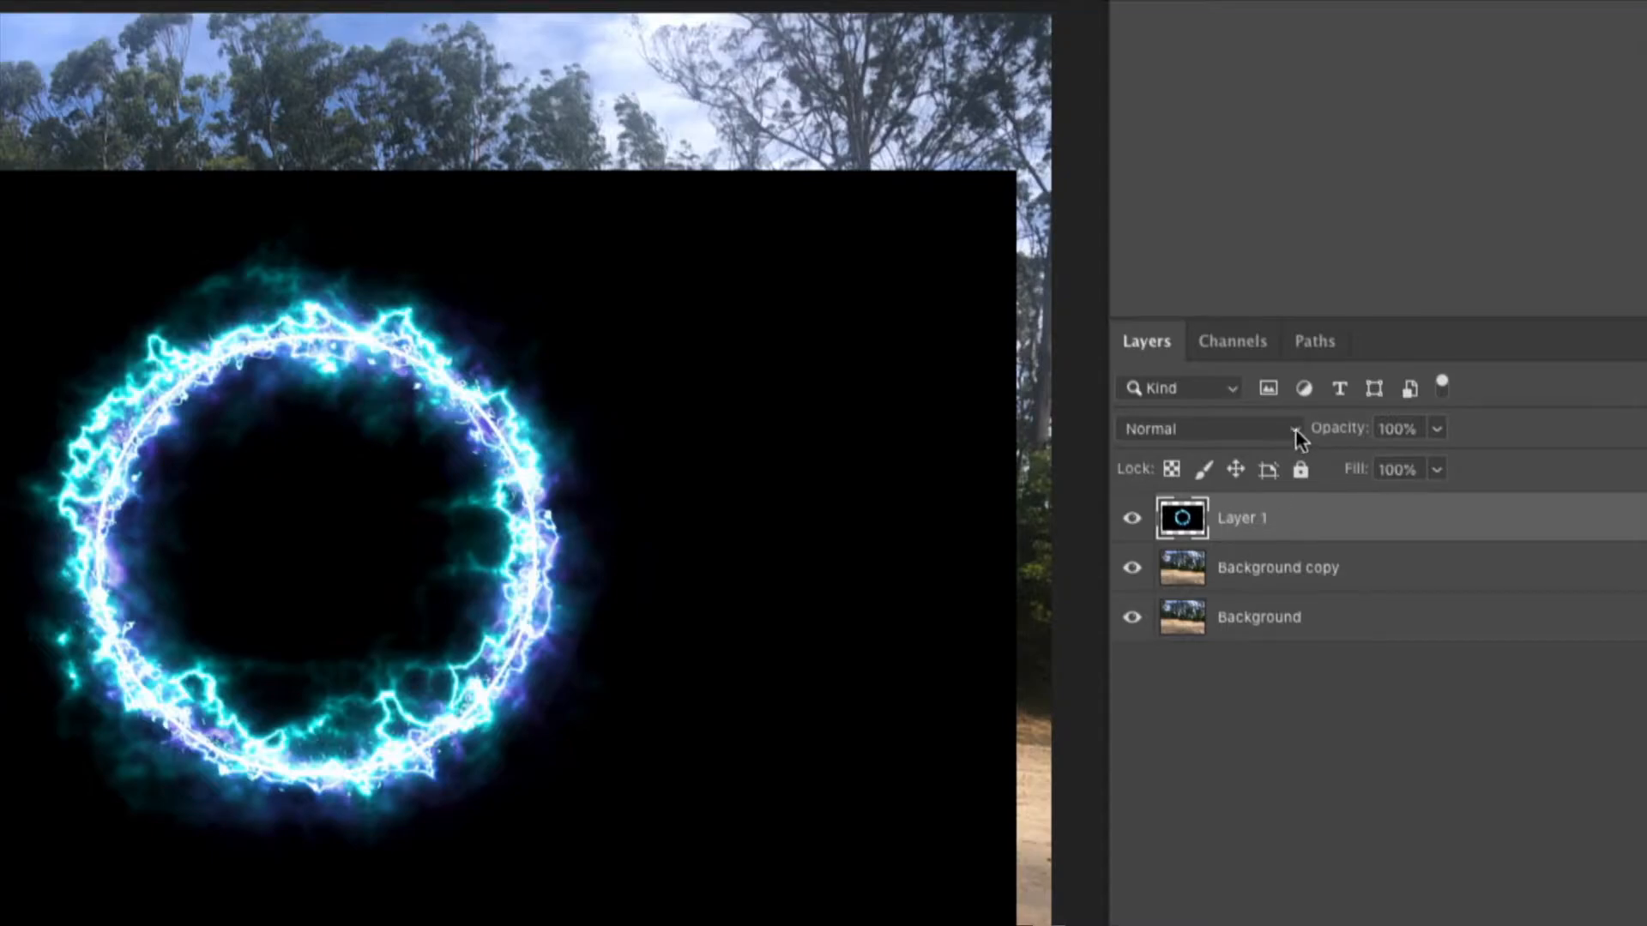
pyautogui.moveTo(1297, 440)
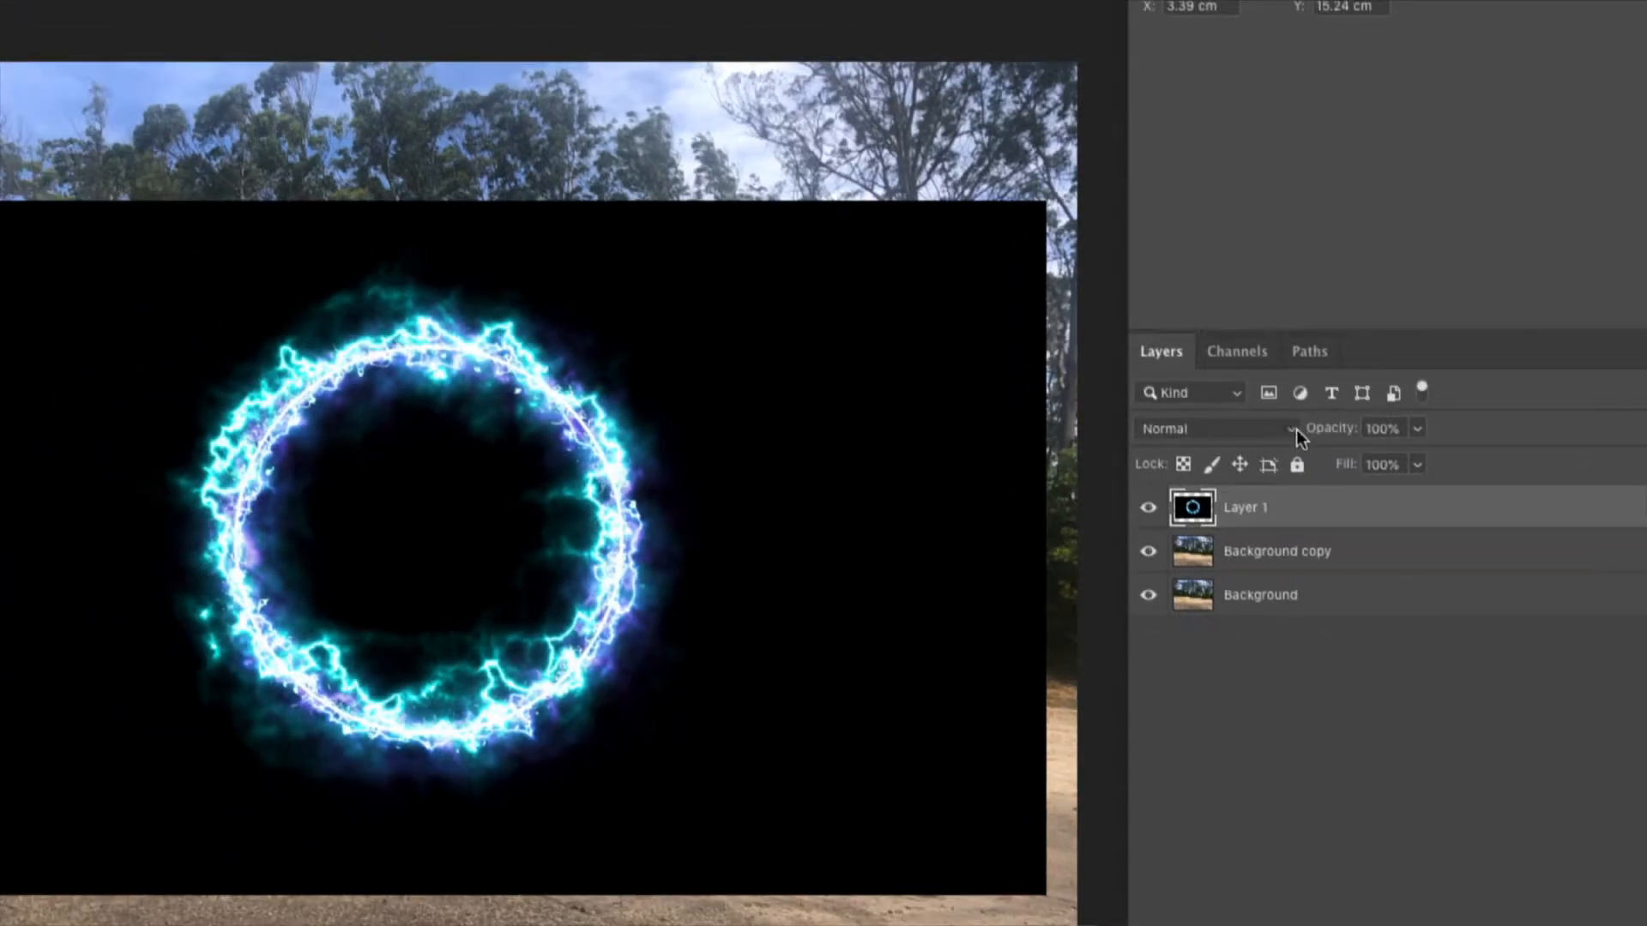
pyautogui.click(1208, 427)
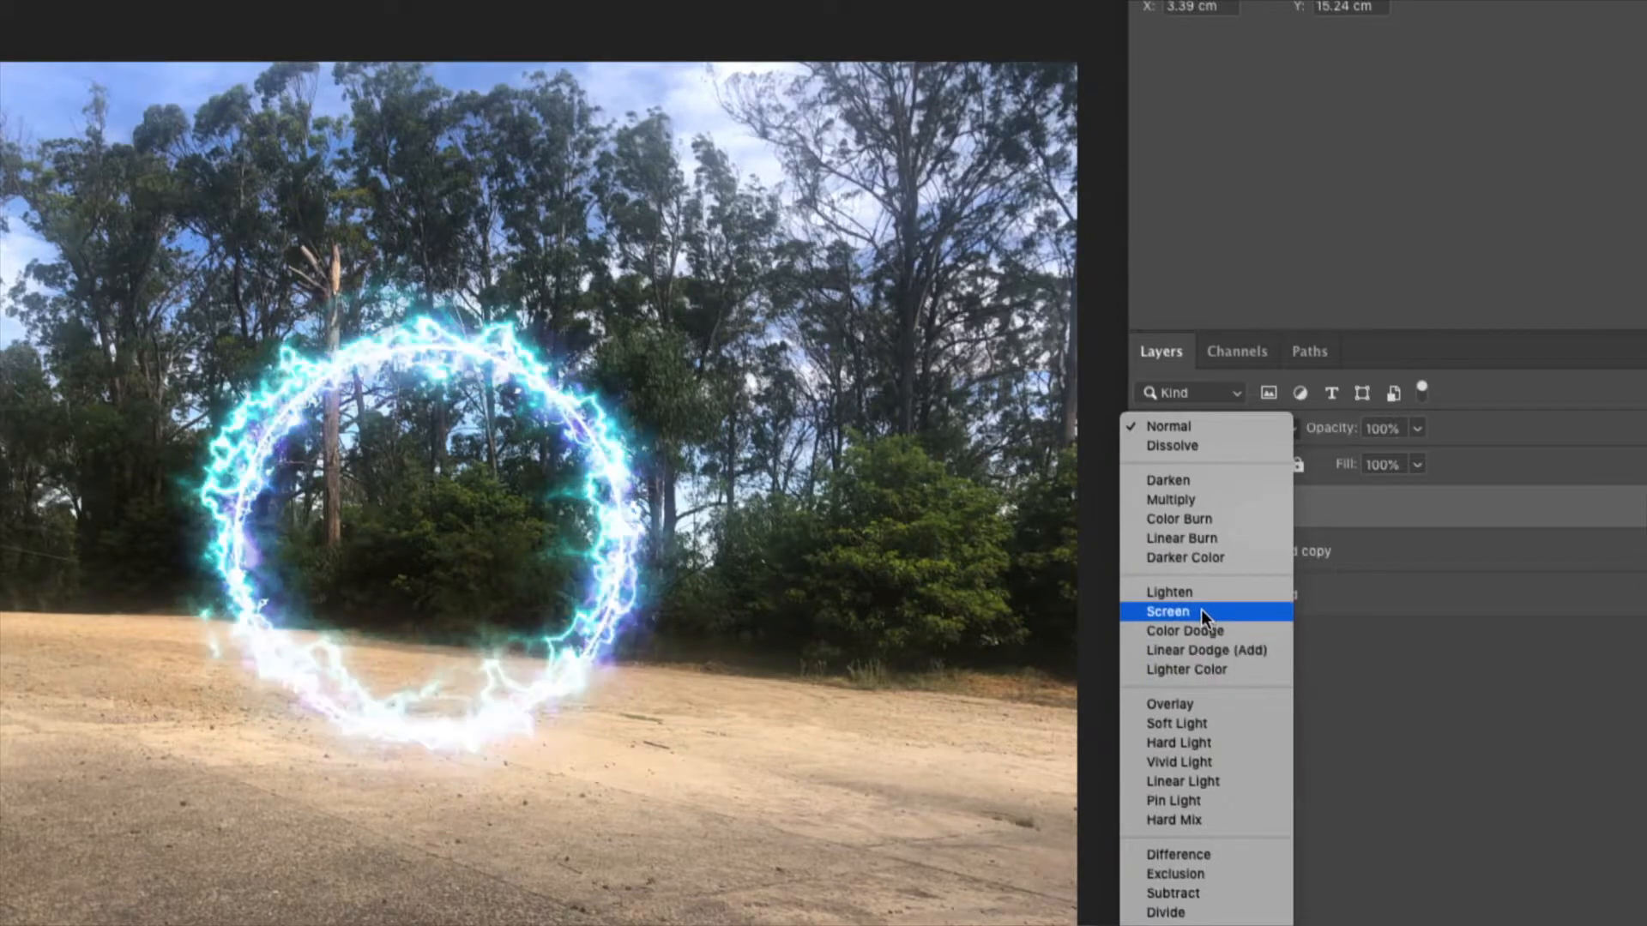
pyautogui.click(1167, 611)
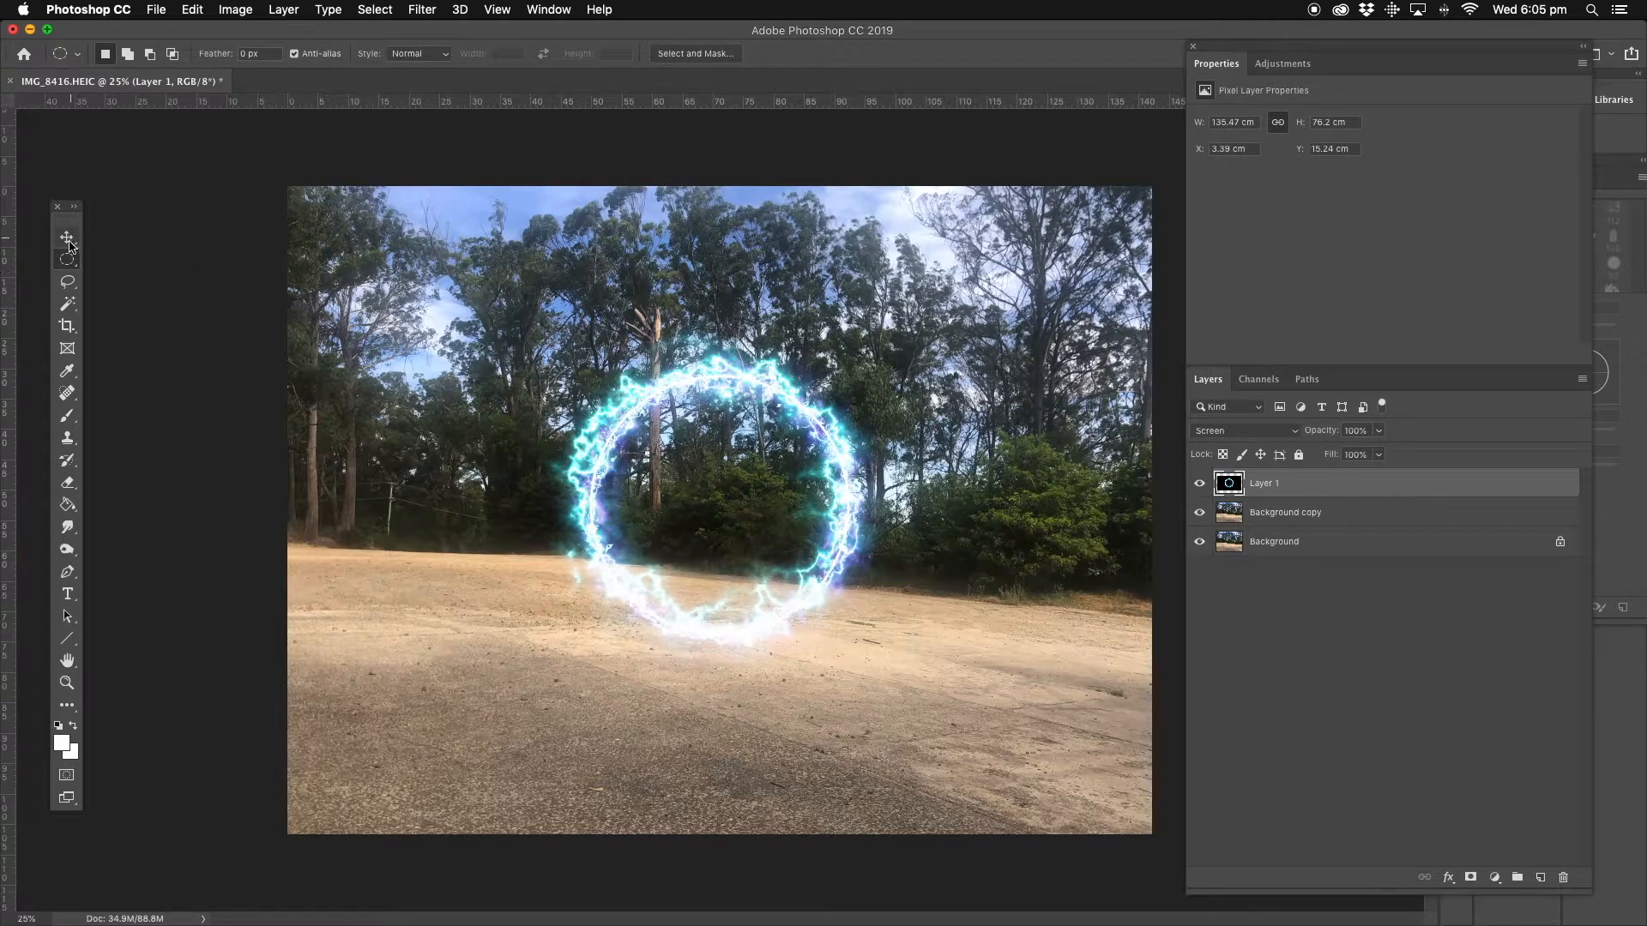
pyautogui.moveTo(66, 235)
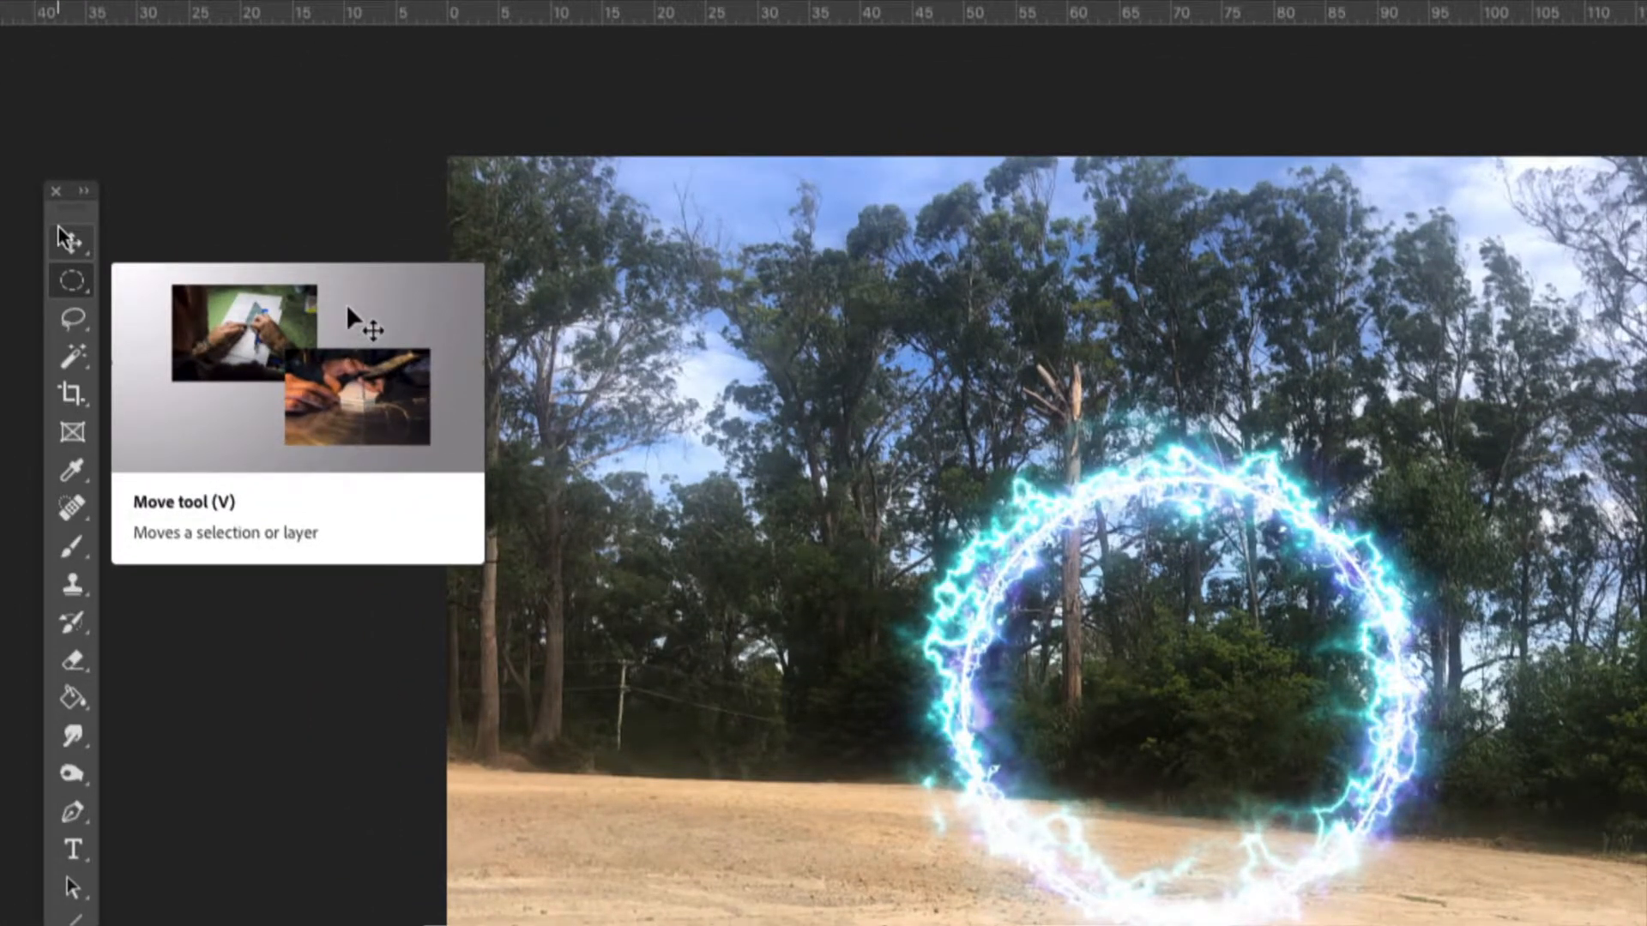
# Move the ring on Layer 1 slightly up and left over the clearing
pyautogui.click(70, 238)
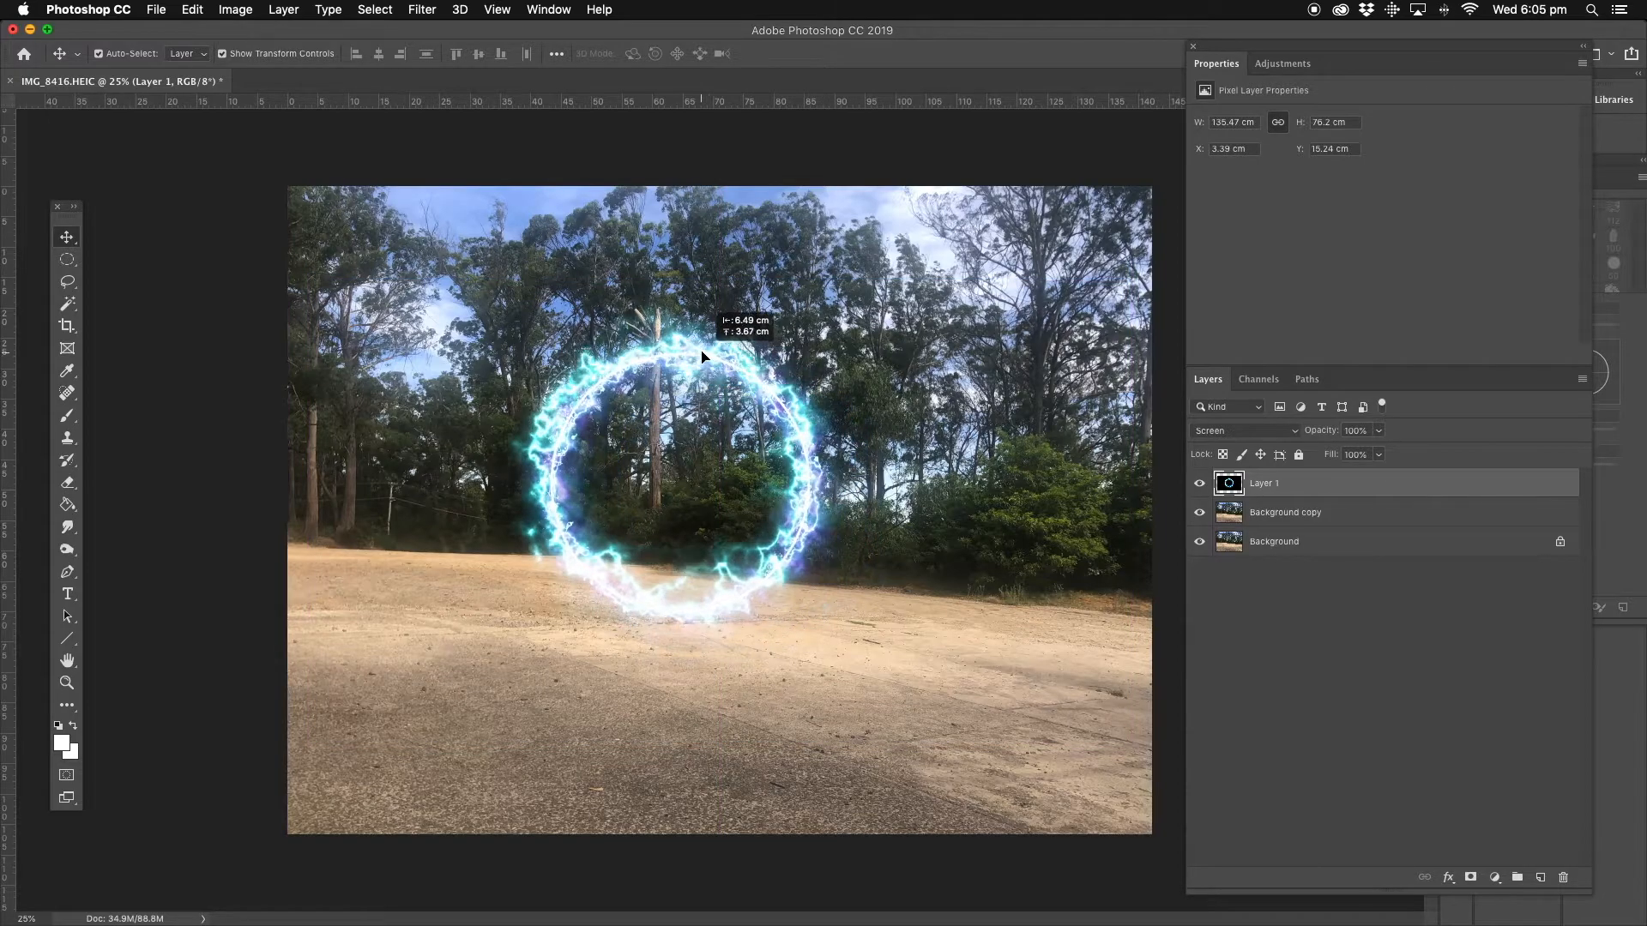
pyautogui.moveTo(703, 356); pyautogui.dragTo(735, 375)
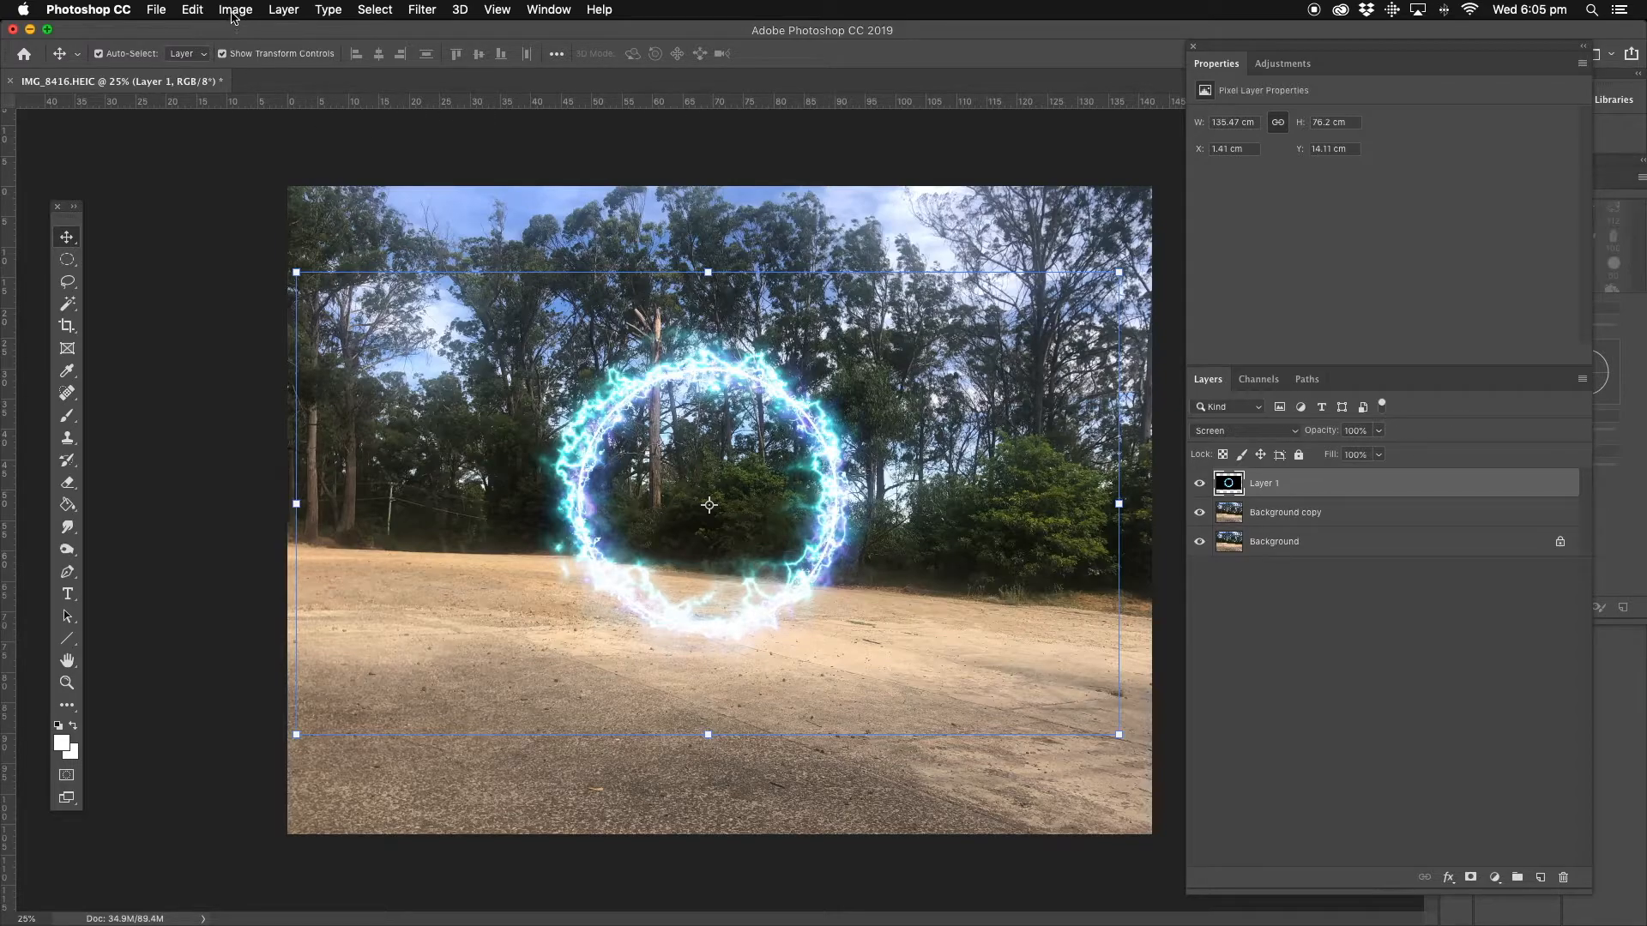
pyautogui.click(234, 9)
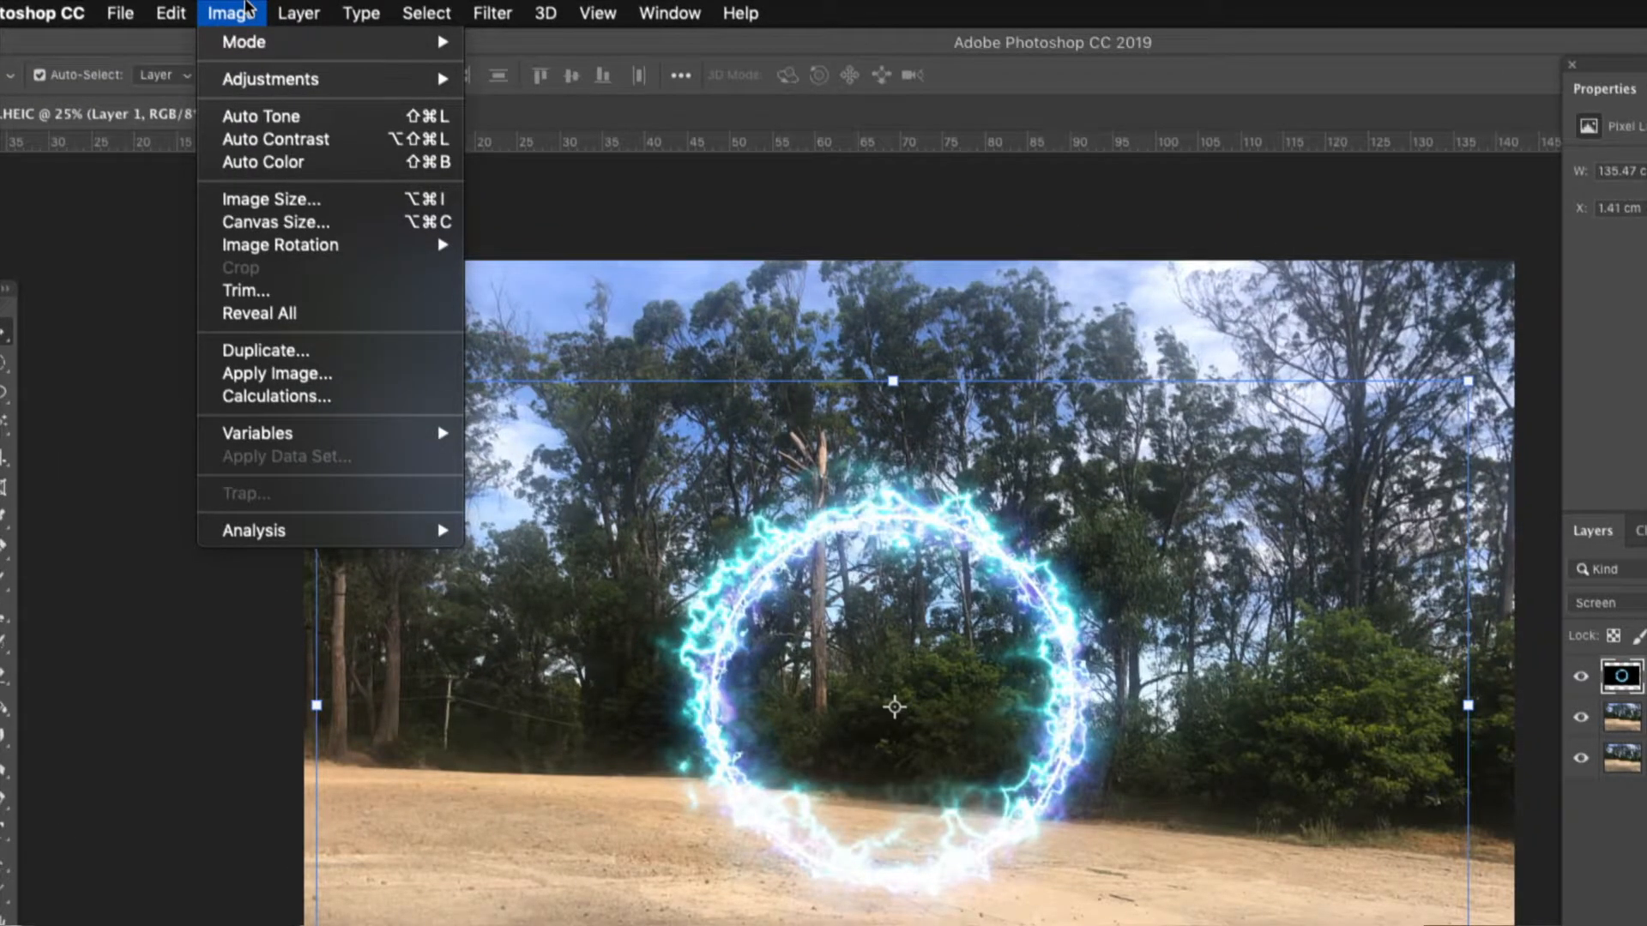
# Free Transform the ring, distorting its corners into a slim, tilted perspective oval
pyautogui.click(171, 13)
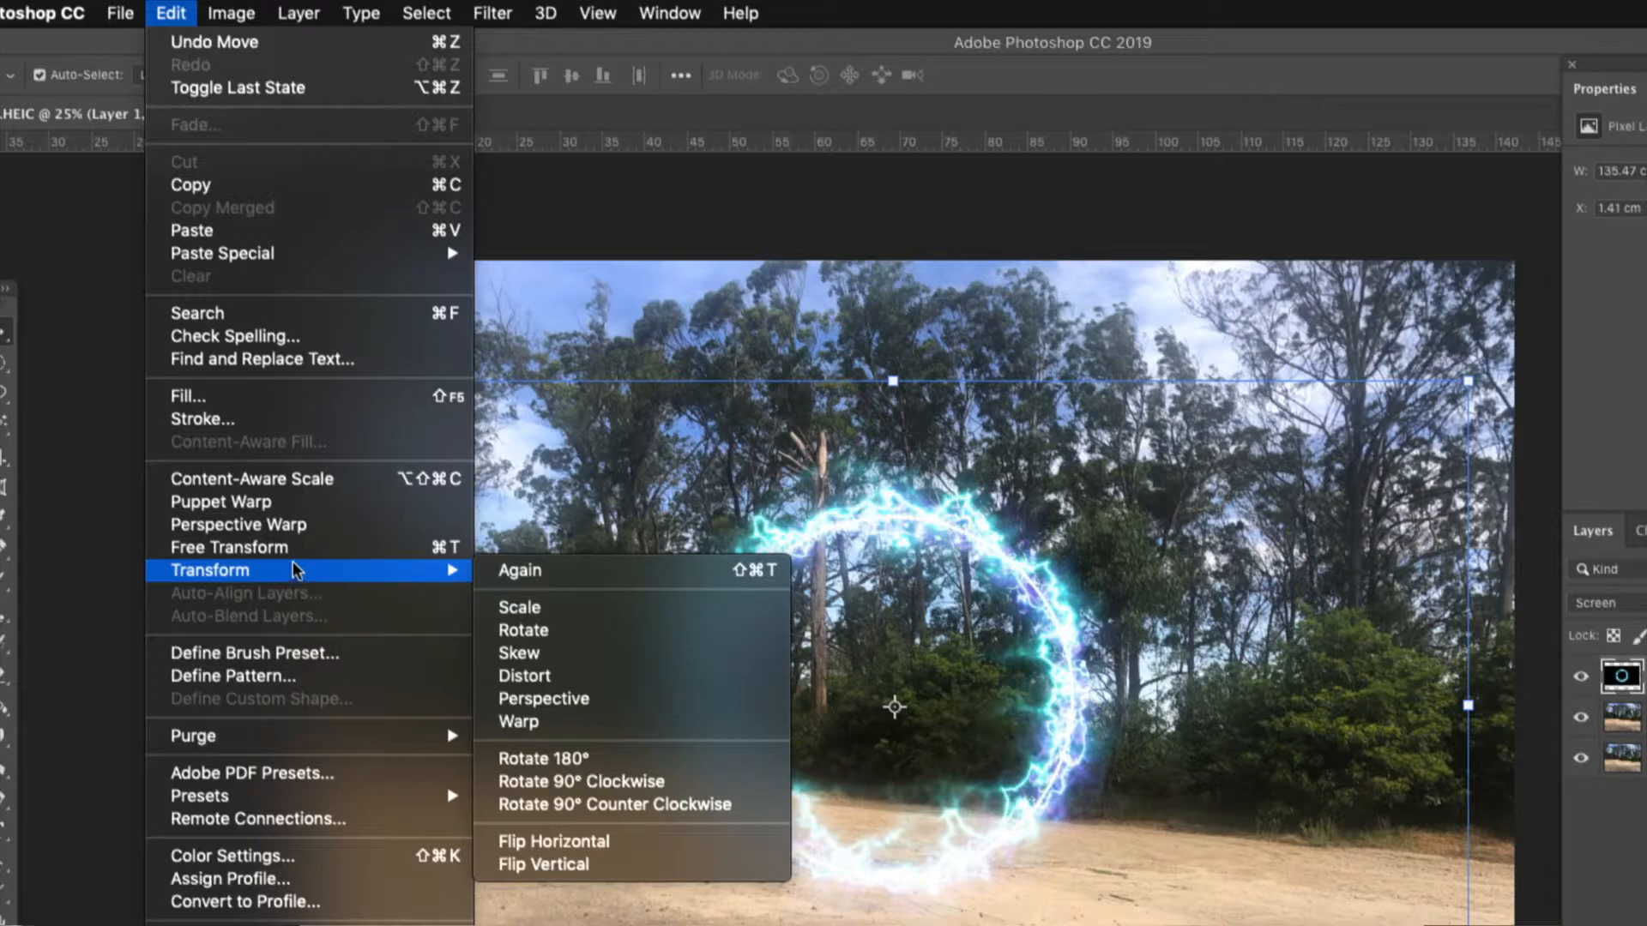
pyautogui.moveTo(654, 585)
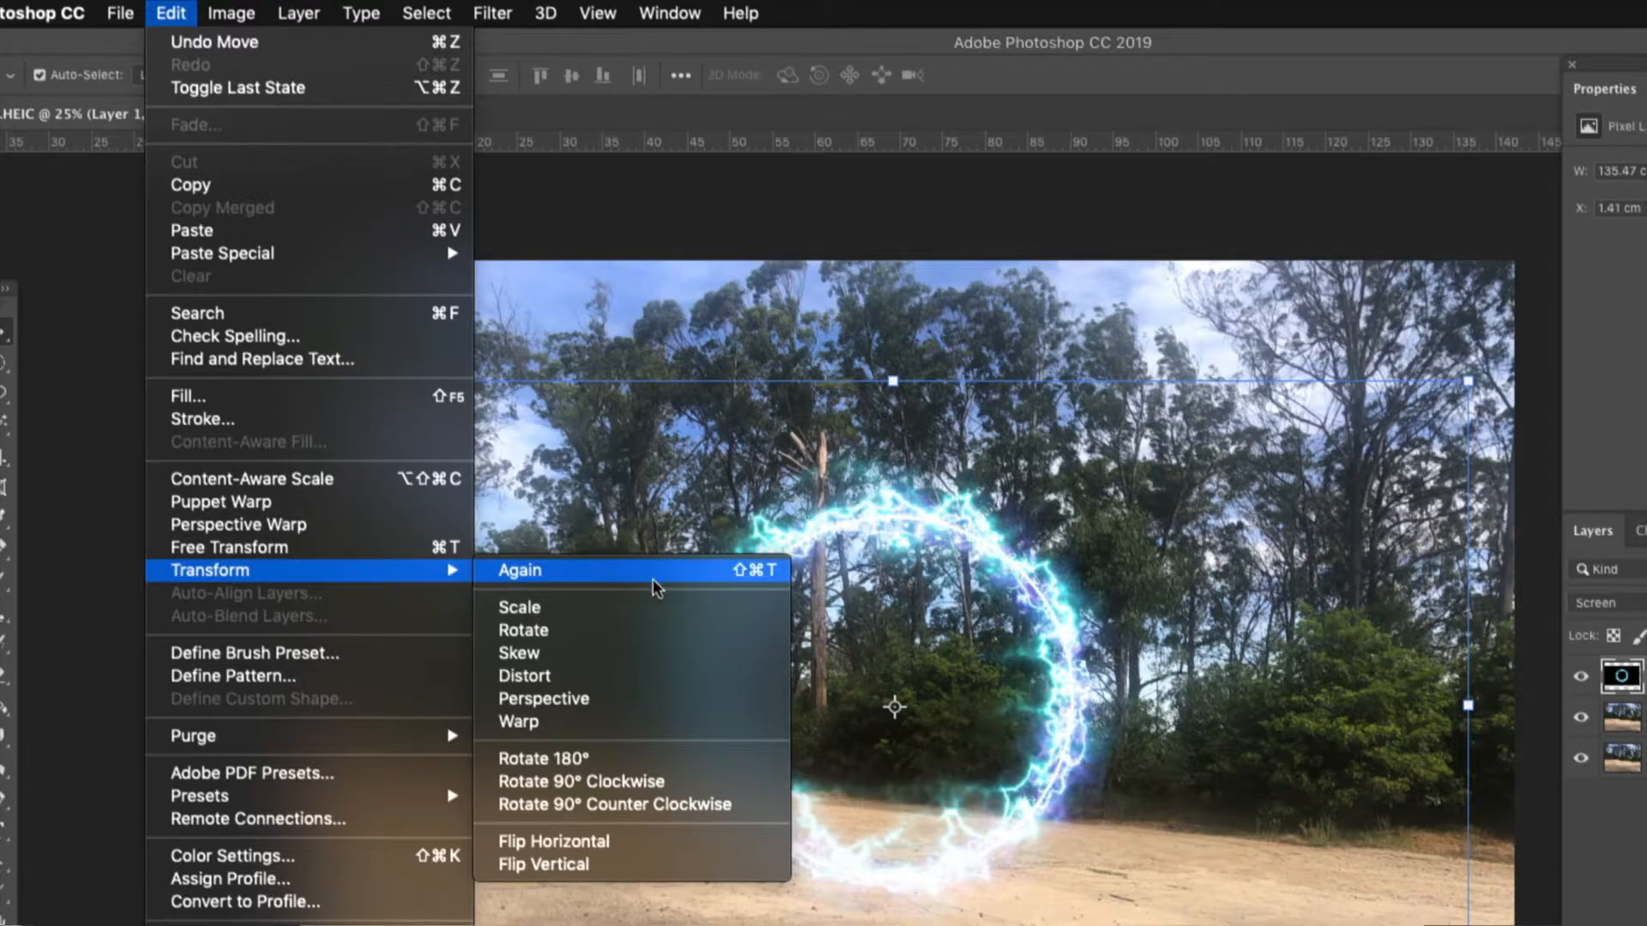
pyautogui.moveTo(560, 680)
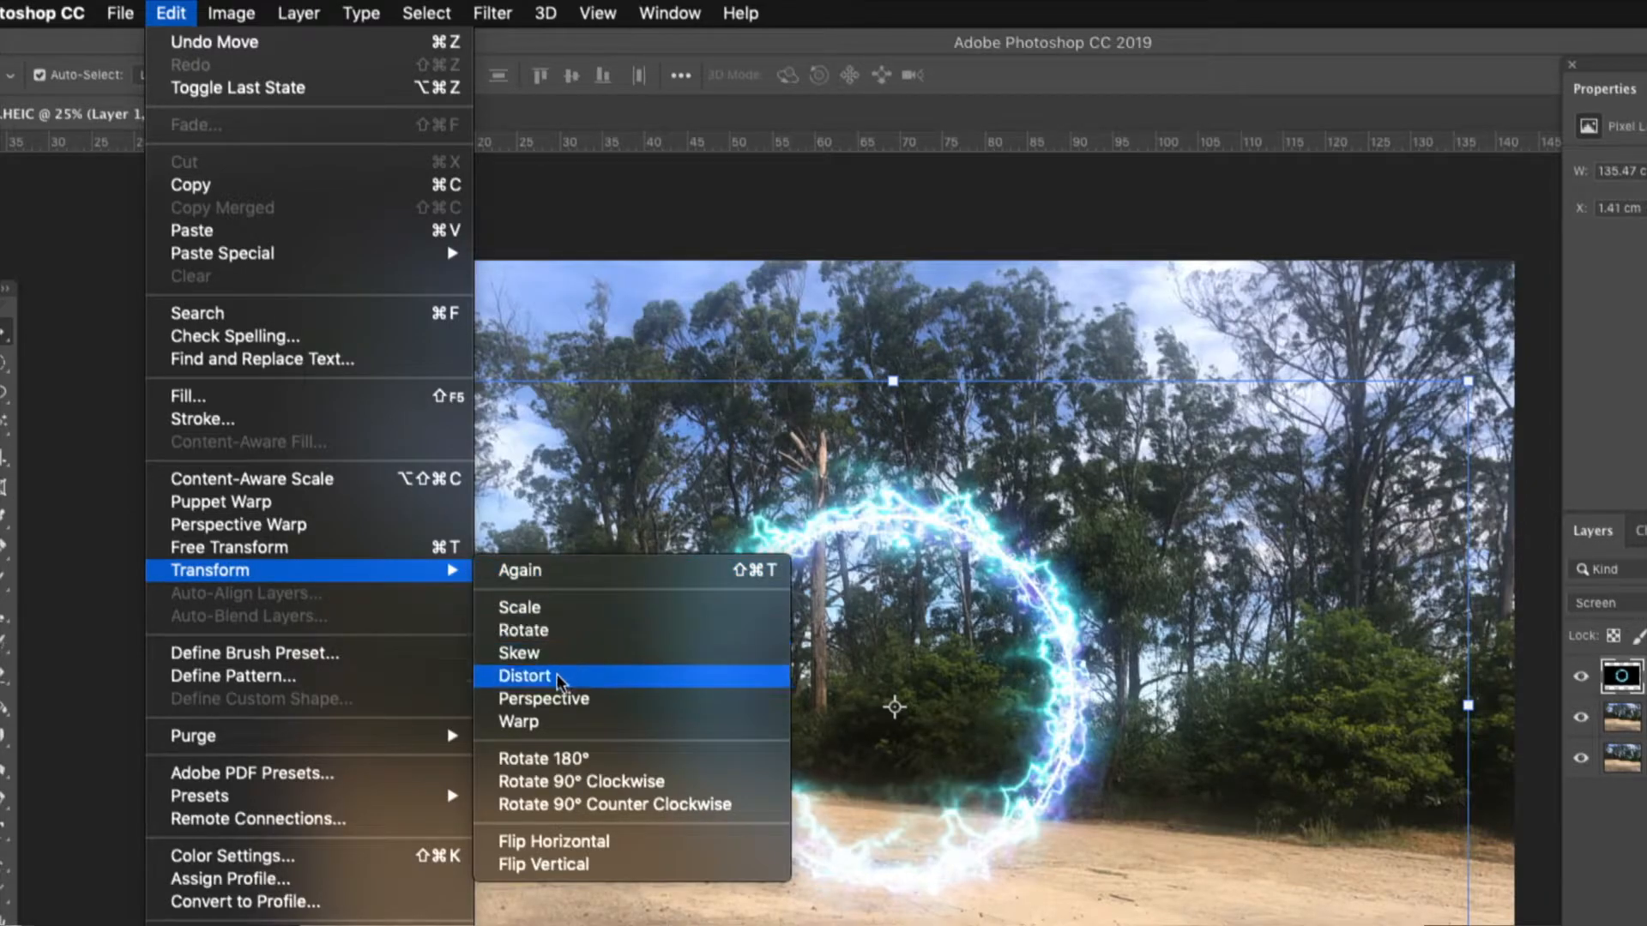
pyautogui.moveTo(597, 687)
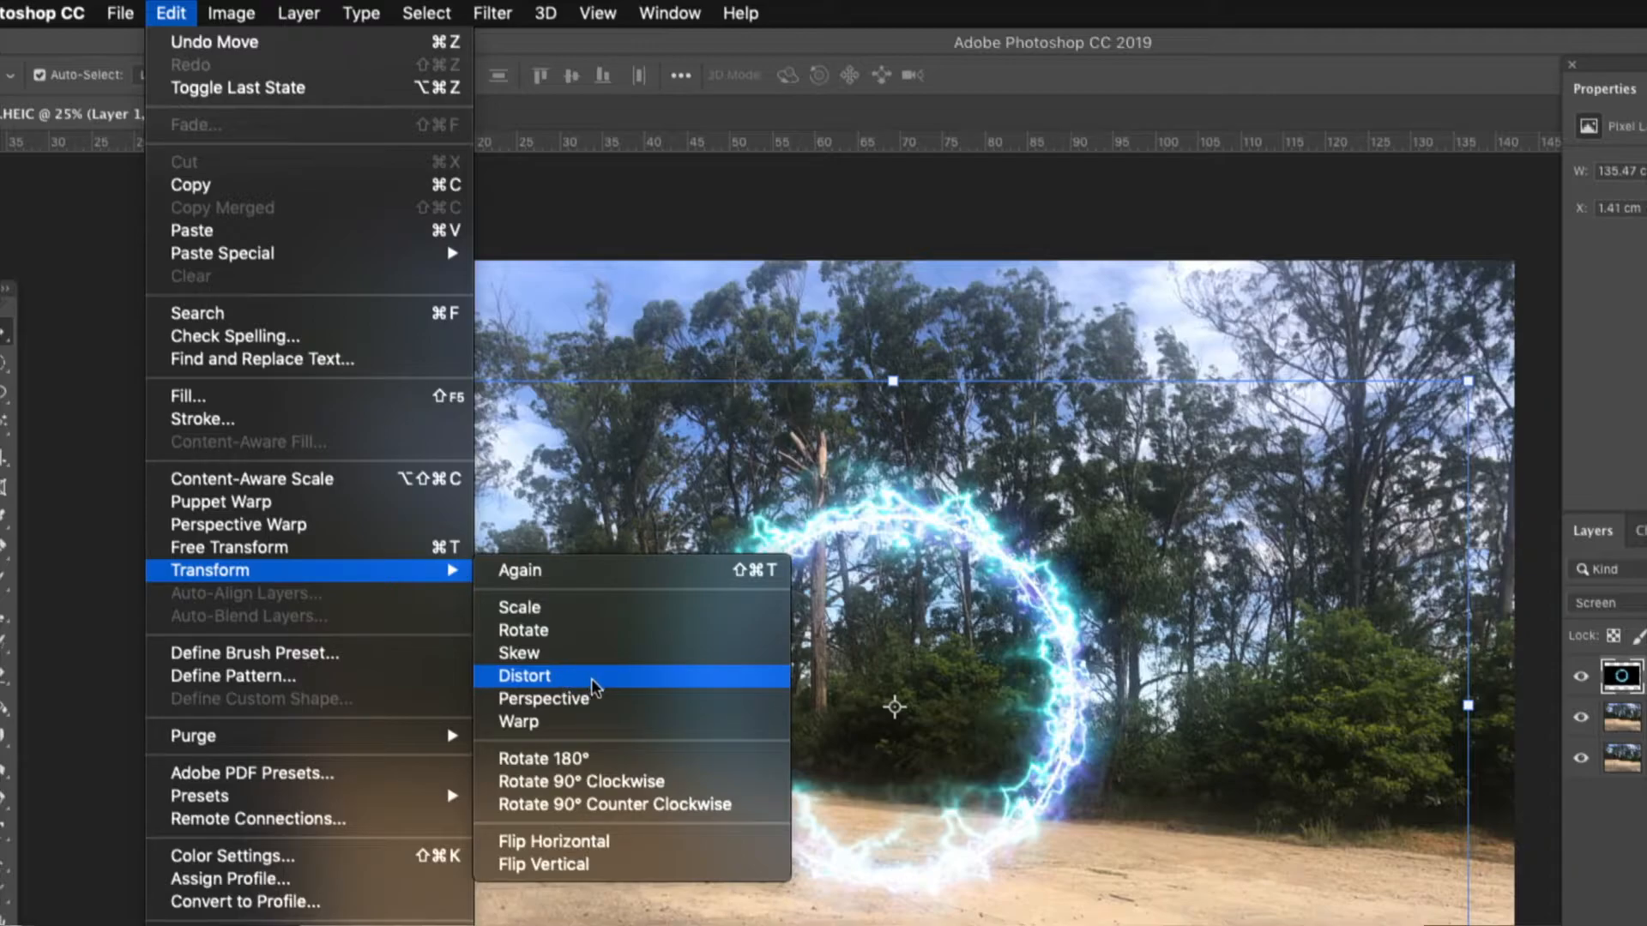
pyautogui.click(522, 675)
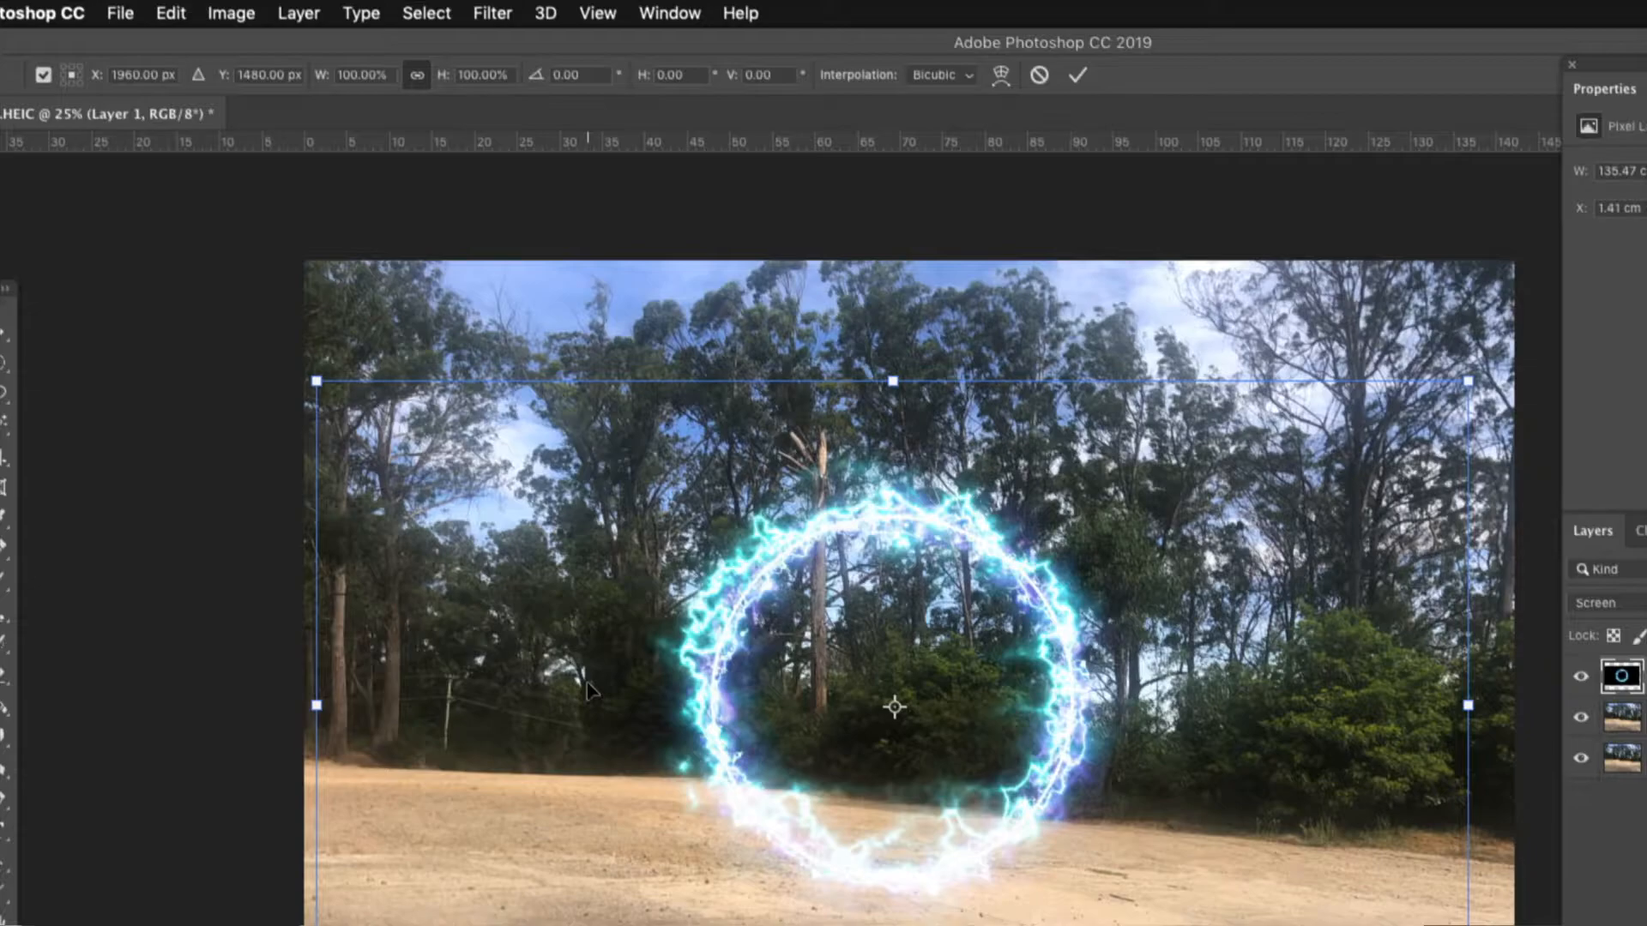
pyautogui.moveTo(1470, 386)
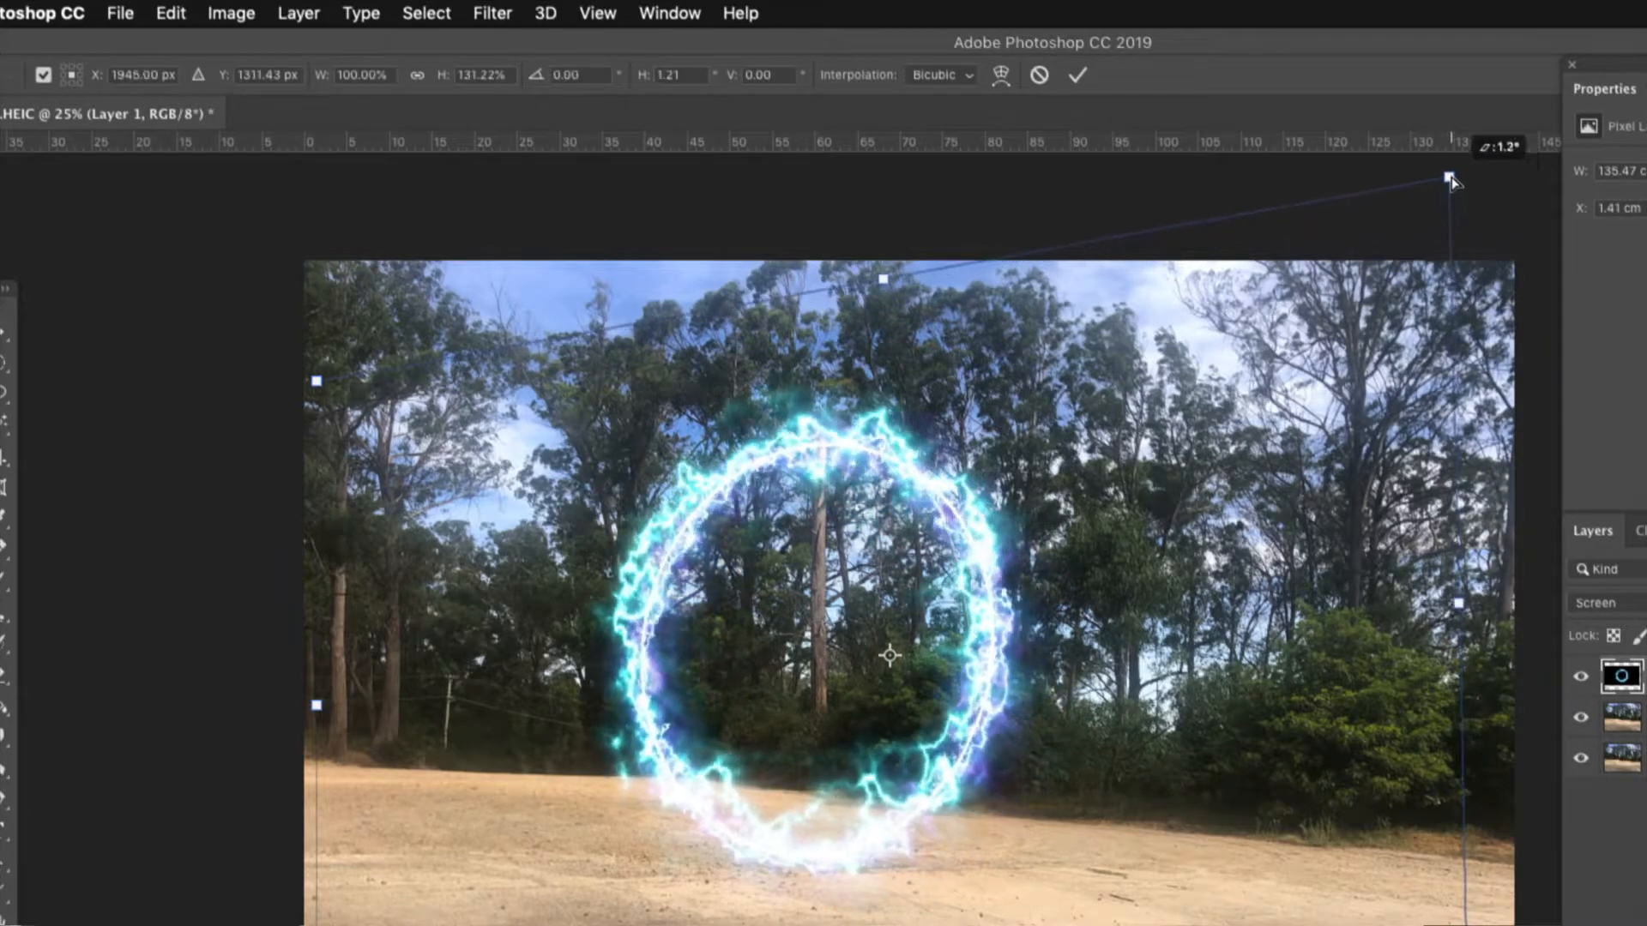
pyautogui.moveTo(1453, 202); pyautogui.dragTo(1449, 174)
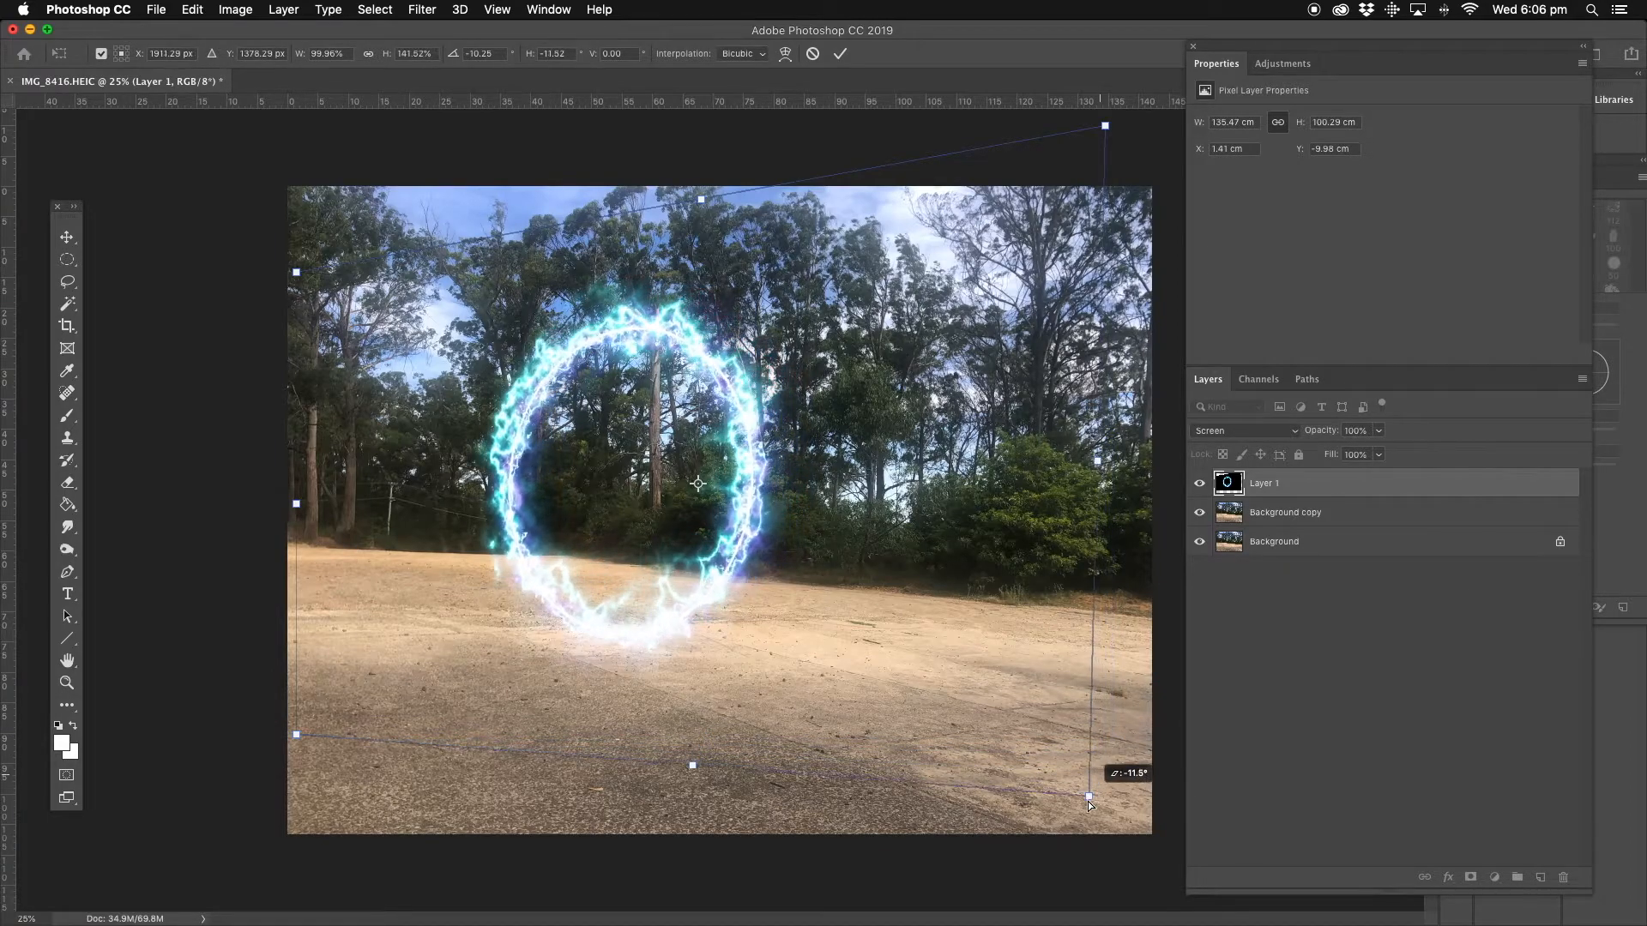
pyautogui.moveTo(1090, 795); pyautogui.dragTo(1037, 861)
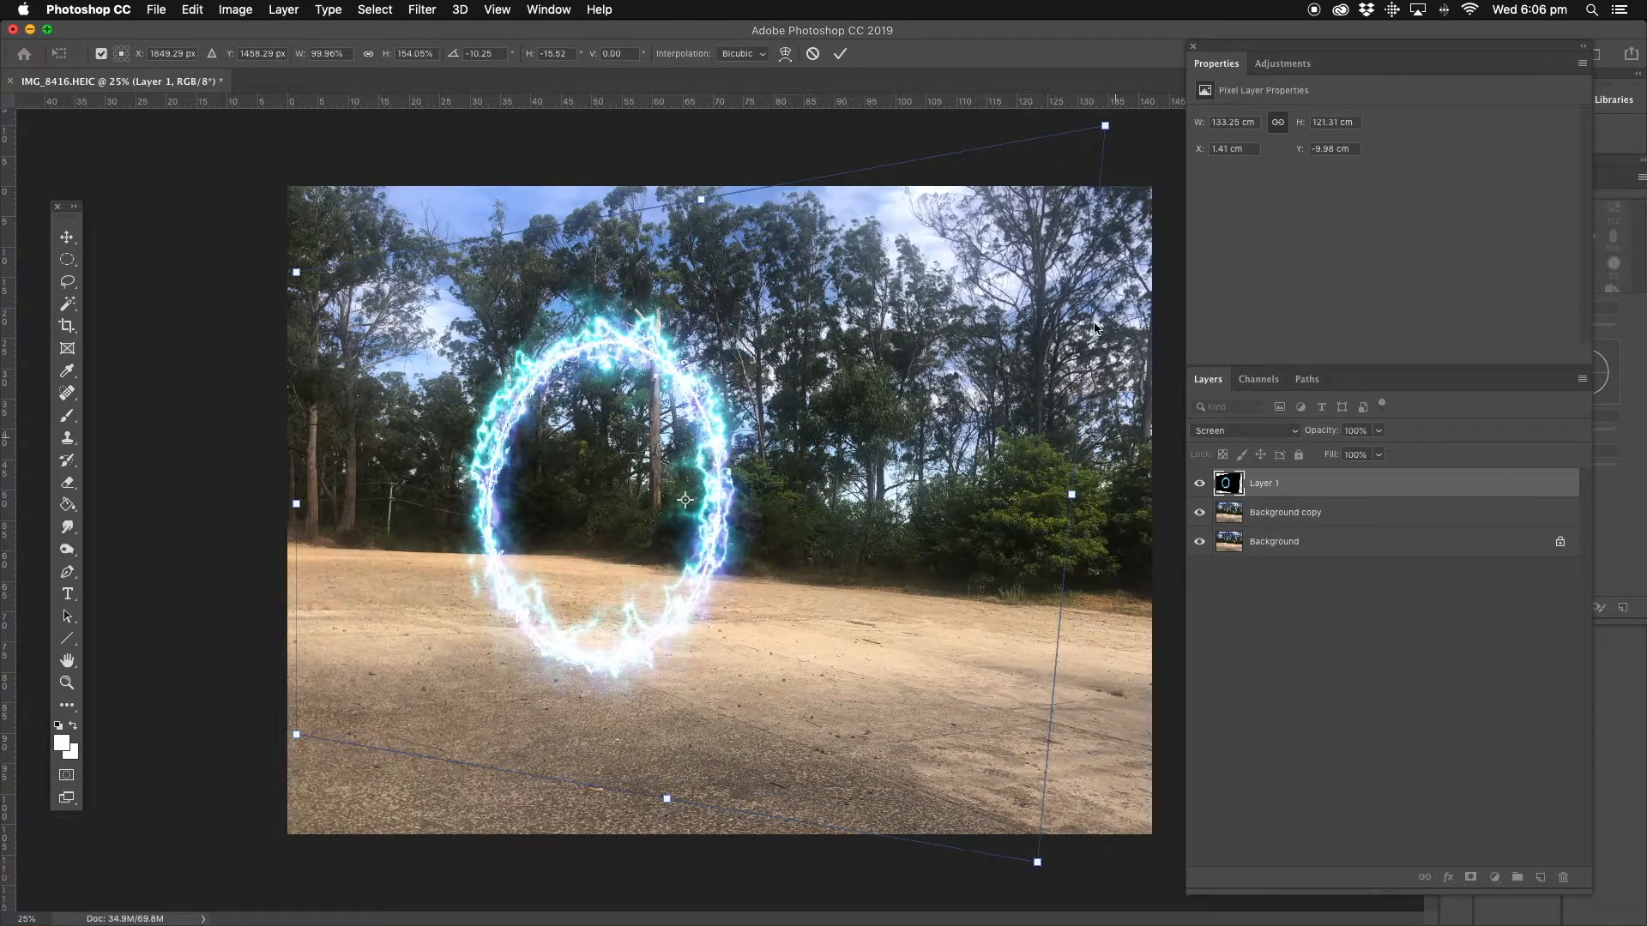
pyautogui.moveTo(1104, 126); pyautogui.dragTo(1021, 123)
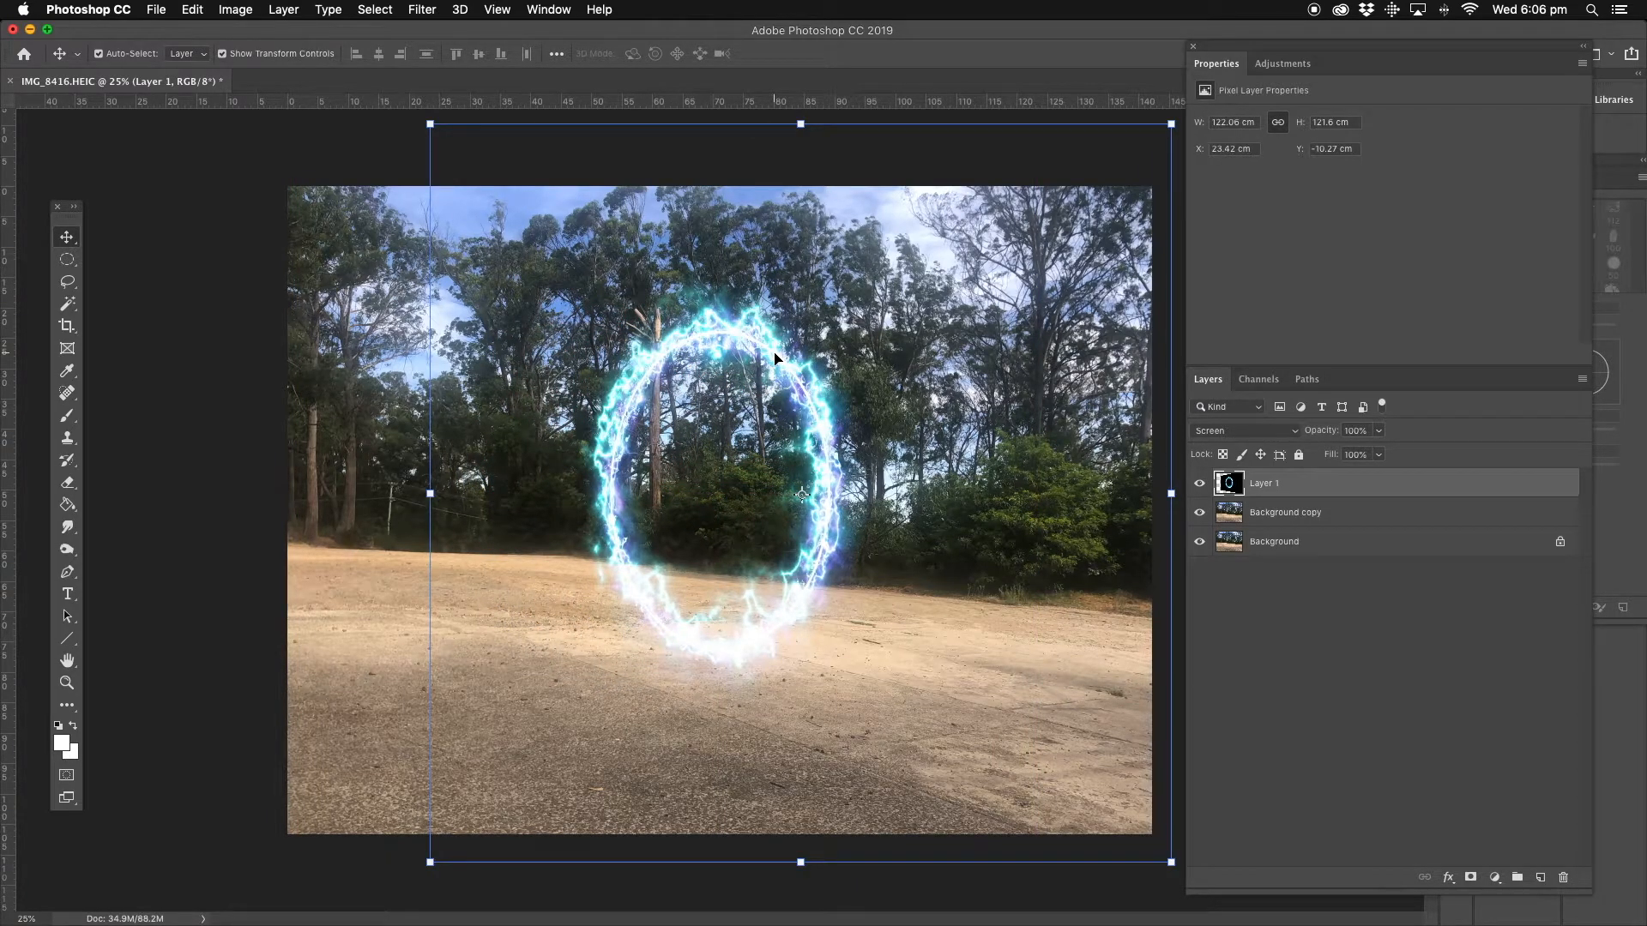
pyautogui.click(1285, 512)
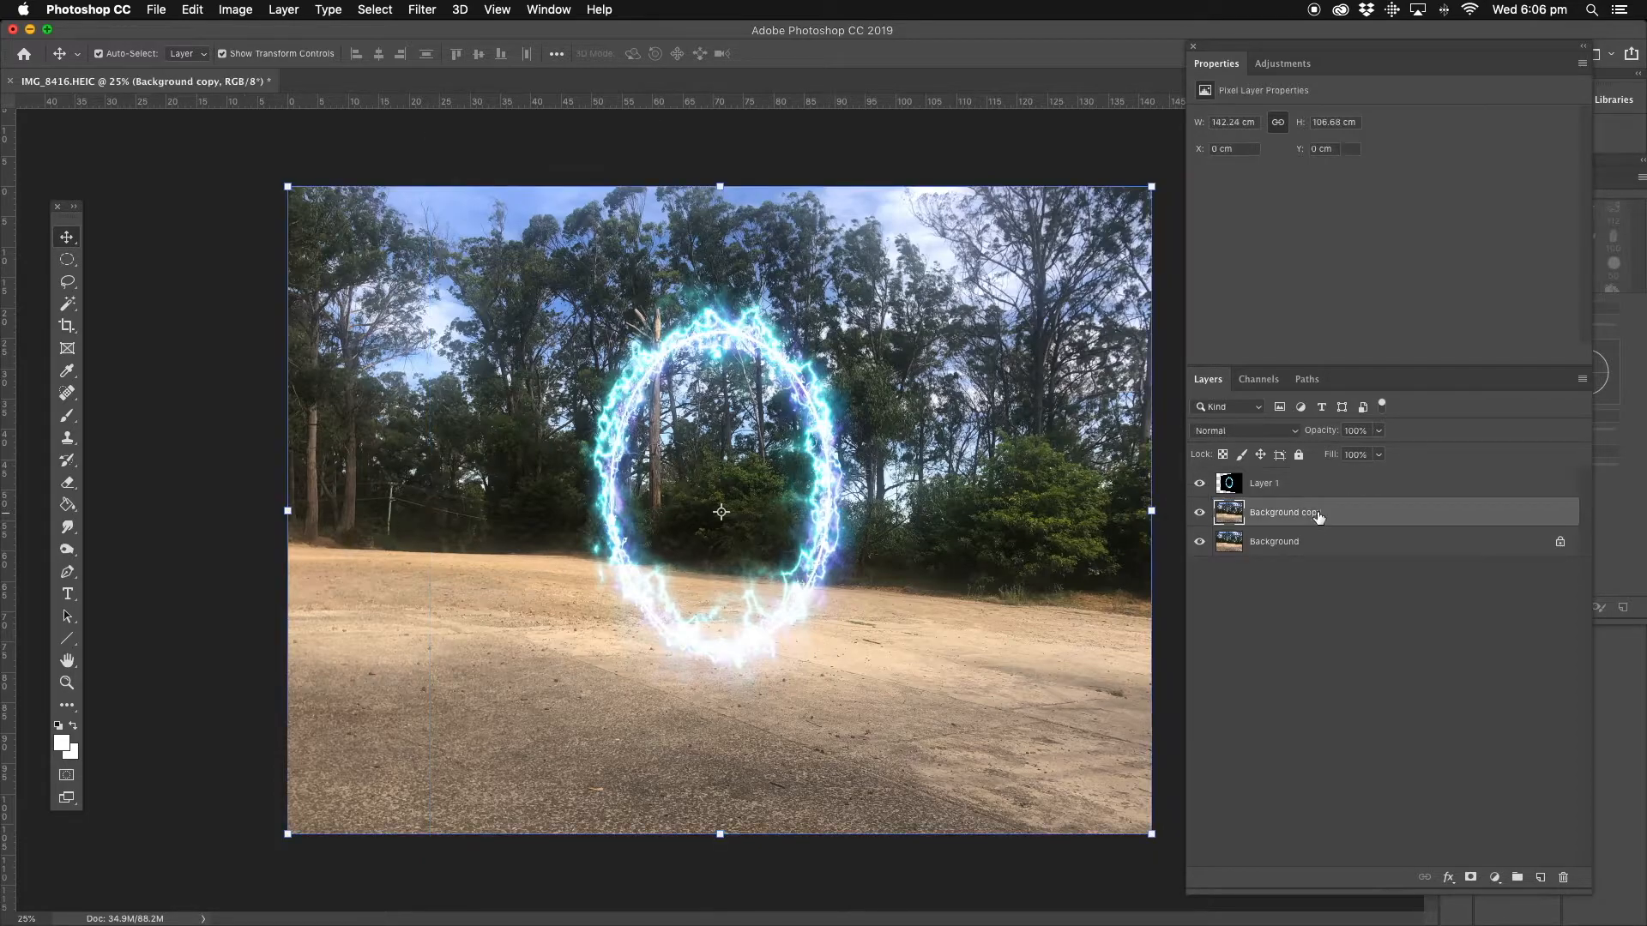
pyautogui.moveTo(1319, 513)
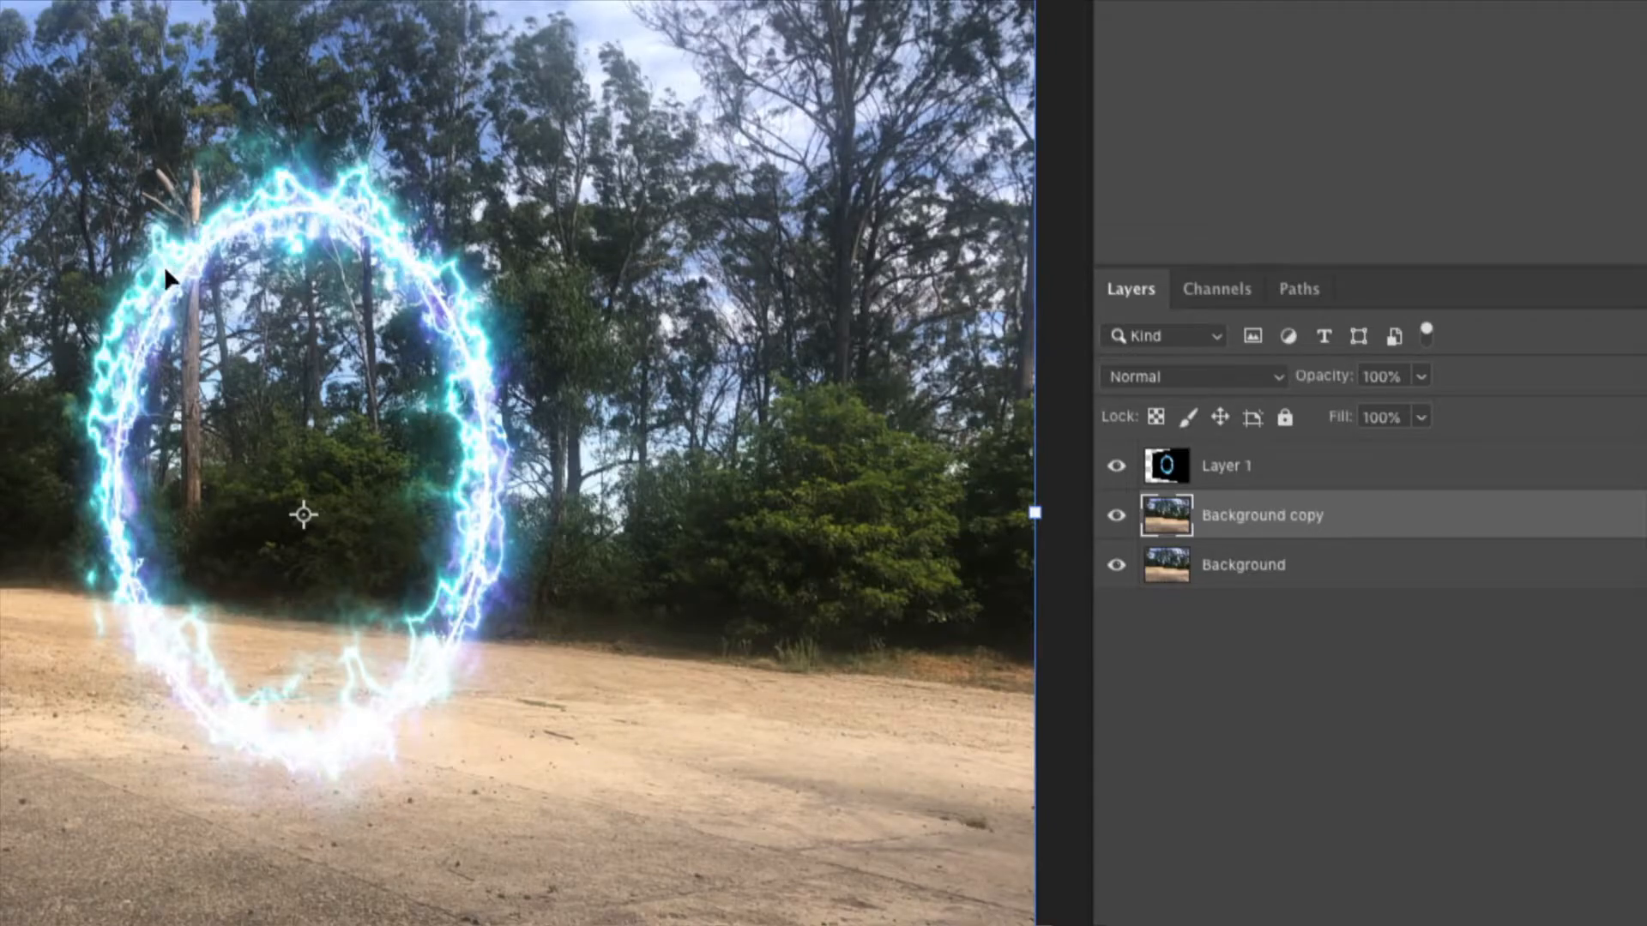
pyautogui.moveTo(479, 366)
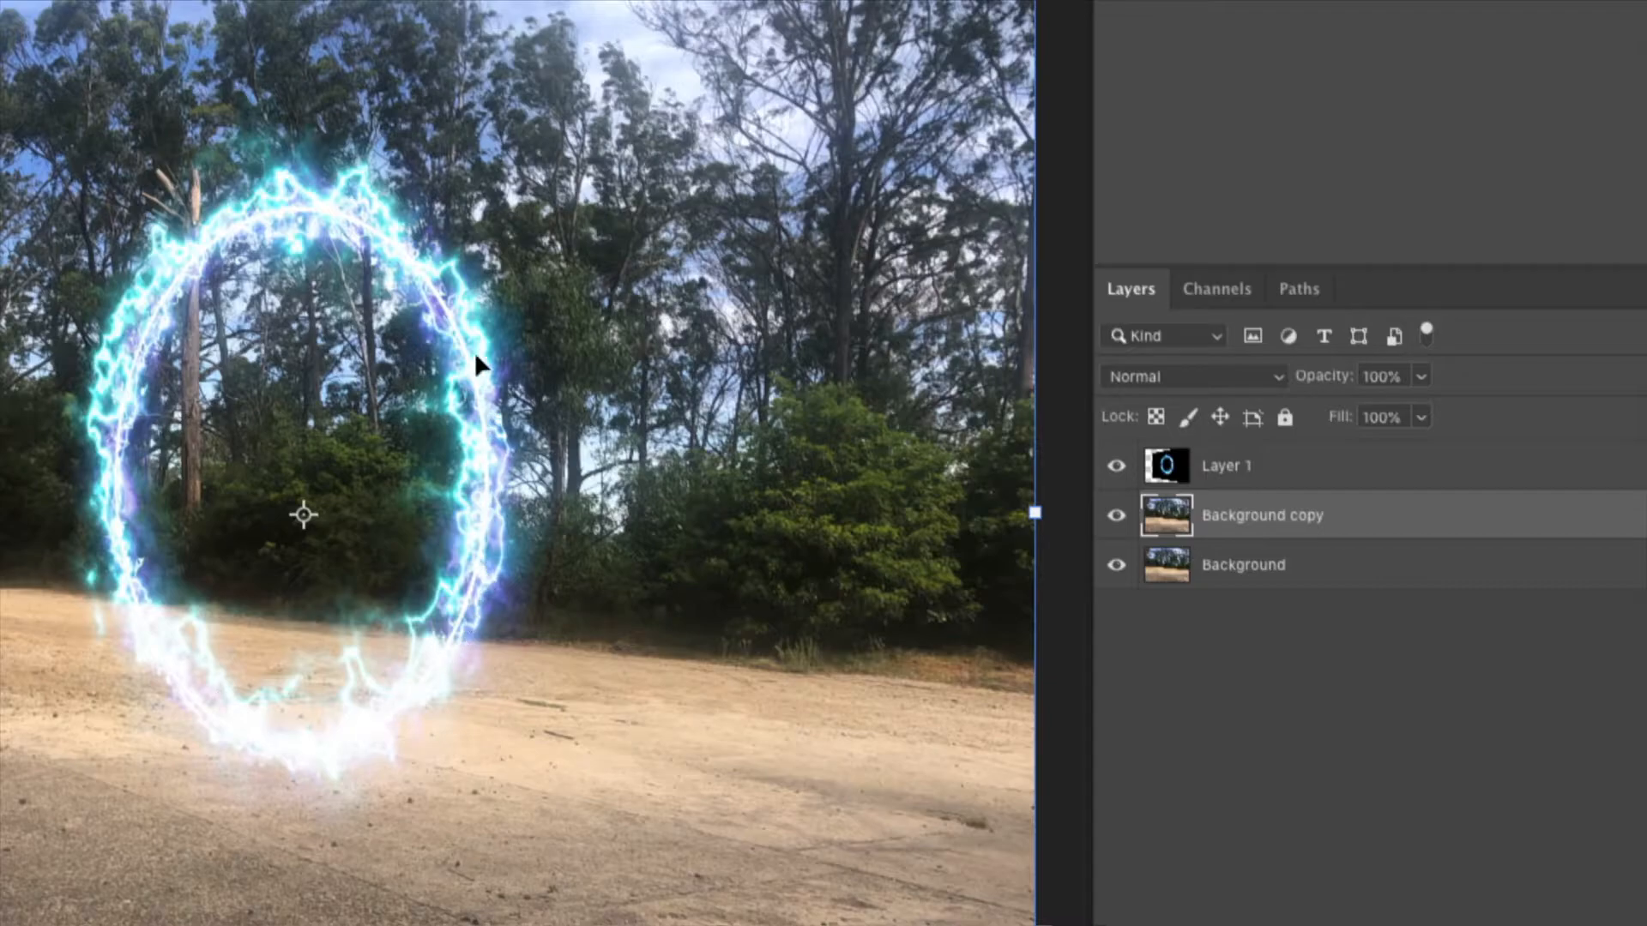
pyautogui.moveTo(163, 349)
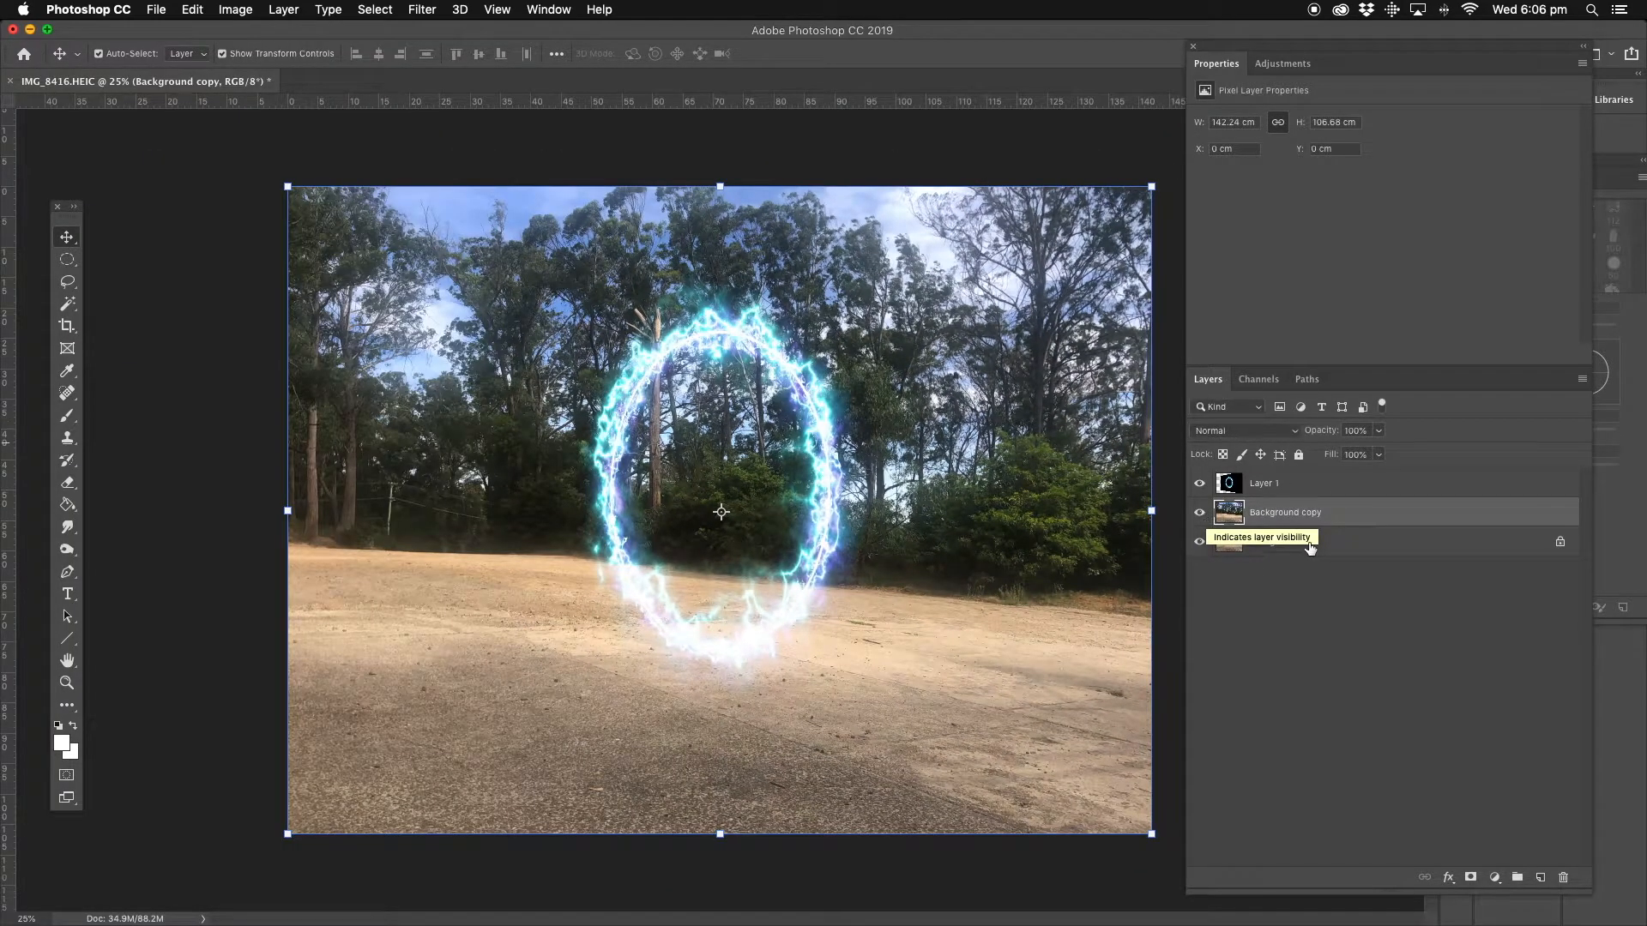
pyautogui.click(1281, 541)
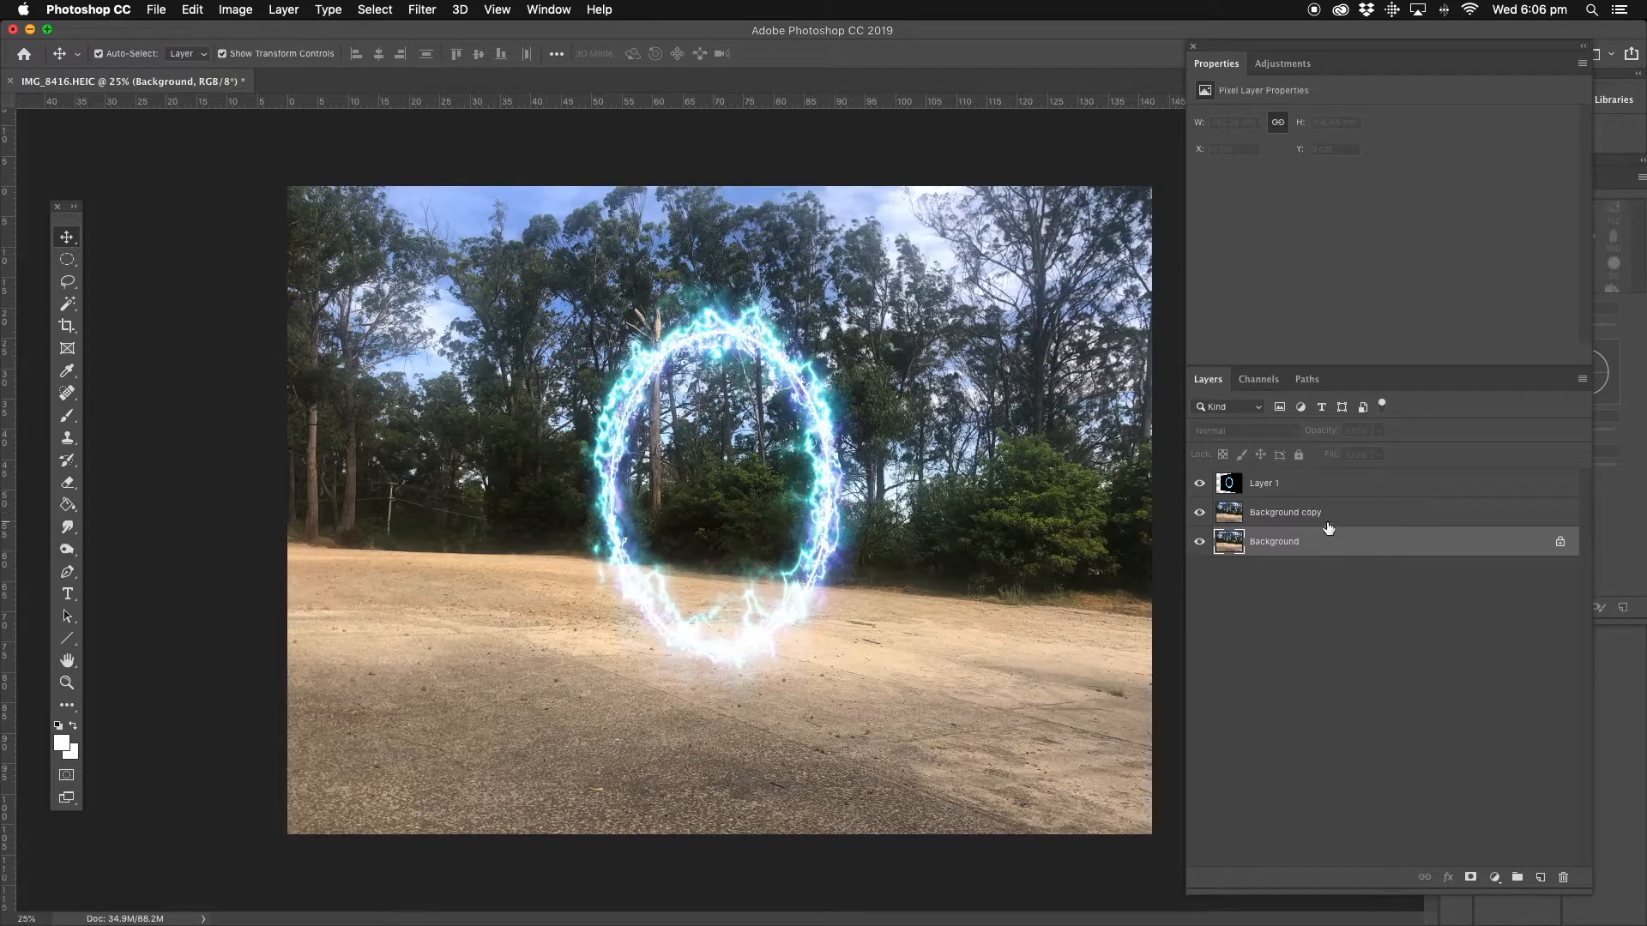
pyautogui.click(1285, 513)
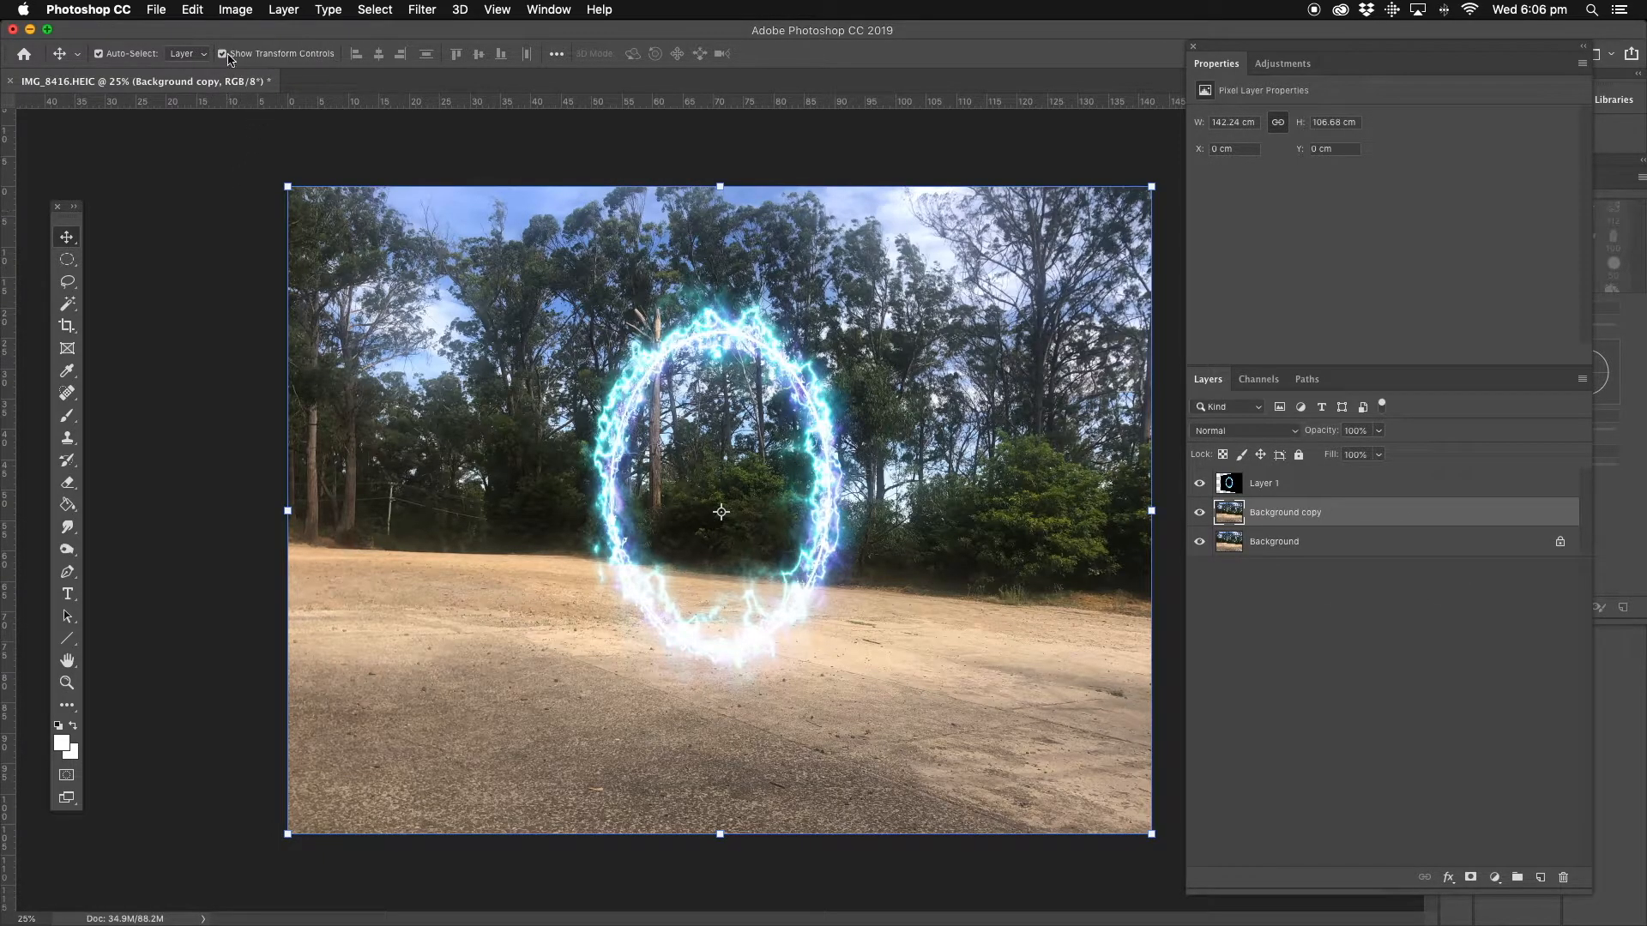
# Apply Brightness/Contrast to Background copy with Brightness -67 and Contrast -50
pyautogui.click(235, 10)
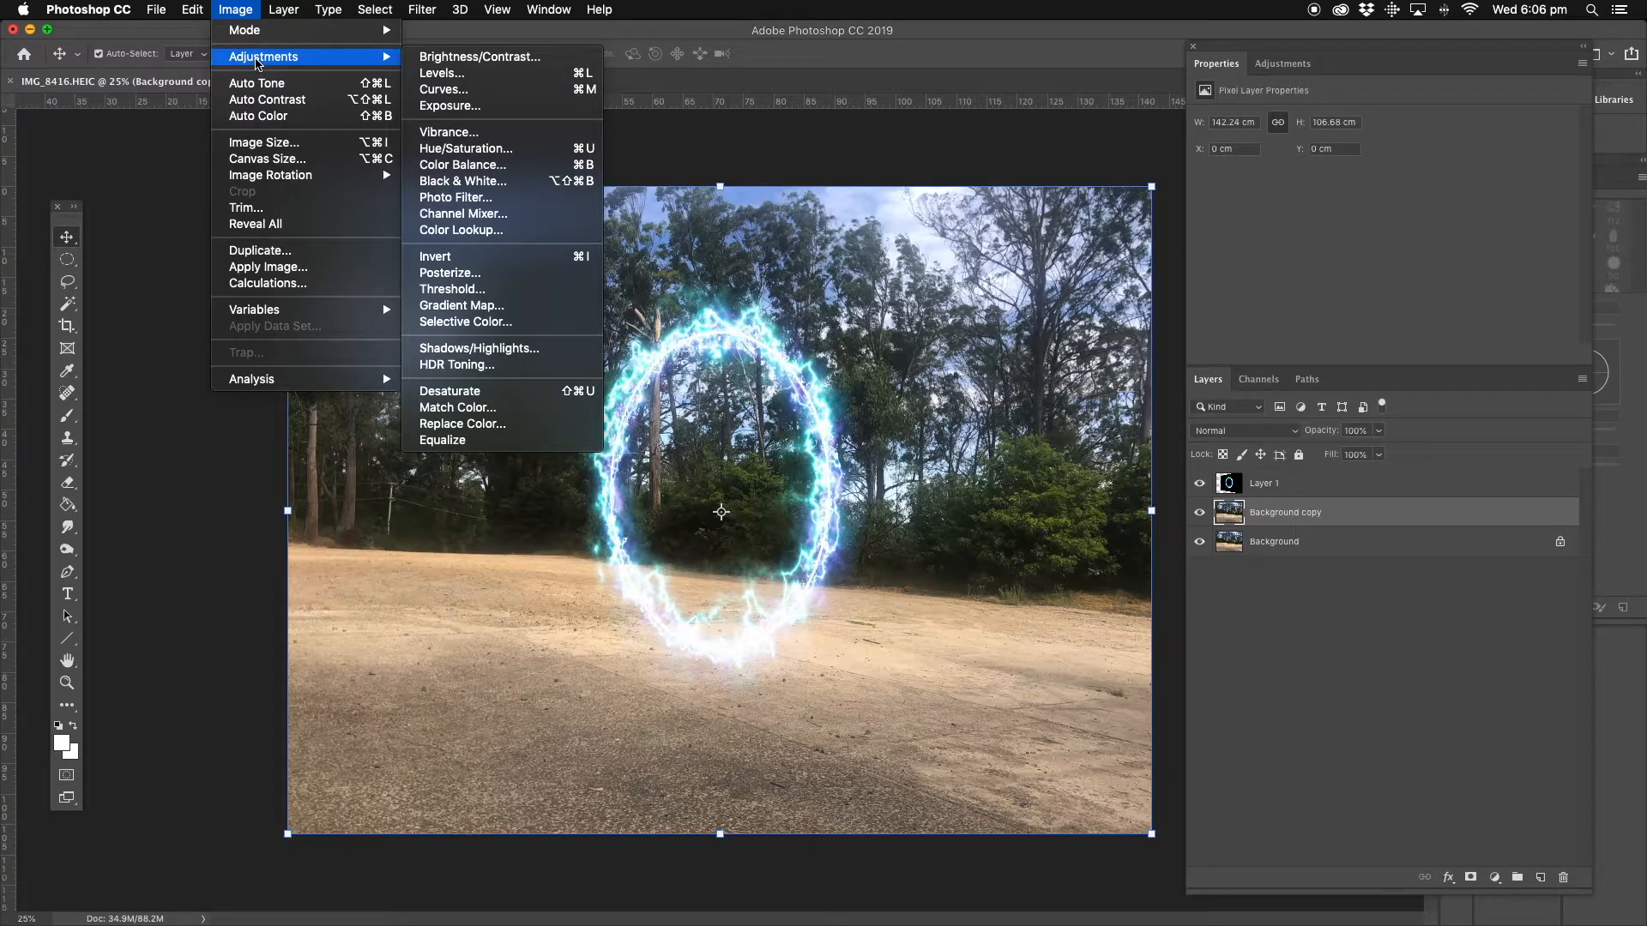
pyautogui.moveTo(509, 165)
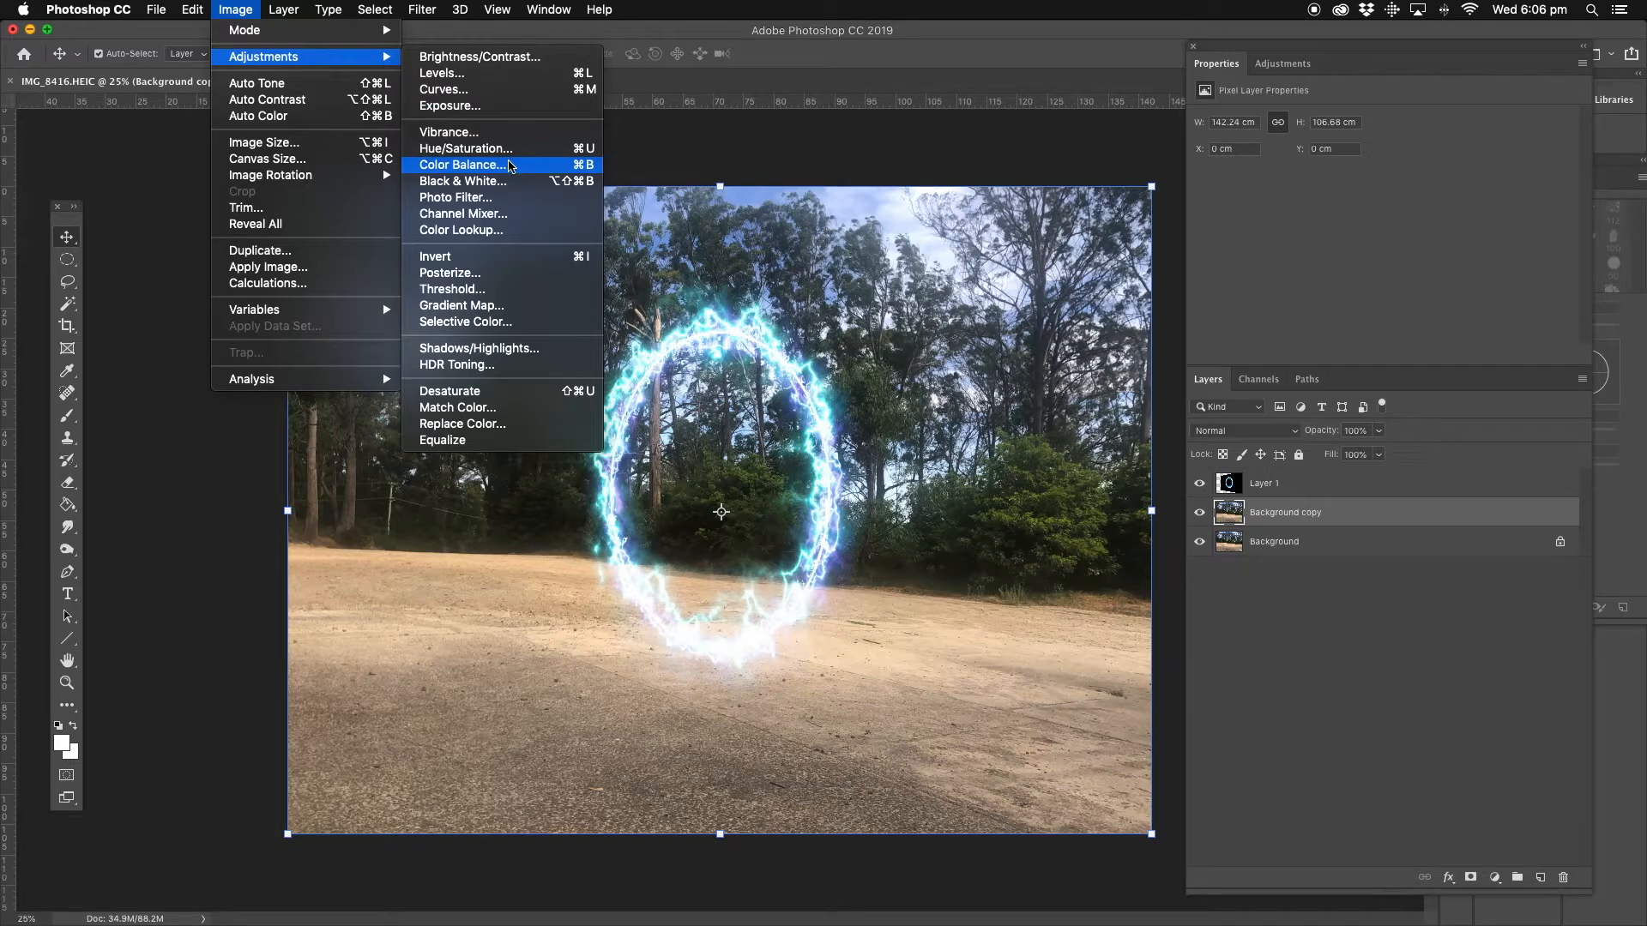
pyautogui.moveTo(448, 132)
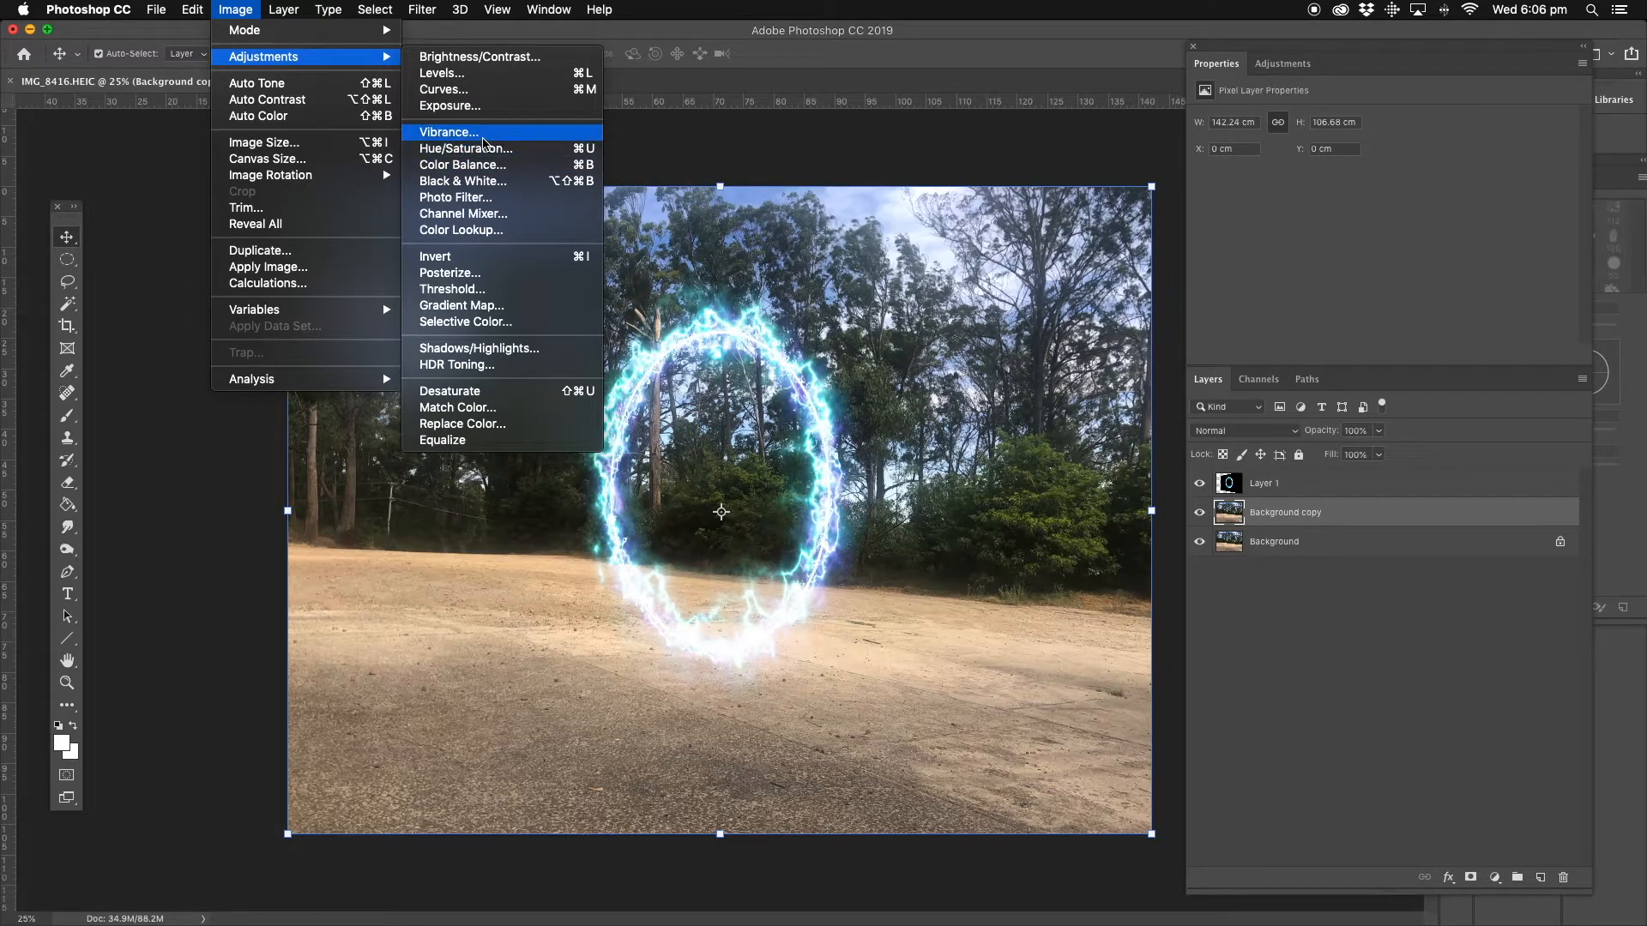
pyautogui.moveTo(480, 57)
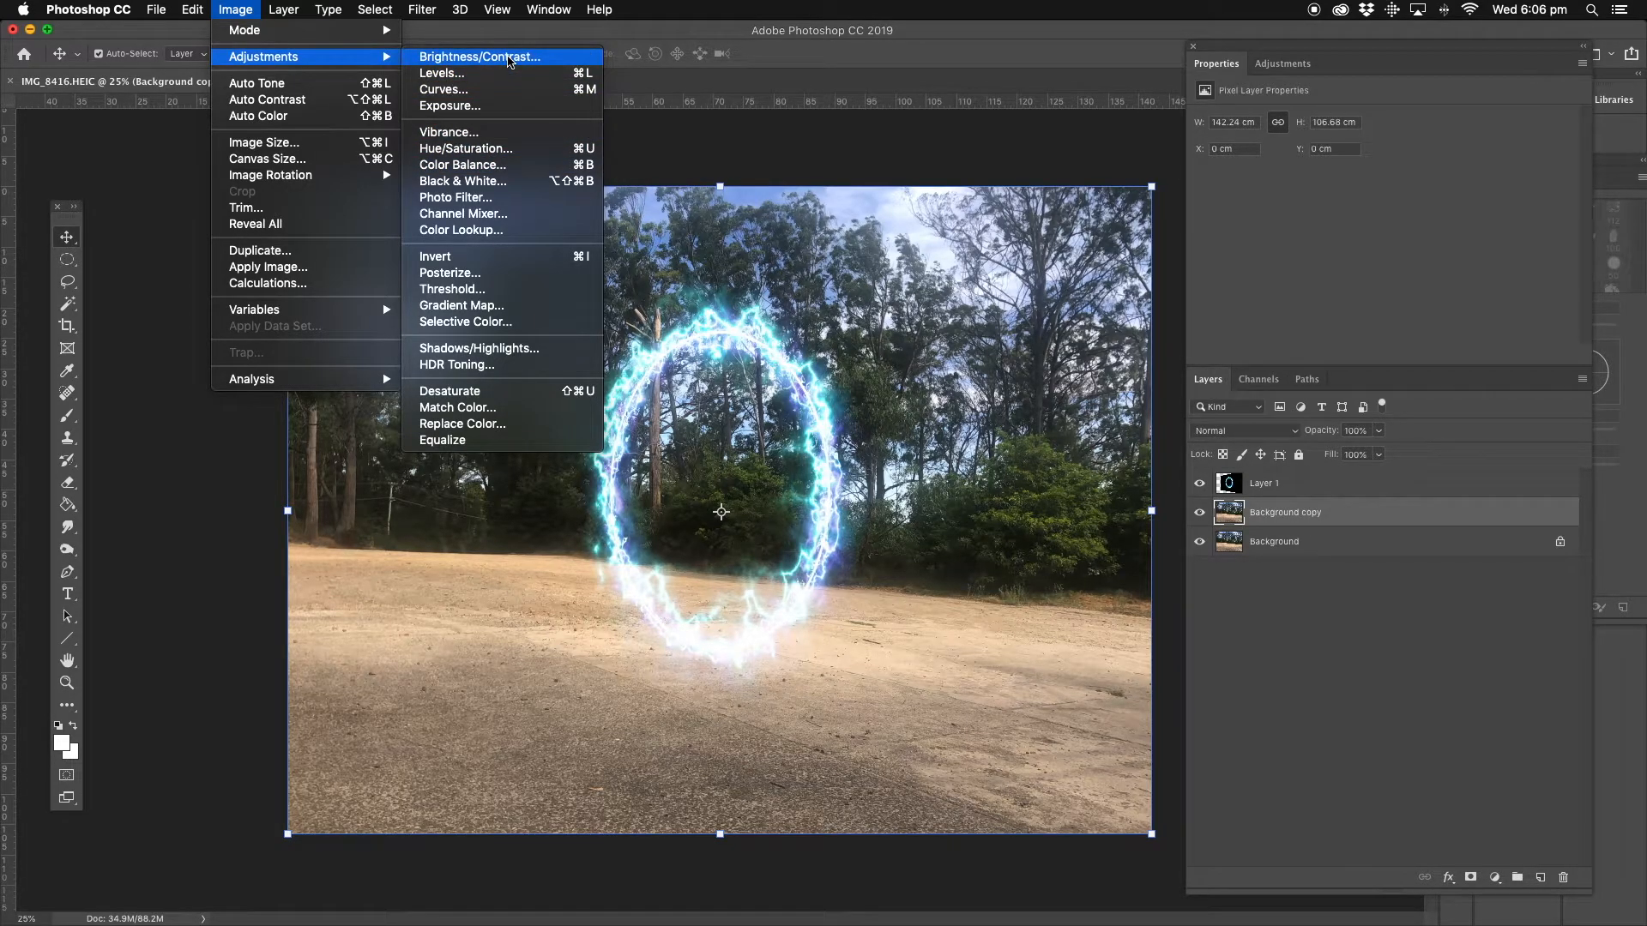
pyautogui.click(481, 56)
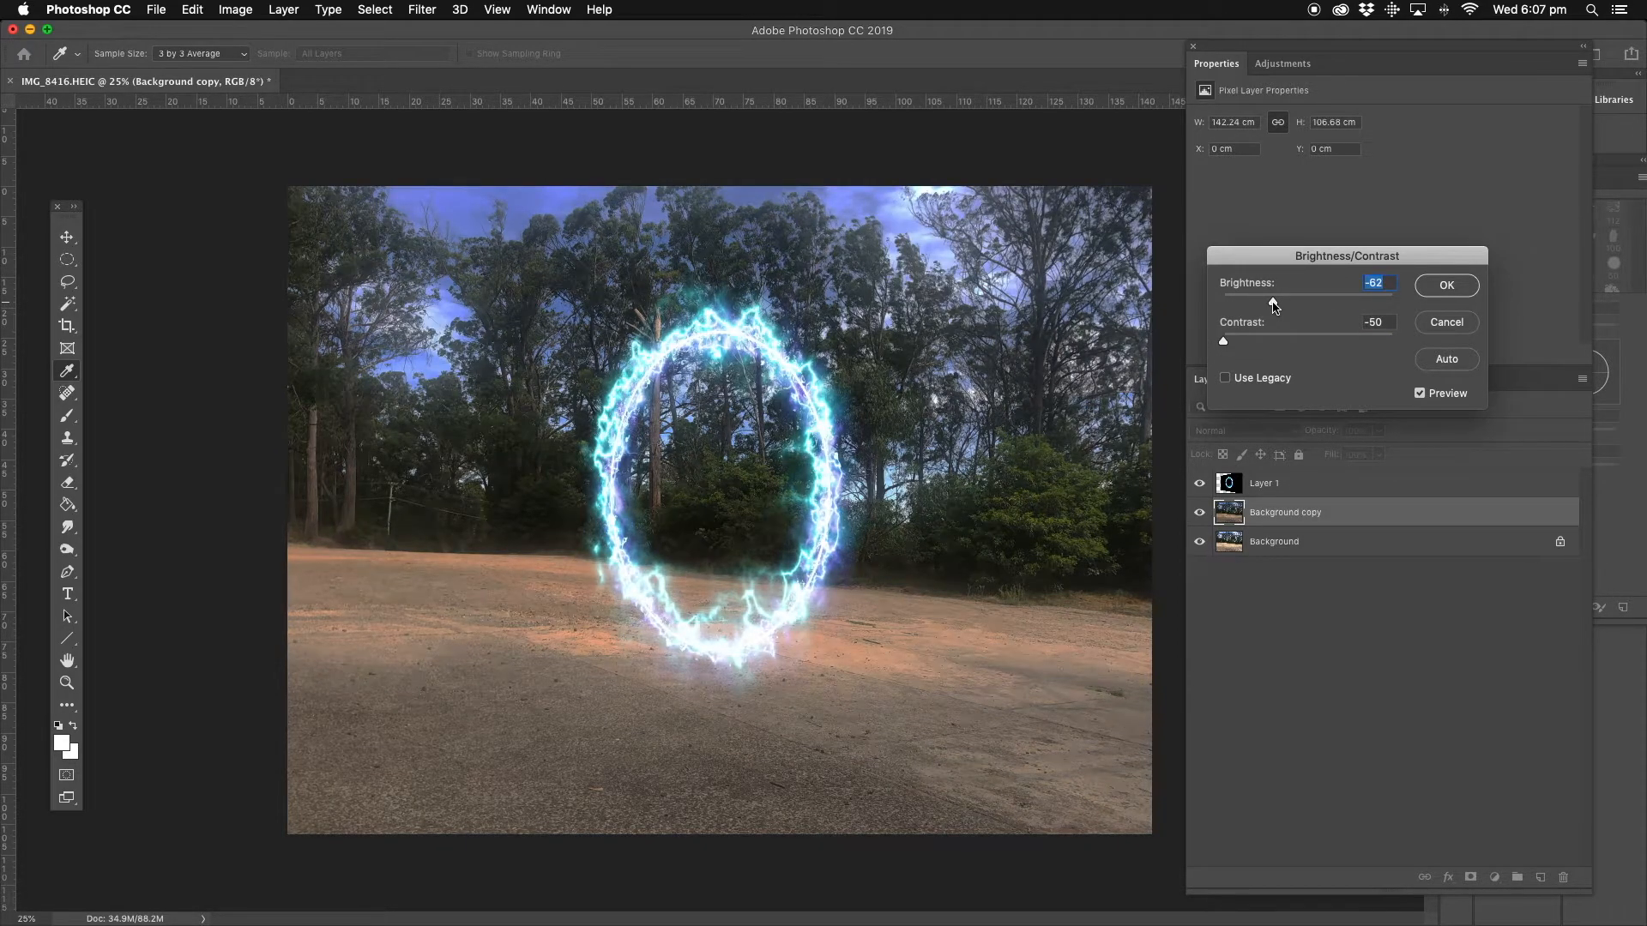
pyautogui.moveTo(1271, 301); pyautogui.dragTo(1269, 301)
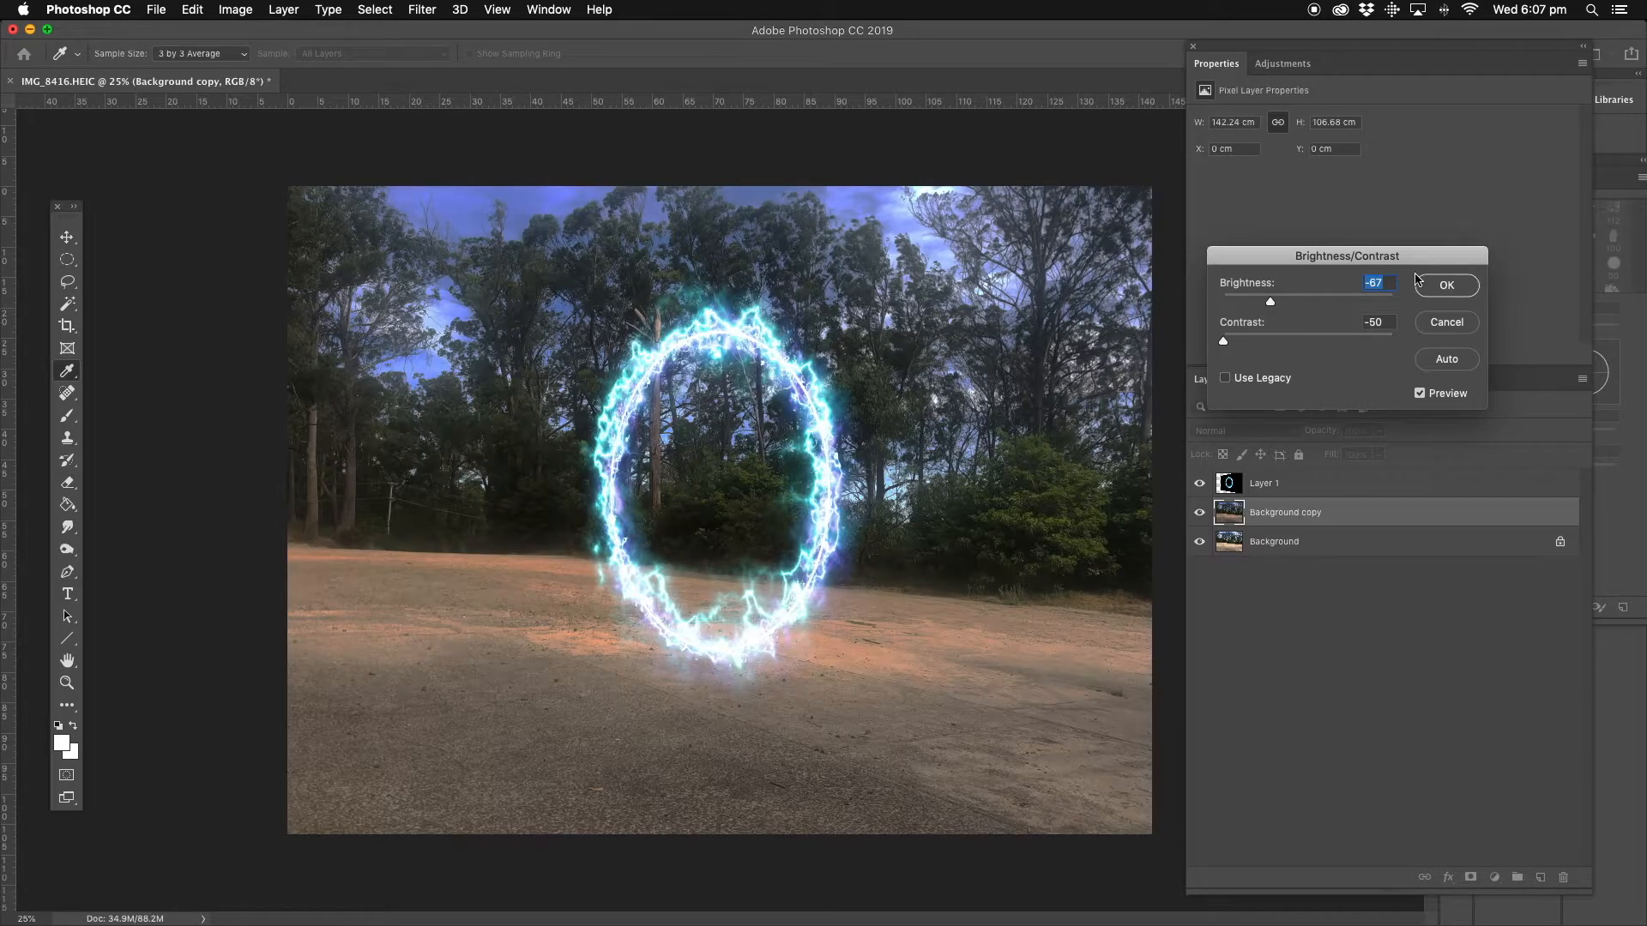
pyautogui.click(235, 9)
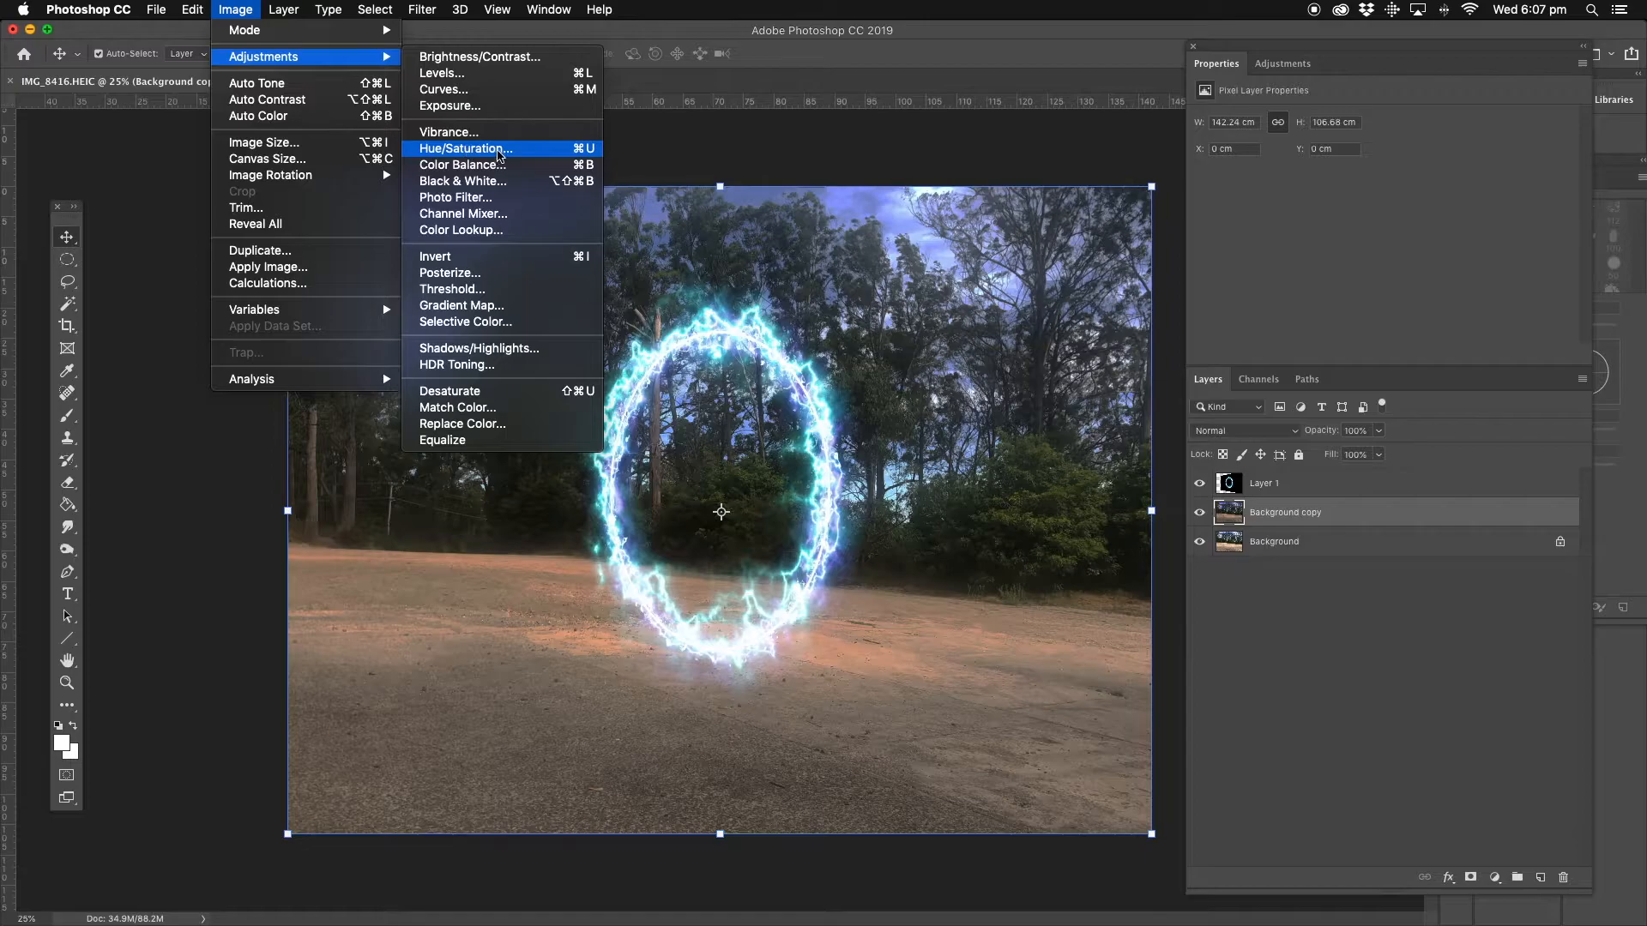
# Apply Color Balance to the midtones with Red +42 and Blue -61
pyautogui.click(462, 165)
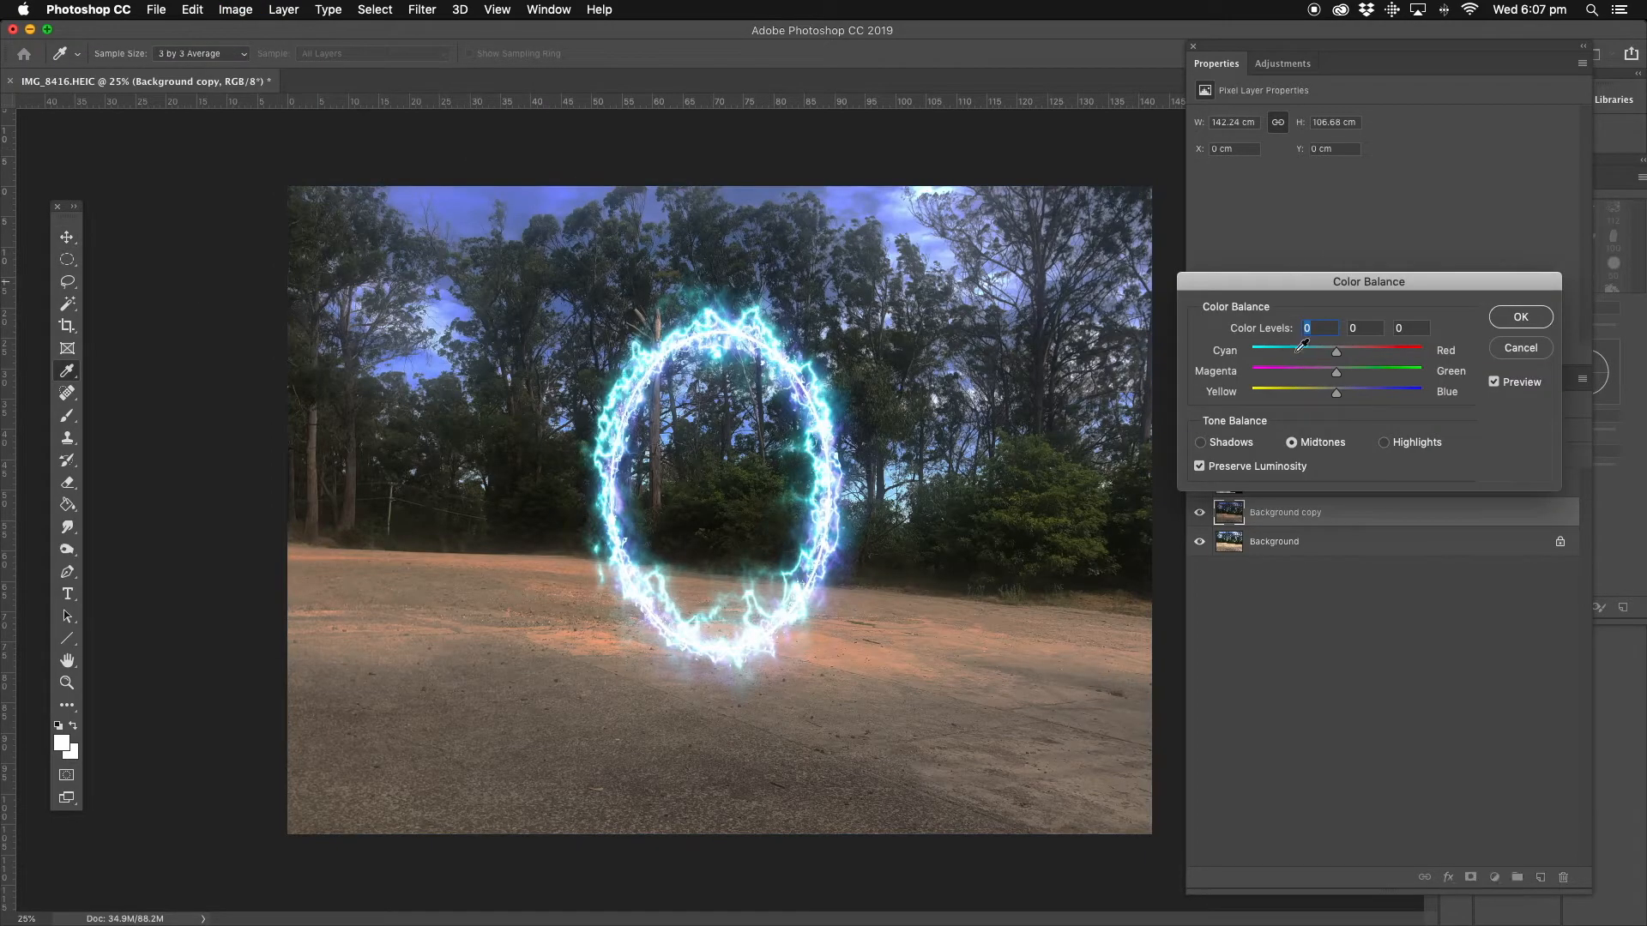
pyautogui.moveTo(1336, 391); pyautogui.dragTo(1310, 391)
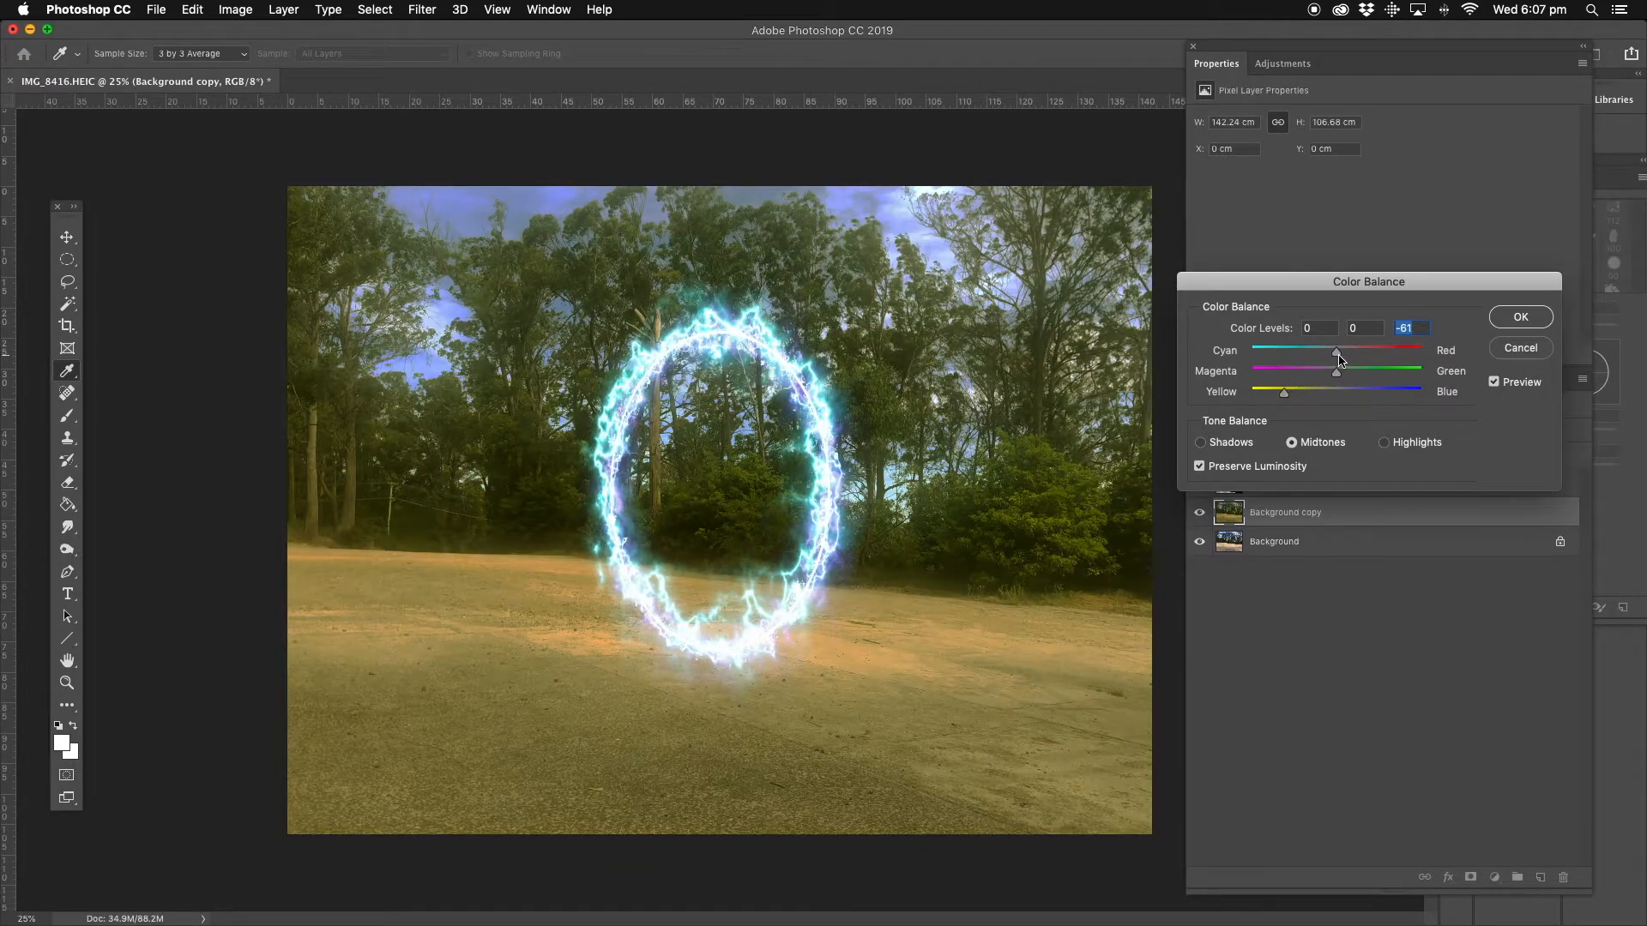
pyautogui.moveTo(1336, 355); pyautogui.dragTo(1371, 355)
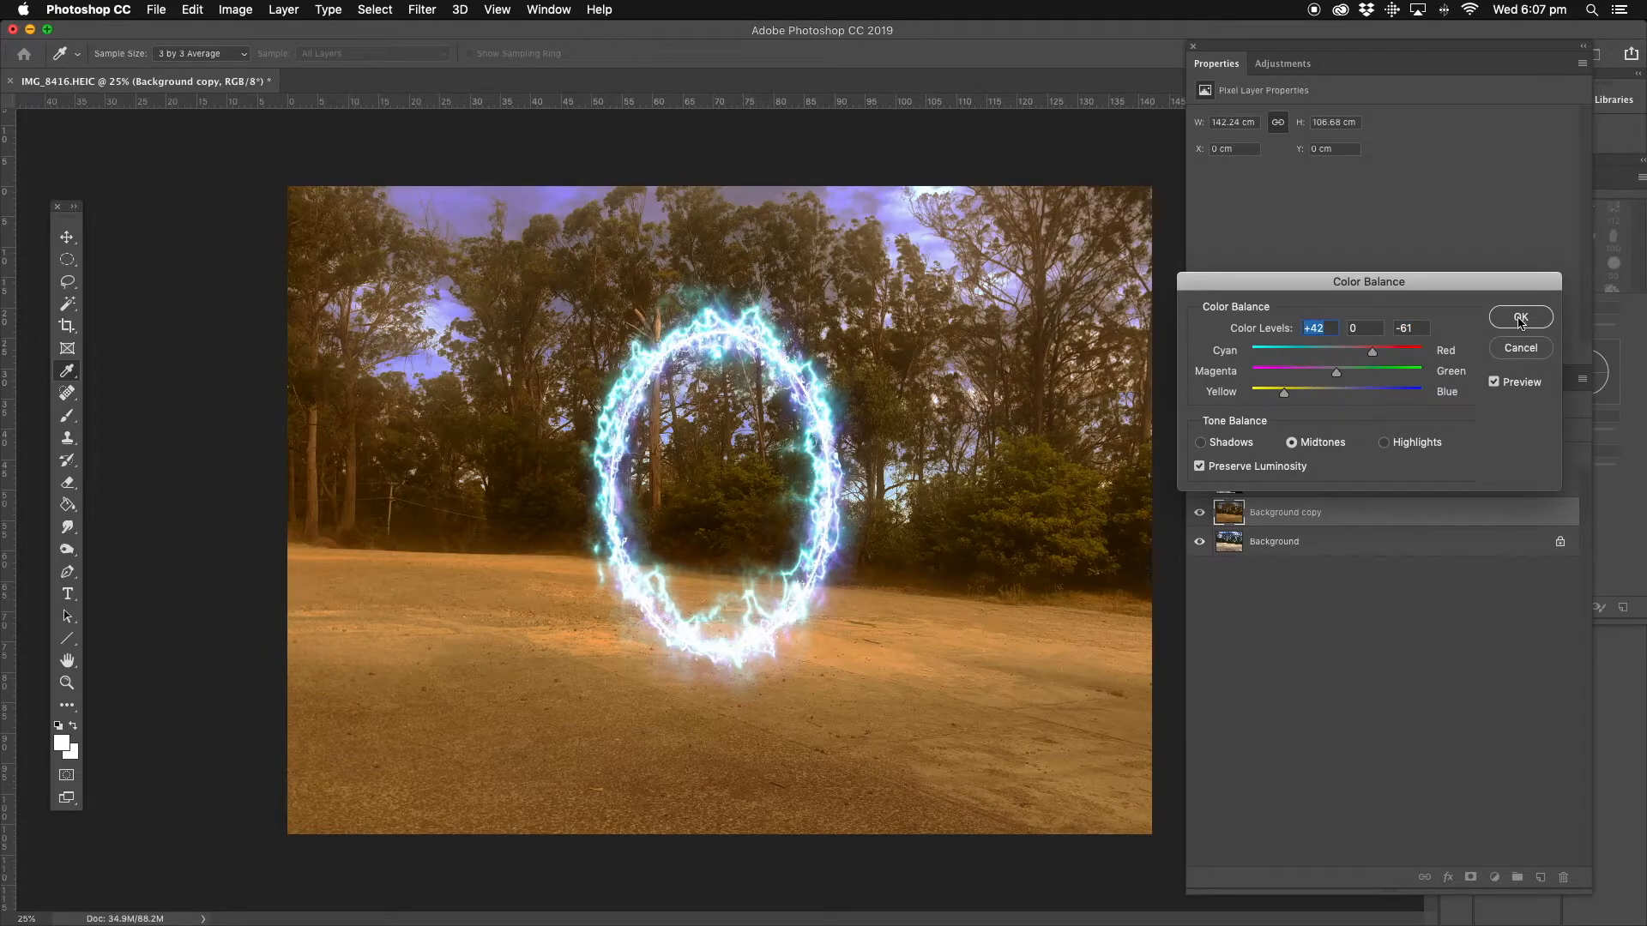
pyautogui.click(1519, 317)
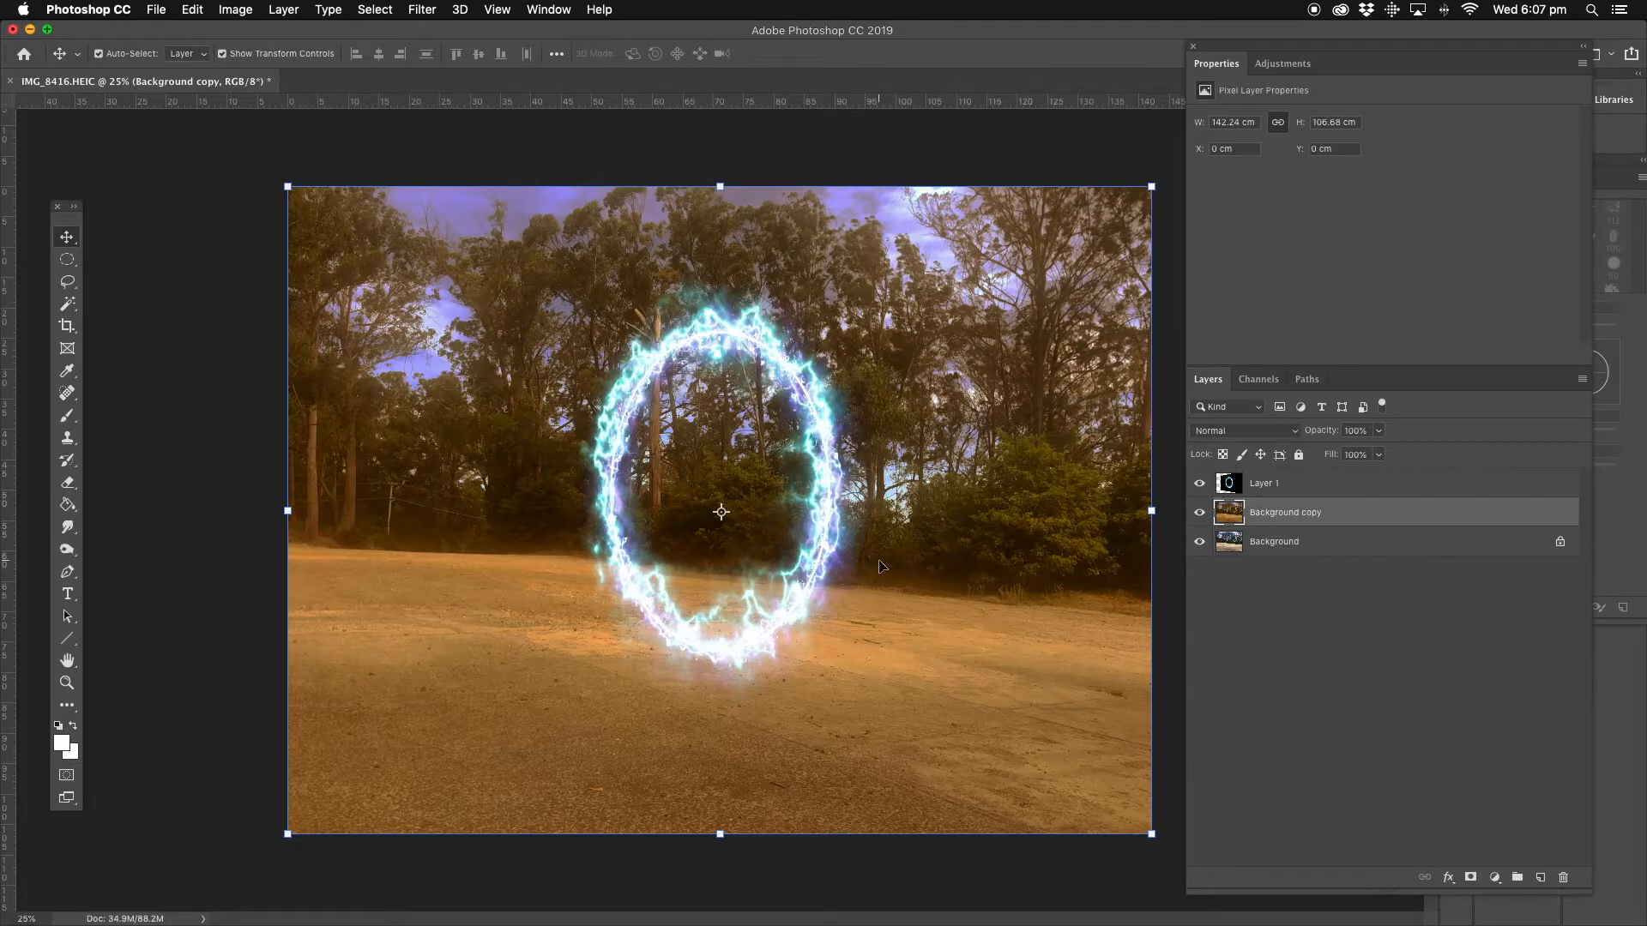
pyautogui.moveTo(67, 683)
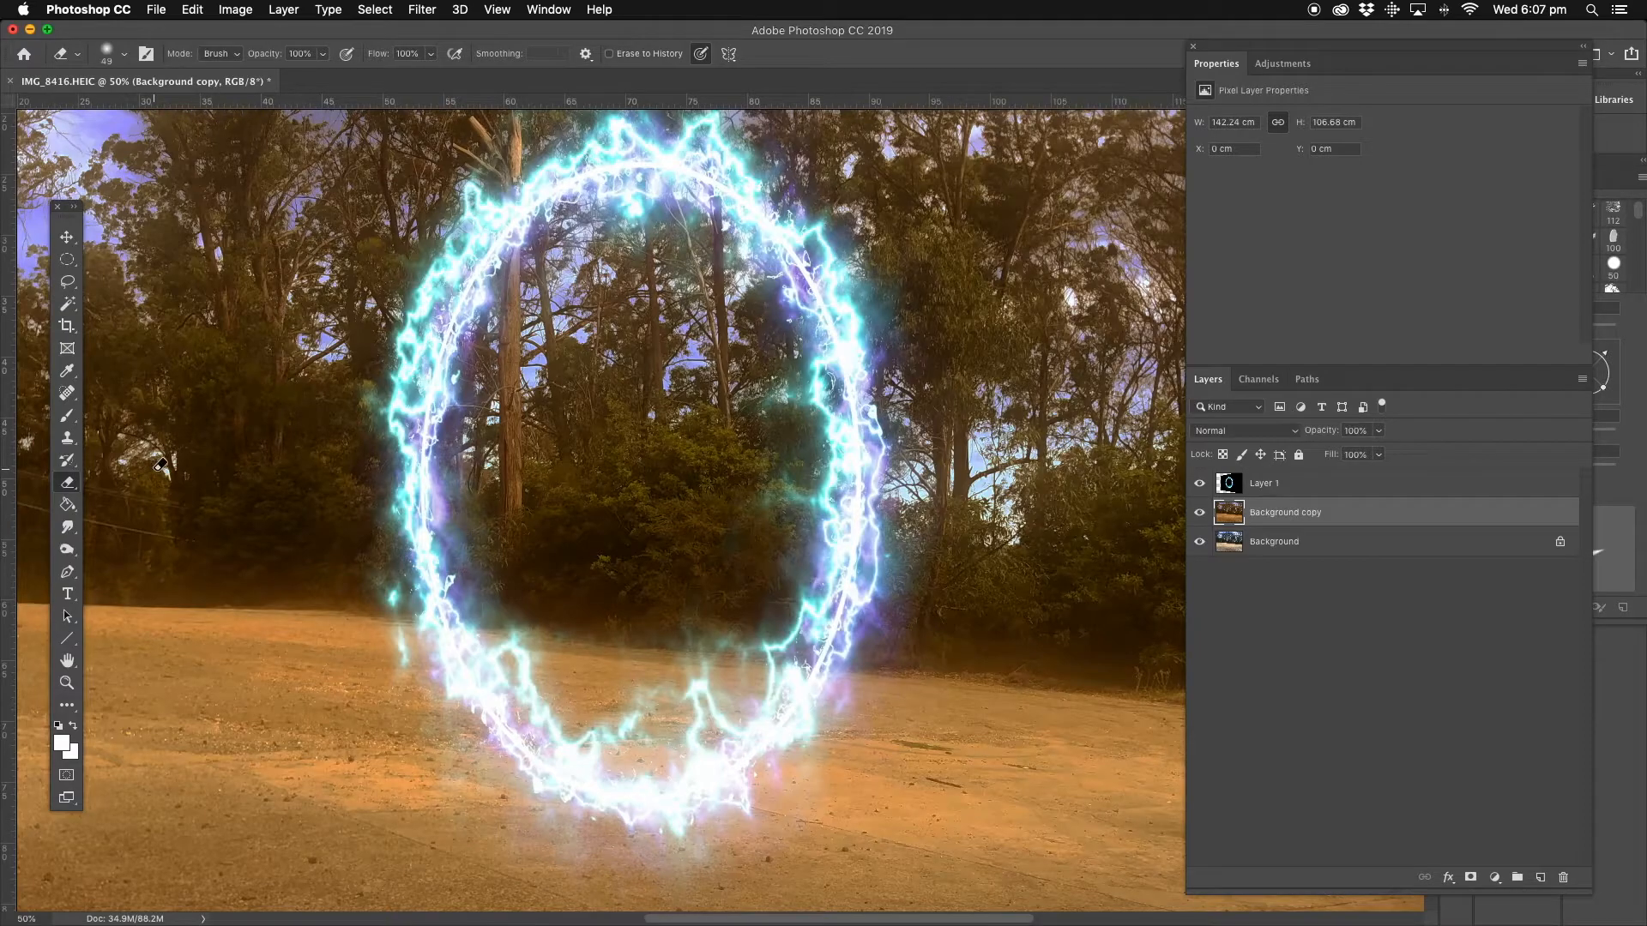
# Nudge the ring layer to a slightly new spot, then reselect Background copy
pyautogui.click(1291, 483)
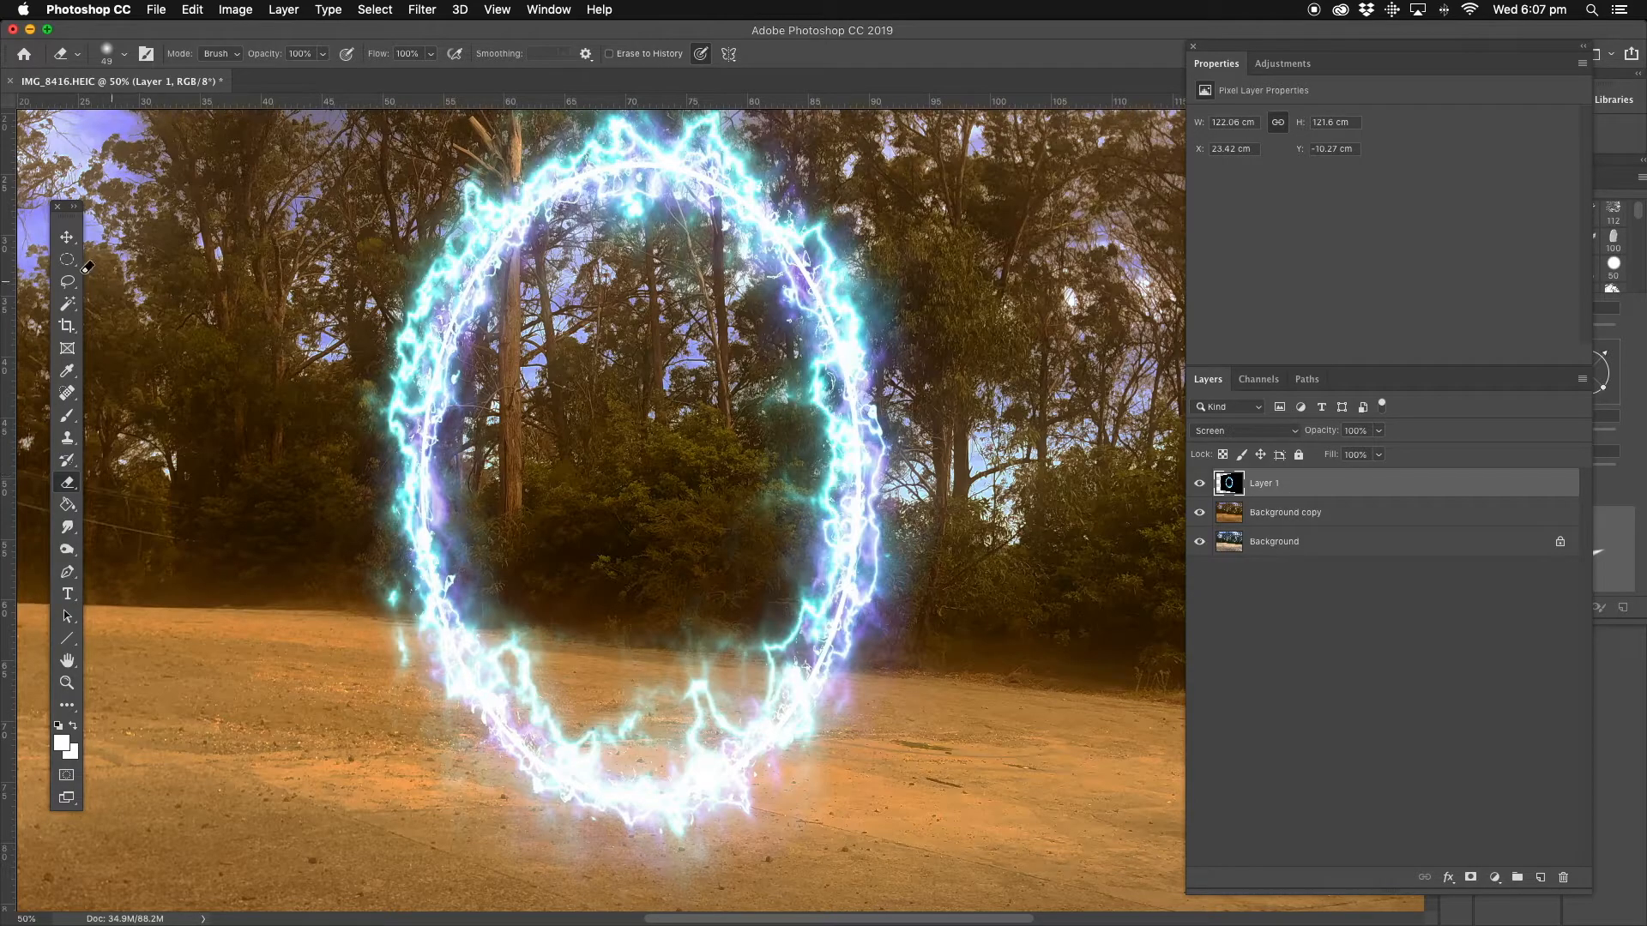
pyautogui.click(65, 237)
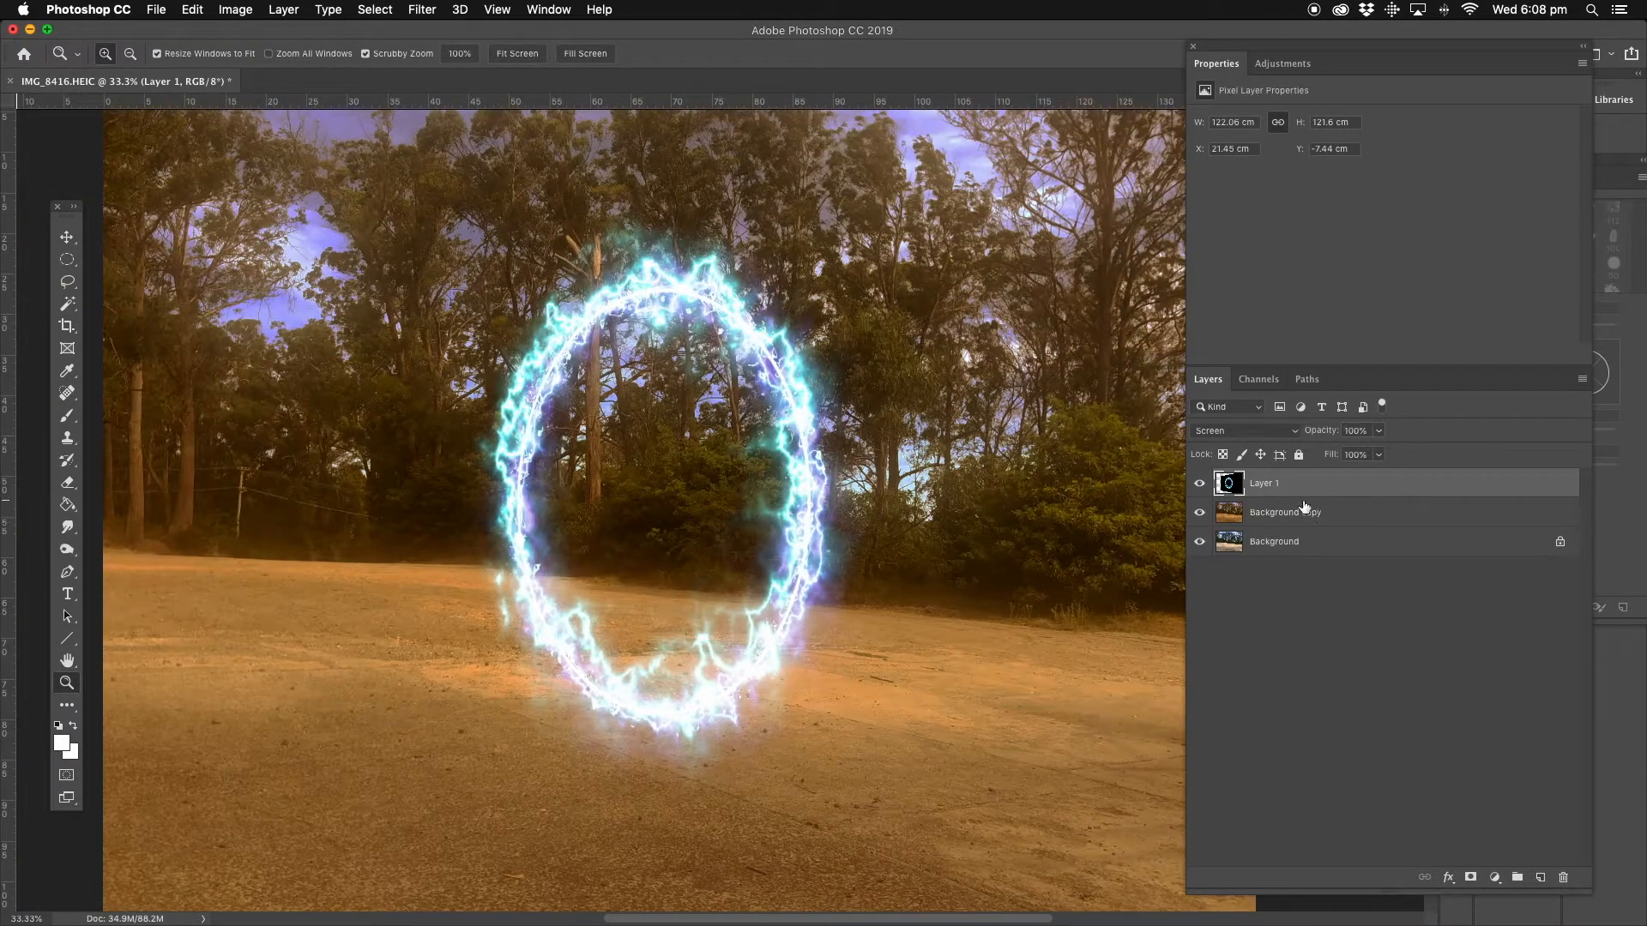
pyautogui.click(66, 238)
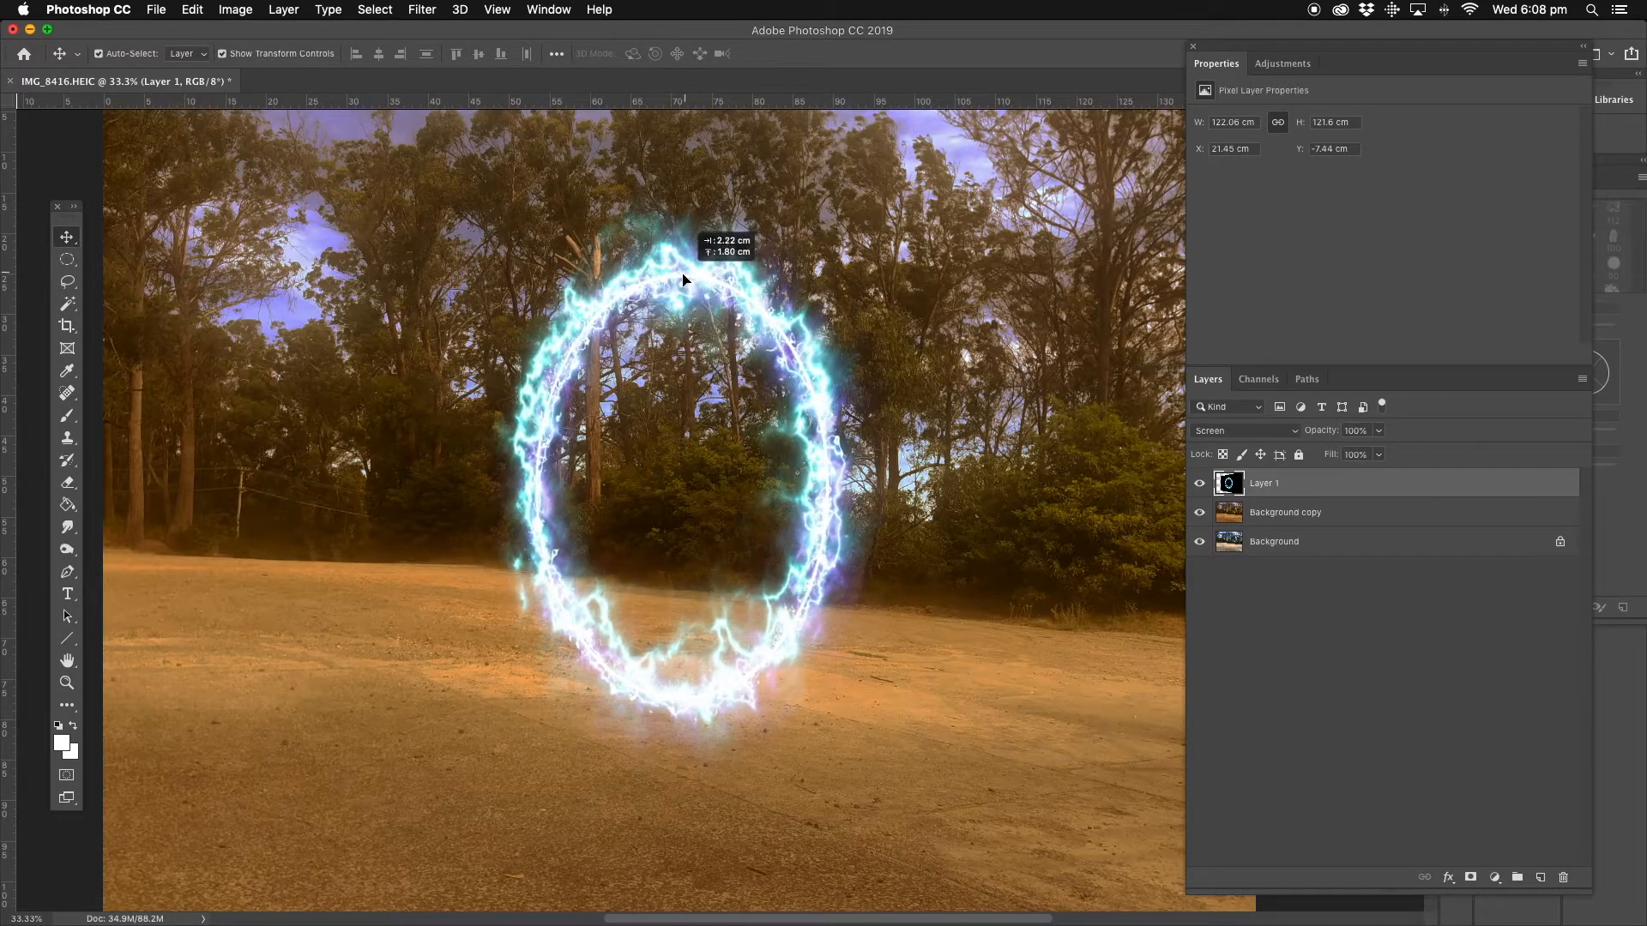
pyautogui.moveTo(683, 280); pyautogui.dragTo(785, 496)
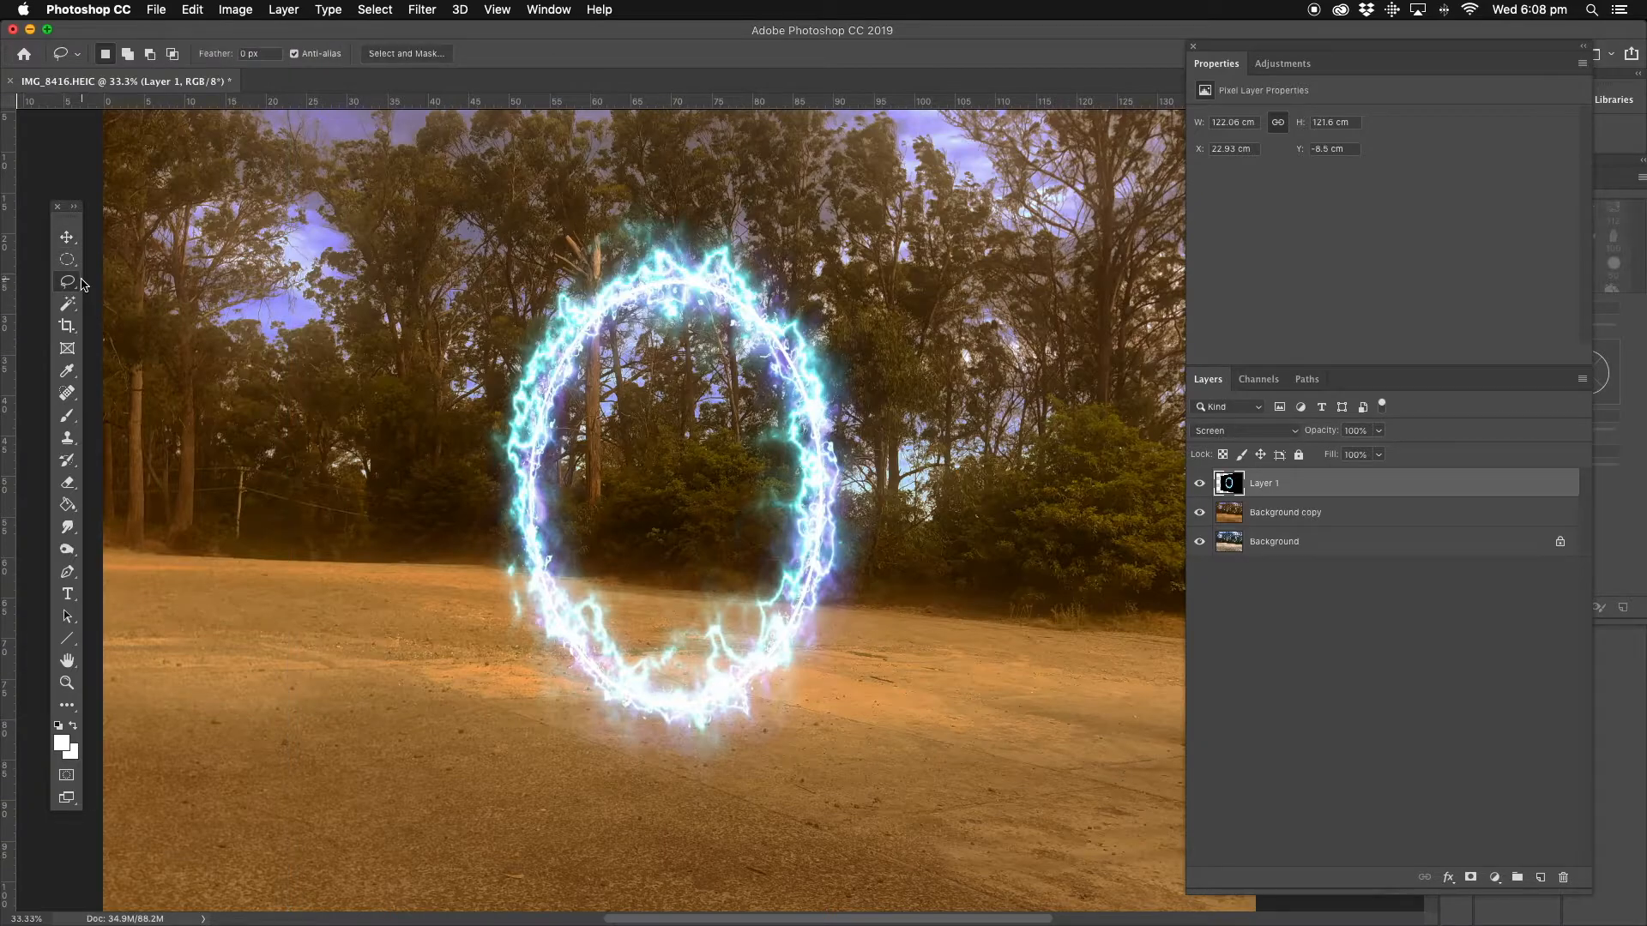
pyautogui.click(1283, 513)
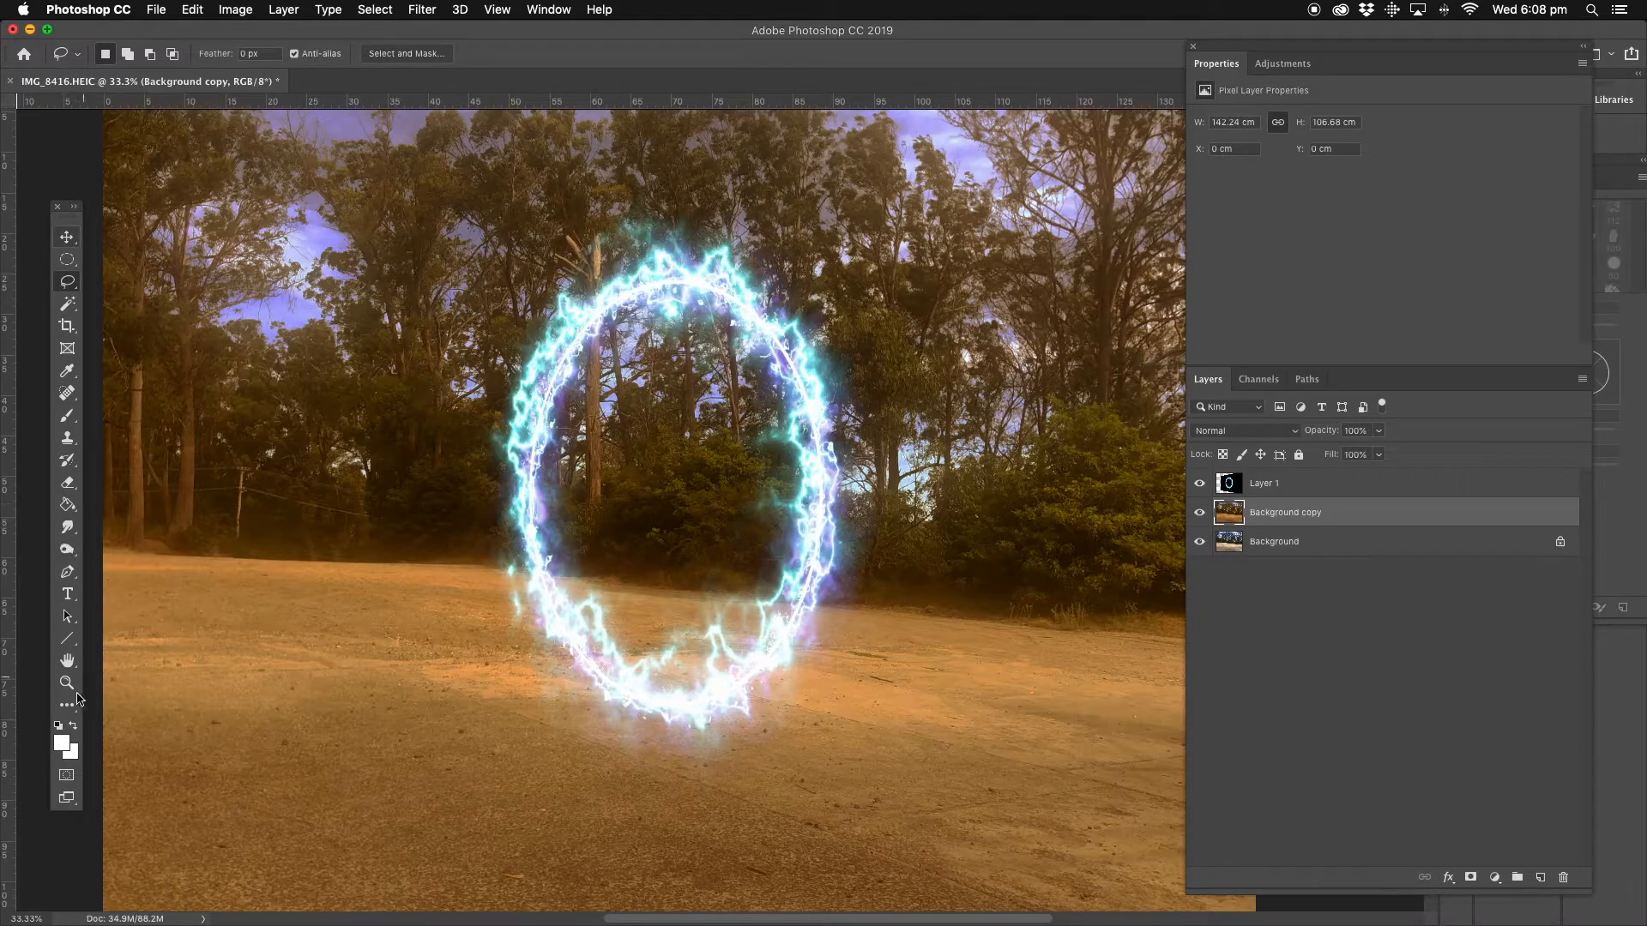
pyautogui.click(66, 682)
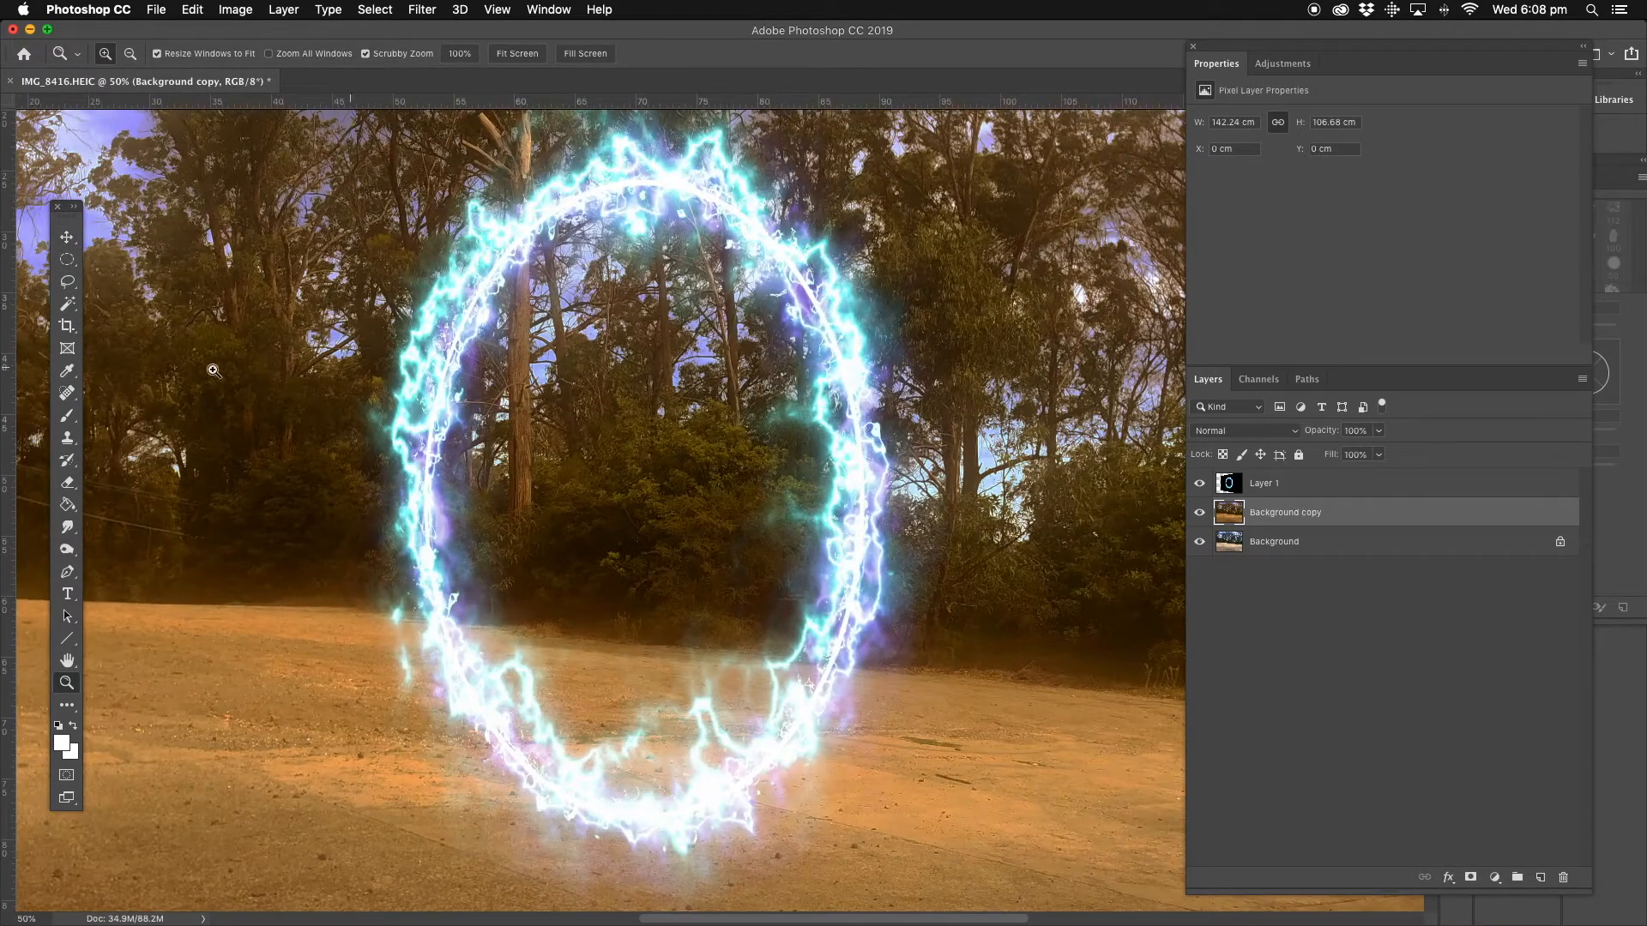
# Set a soft round 30 px brush tip at 0% hardness and target Background copy
pyautogui.click(66, 482)
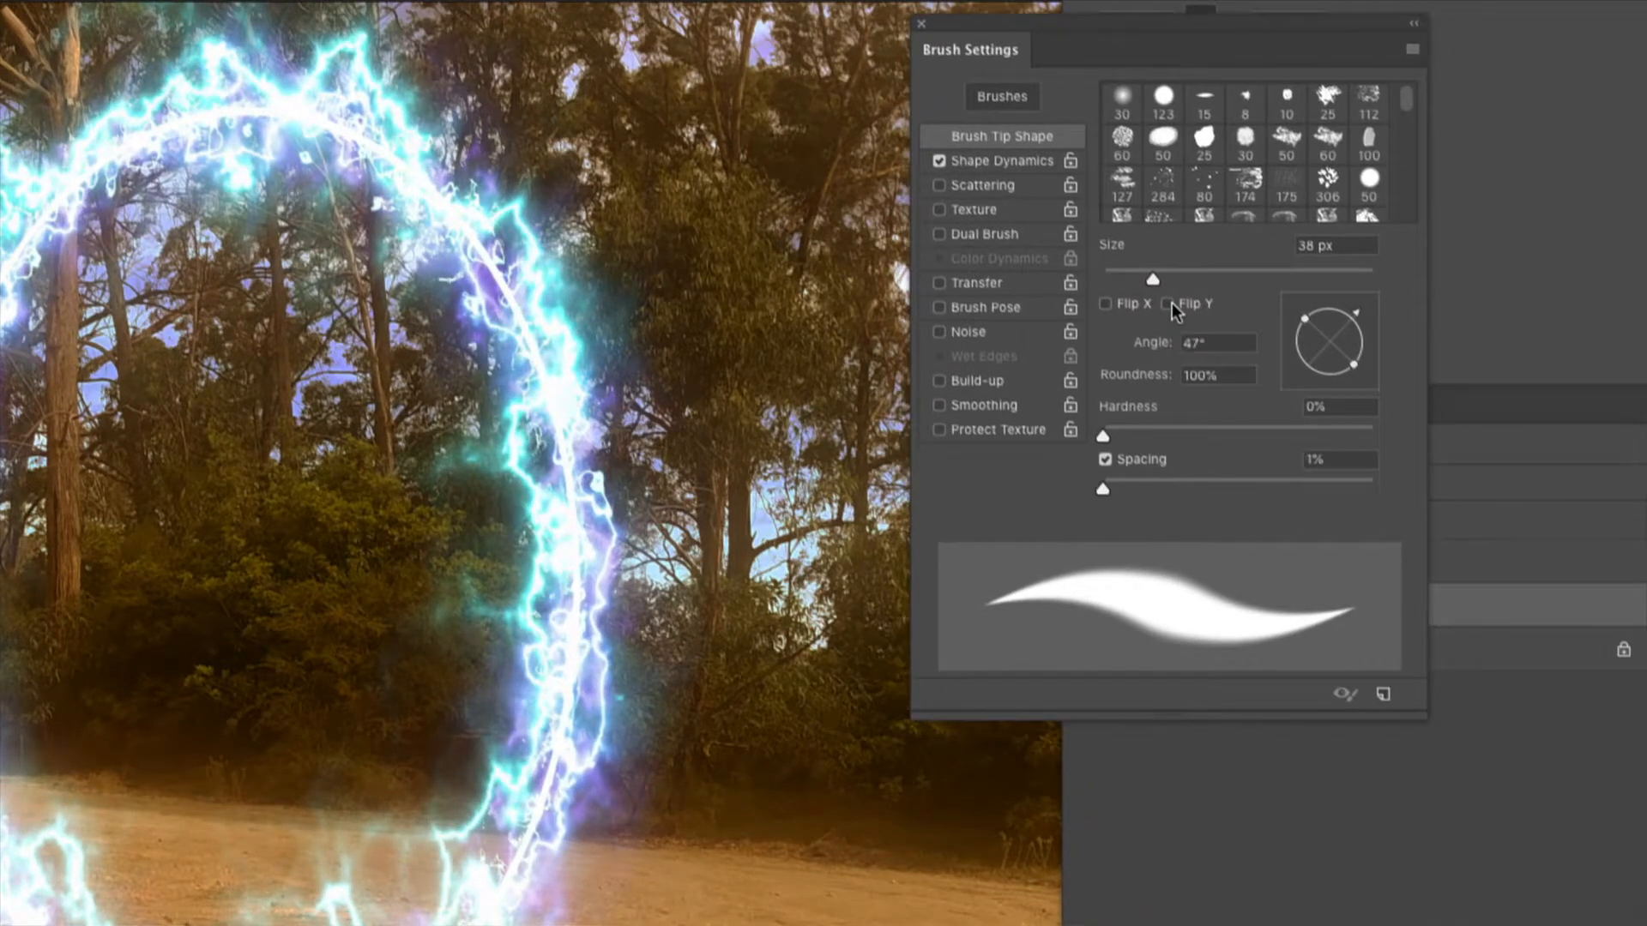
pyautogui.moveTo(1151, 277); pyautogui.dragTo(1184, 277)
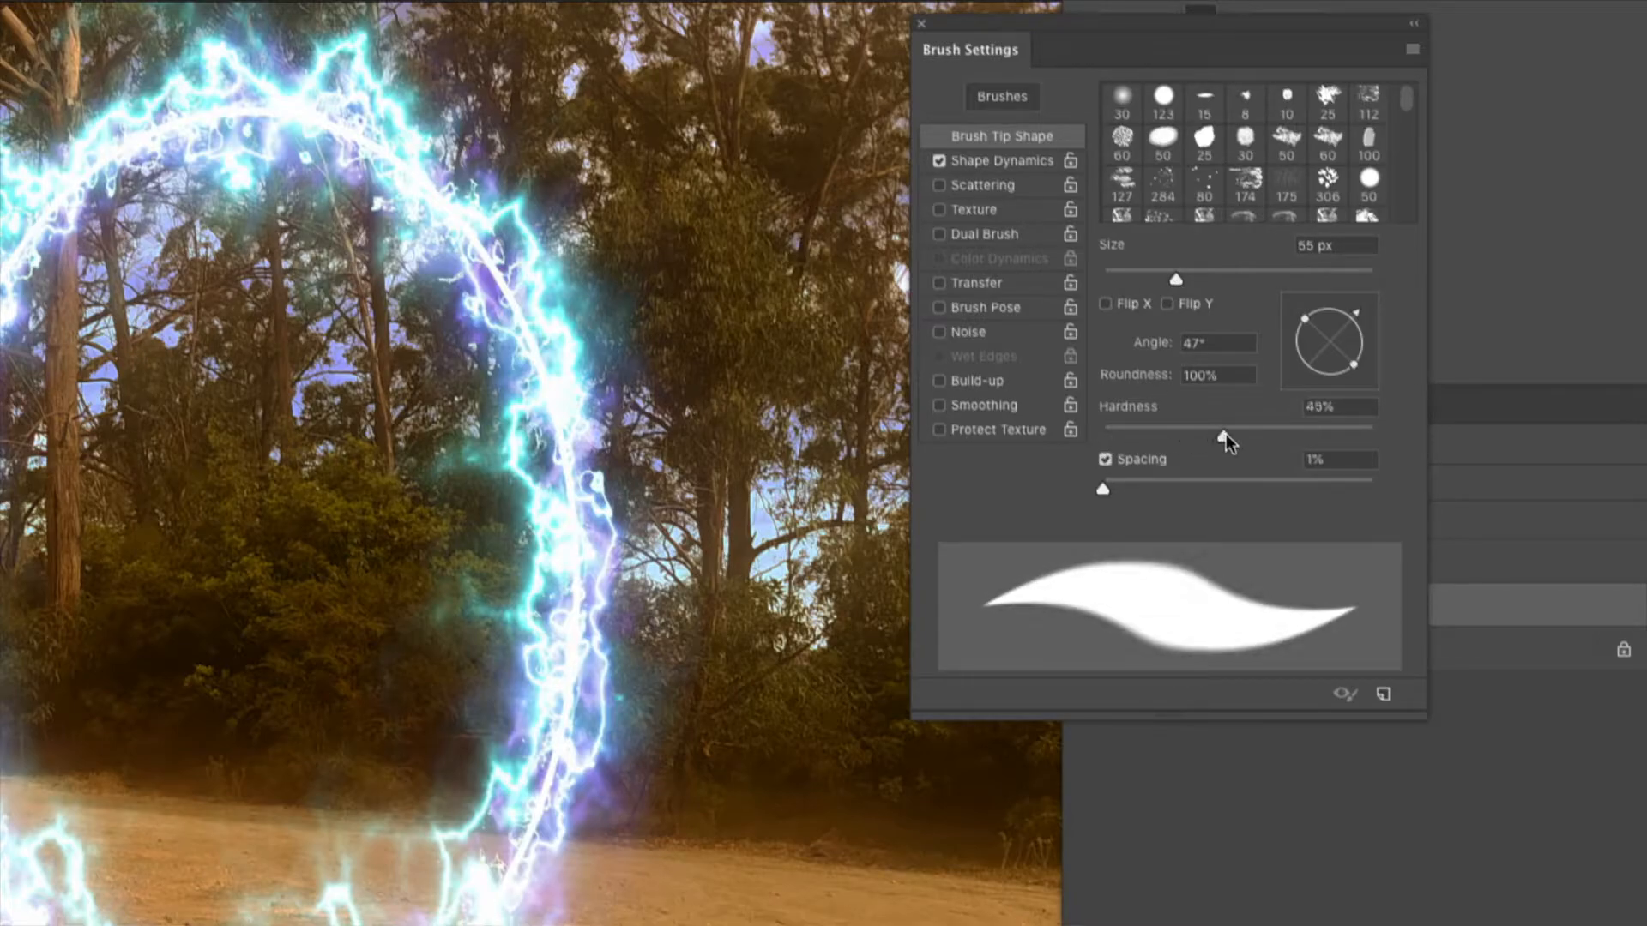
pyautogui.moveTo(1218, 426); pyautogui.dragTo(1365, 425)
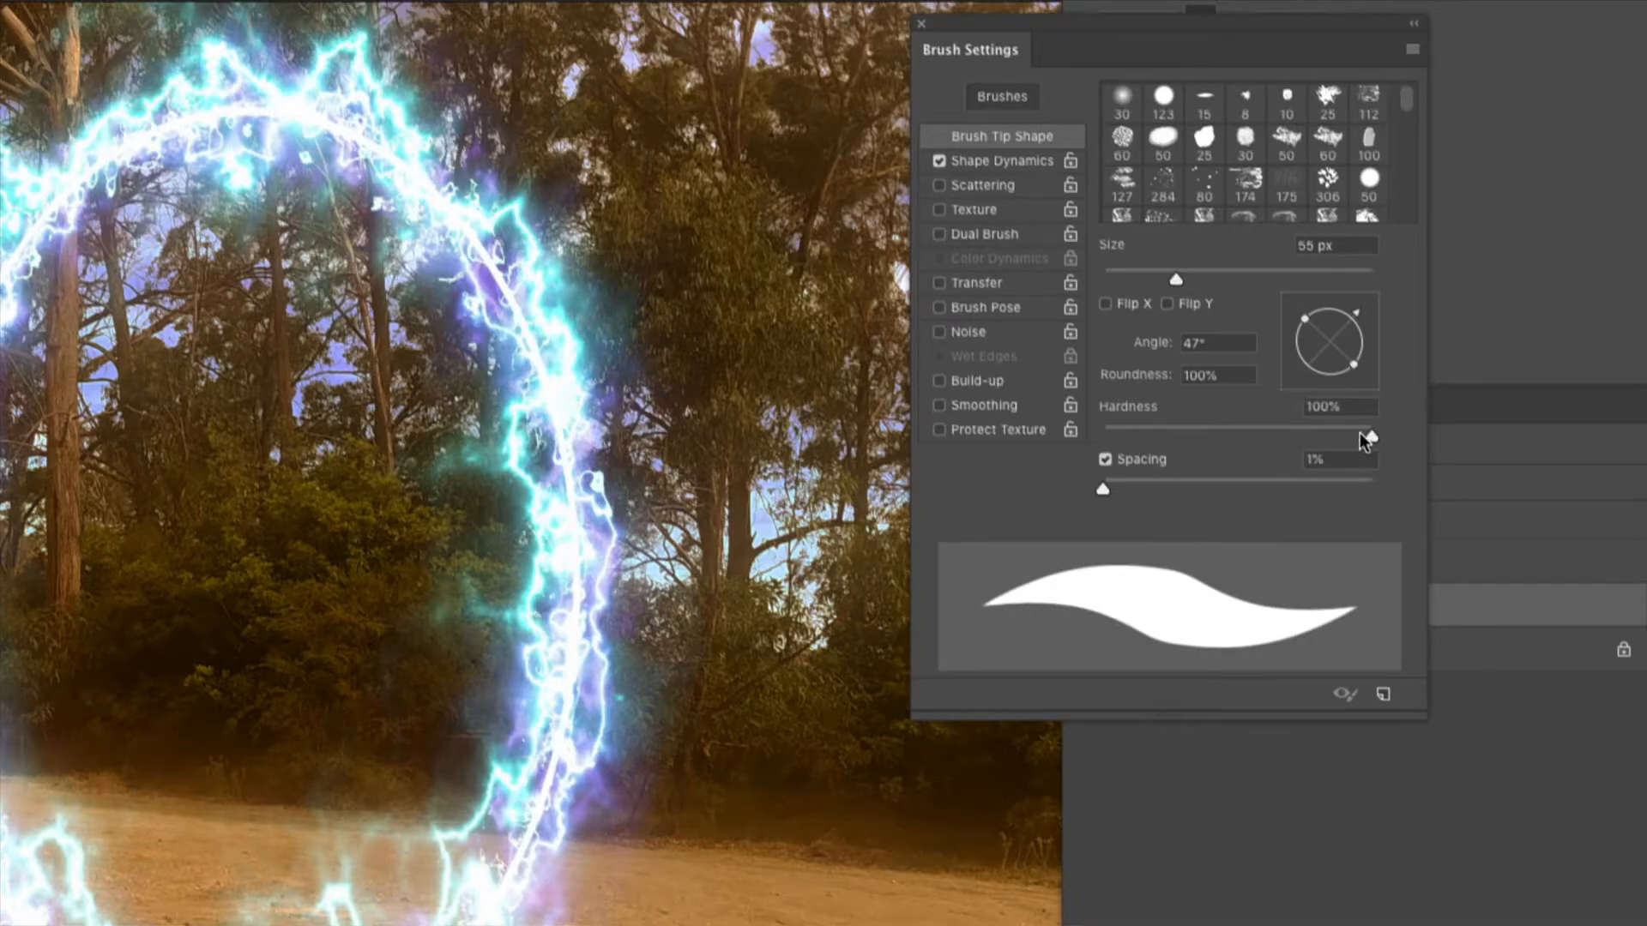
pyautogui.moveTo(1365, 429); pyautogui.dragTo(1103, 429)
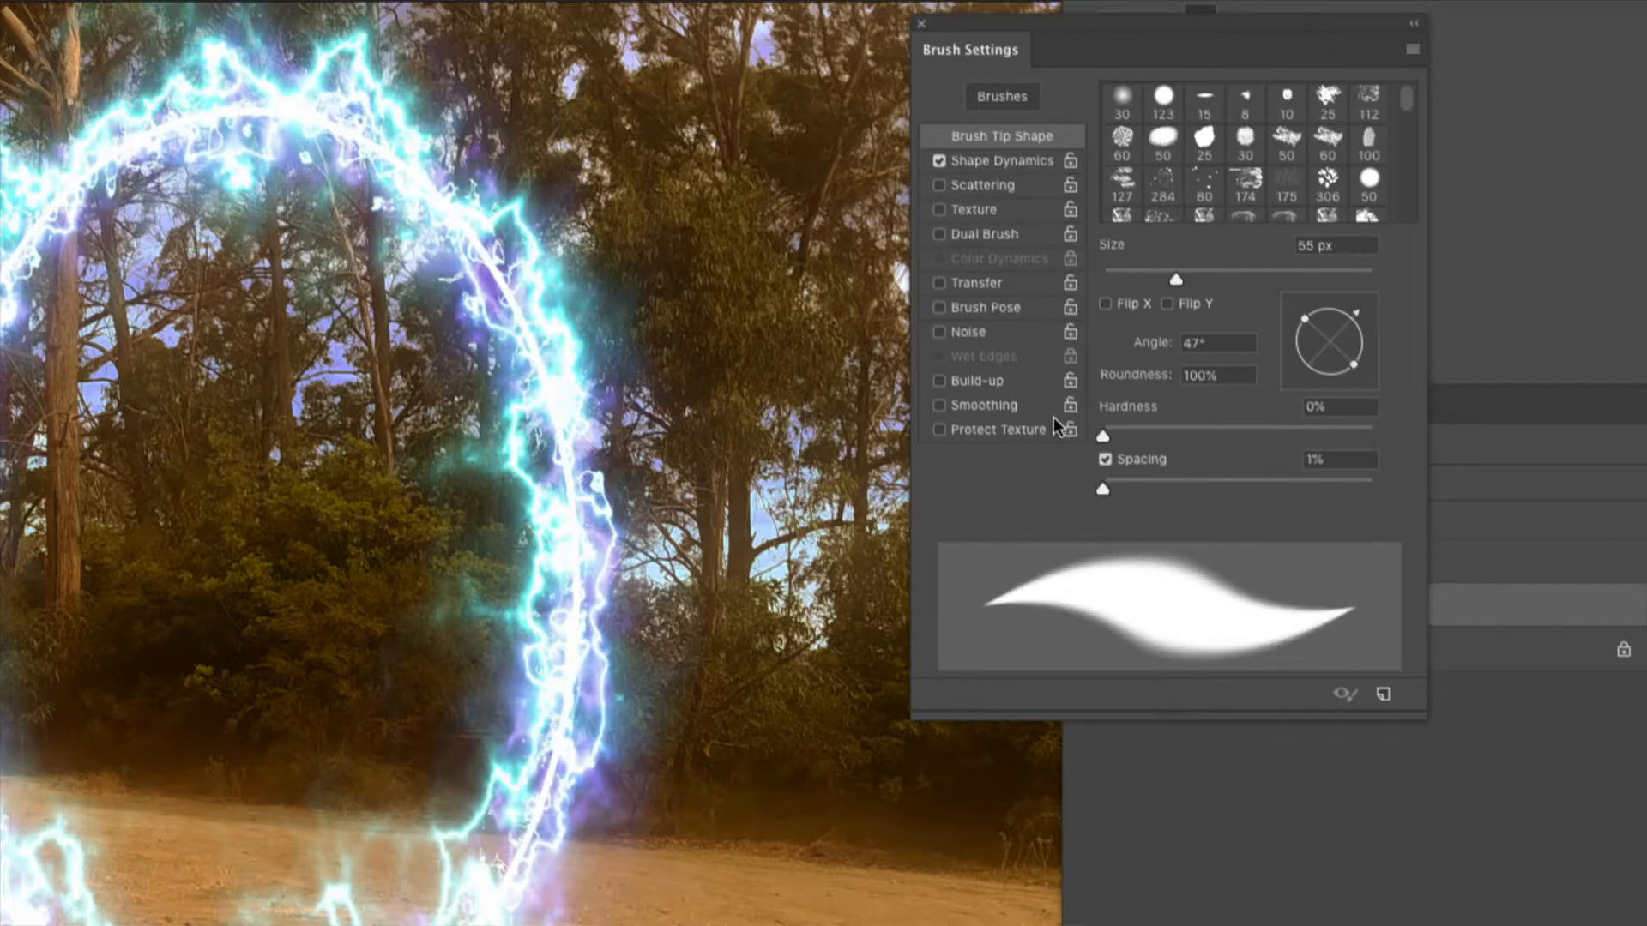
pyautogui.moveTo(1337, 409)
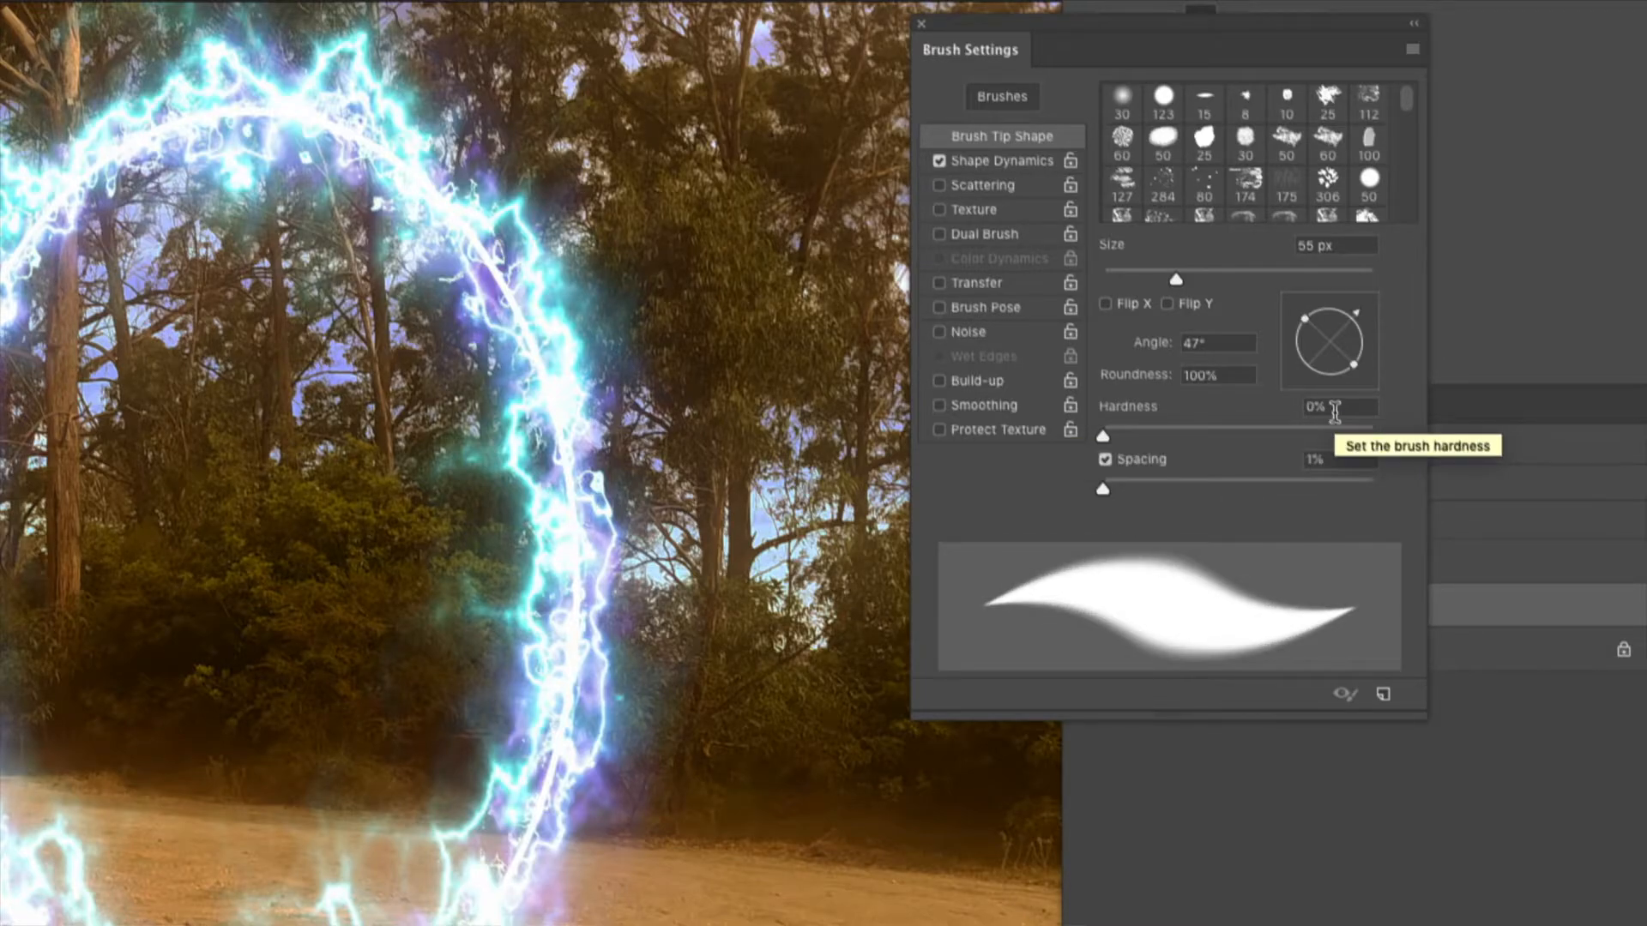
pyautogui.moveTo(1174, 278); pyautogui.dragTo(1121, 271)
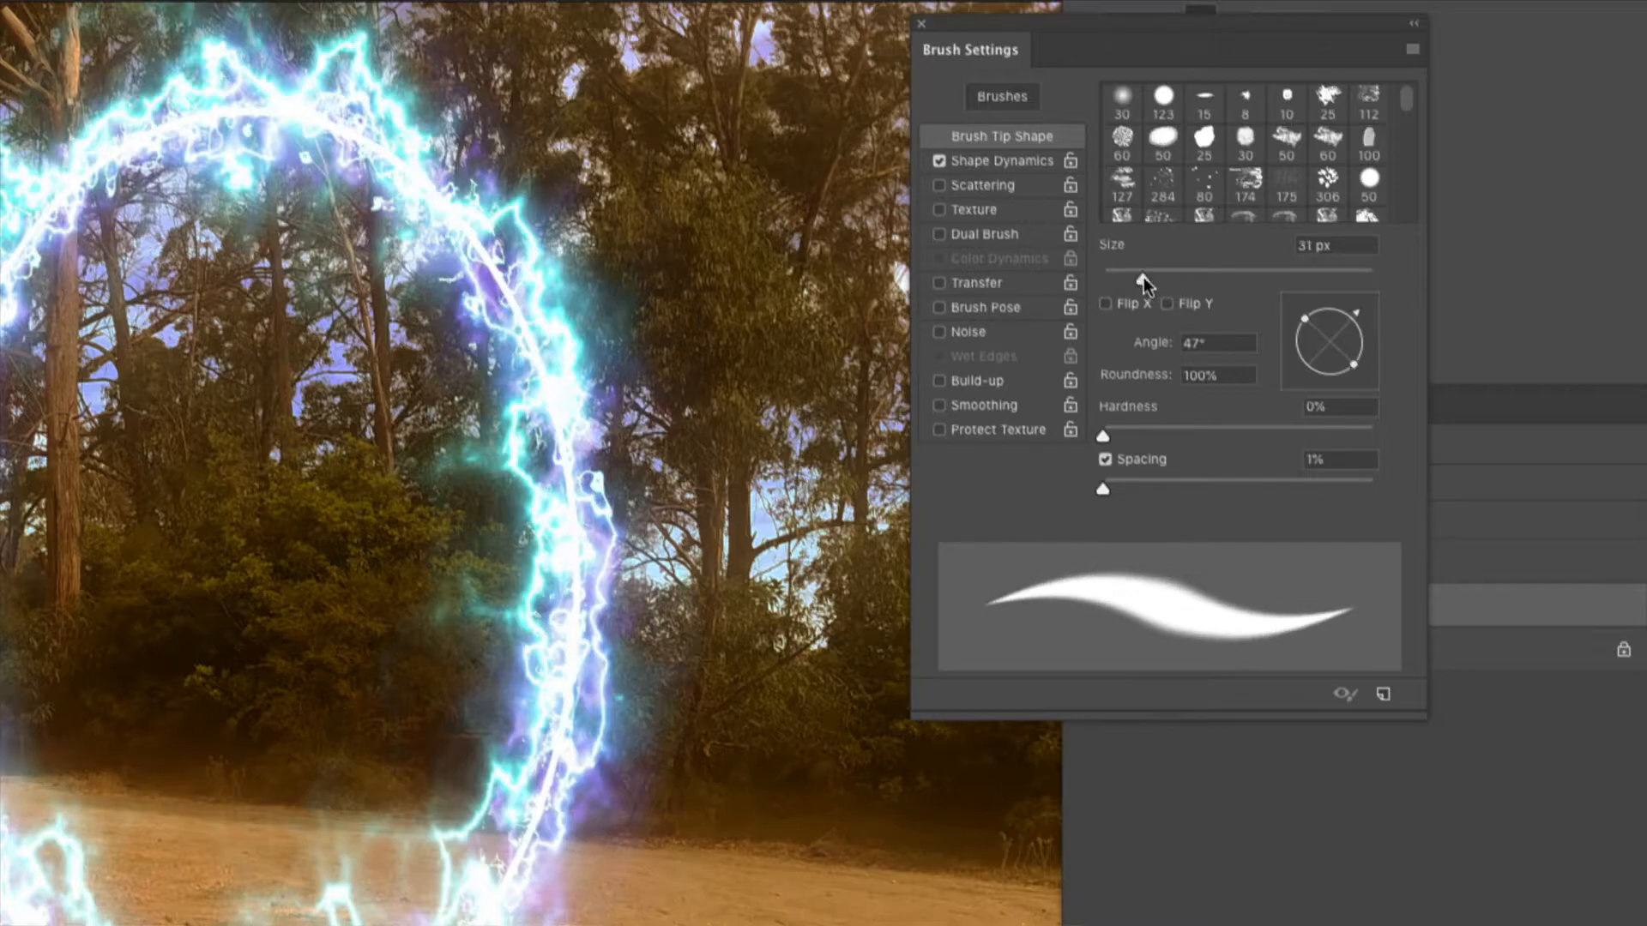
pyautogui.click(1121, 97)
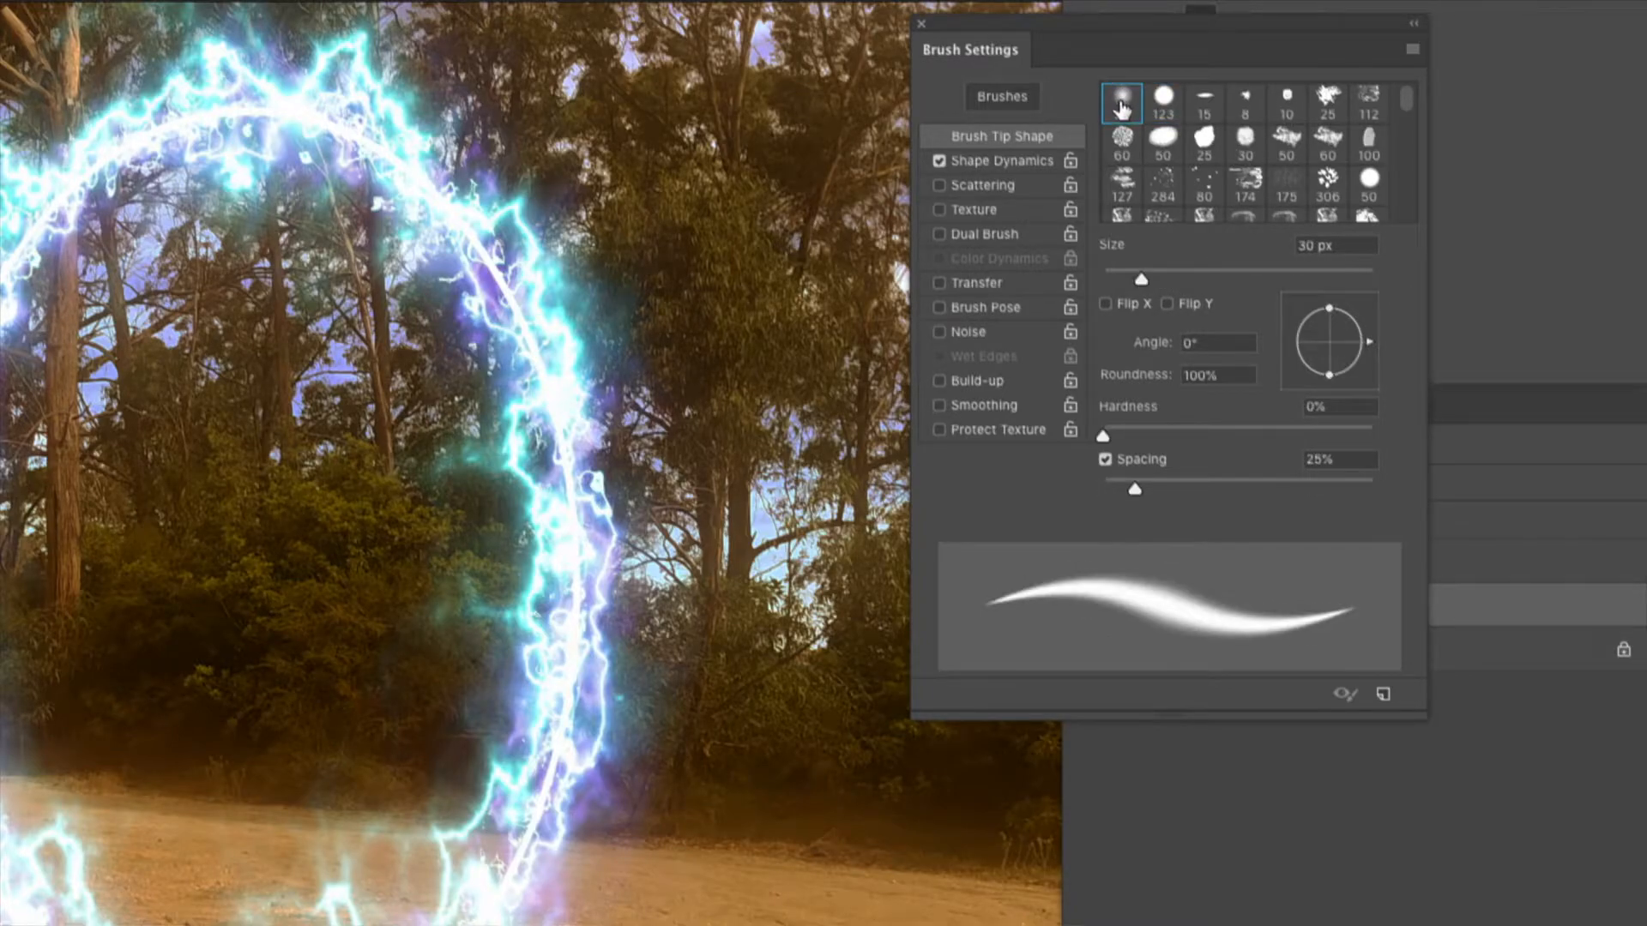
pyautogui.click(1161, 103)
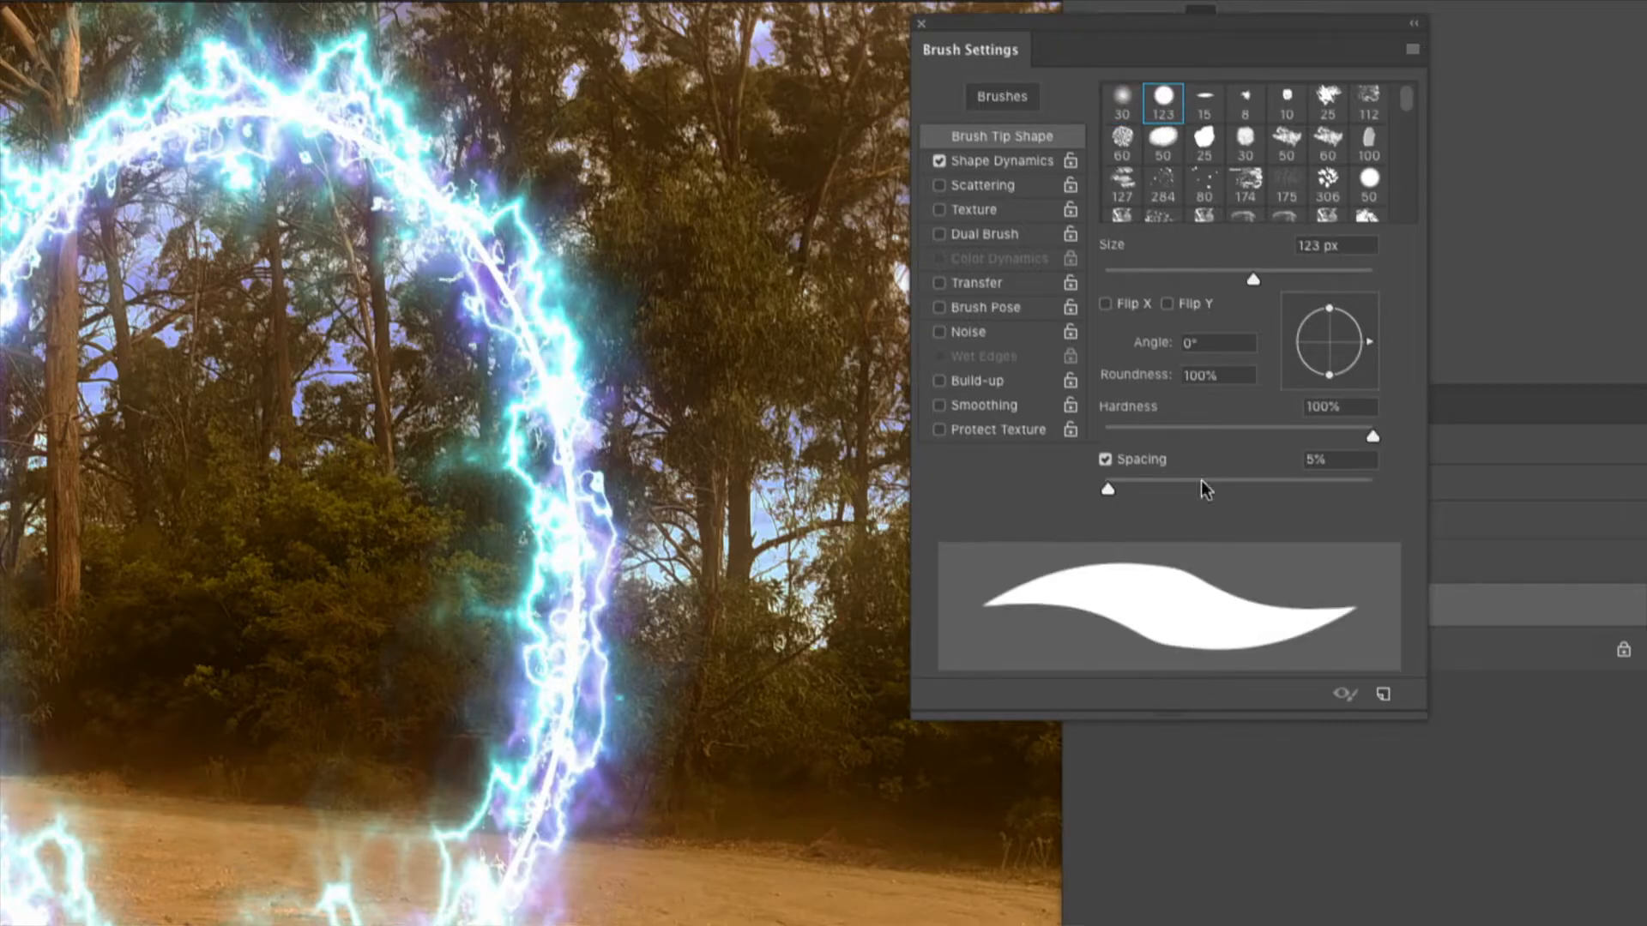
pyautogui.click(1121, 102)
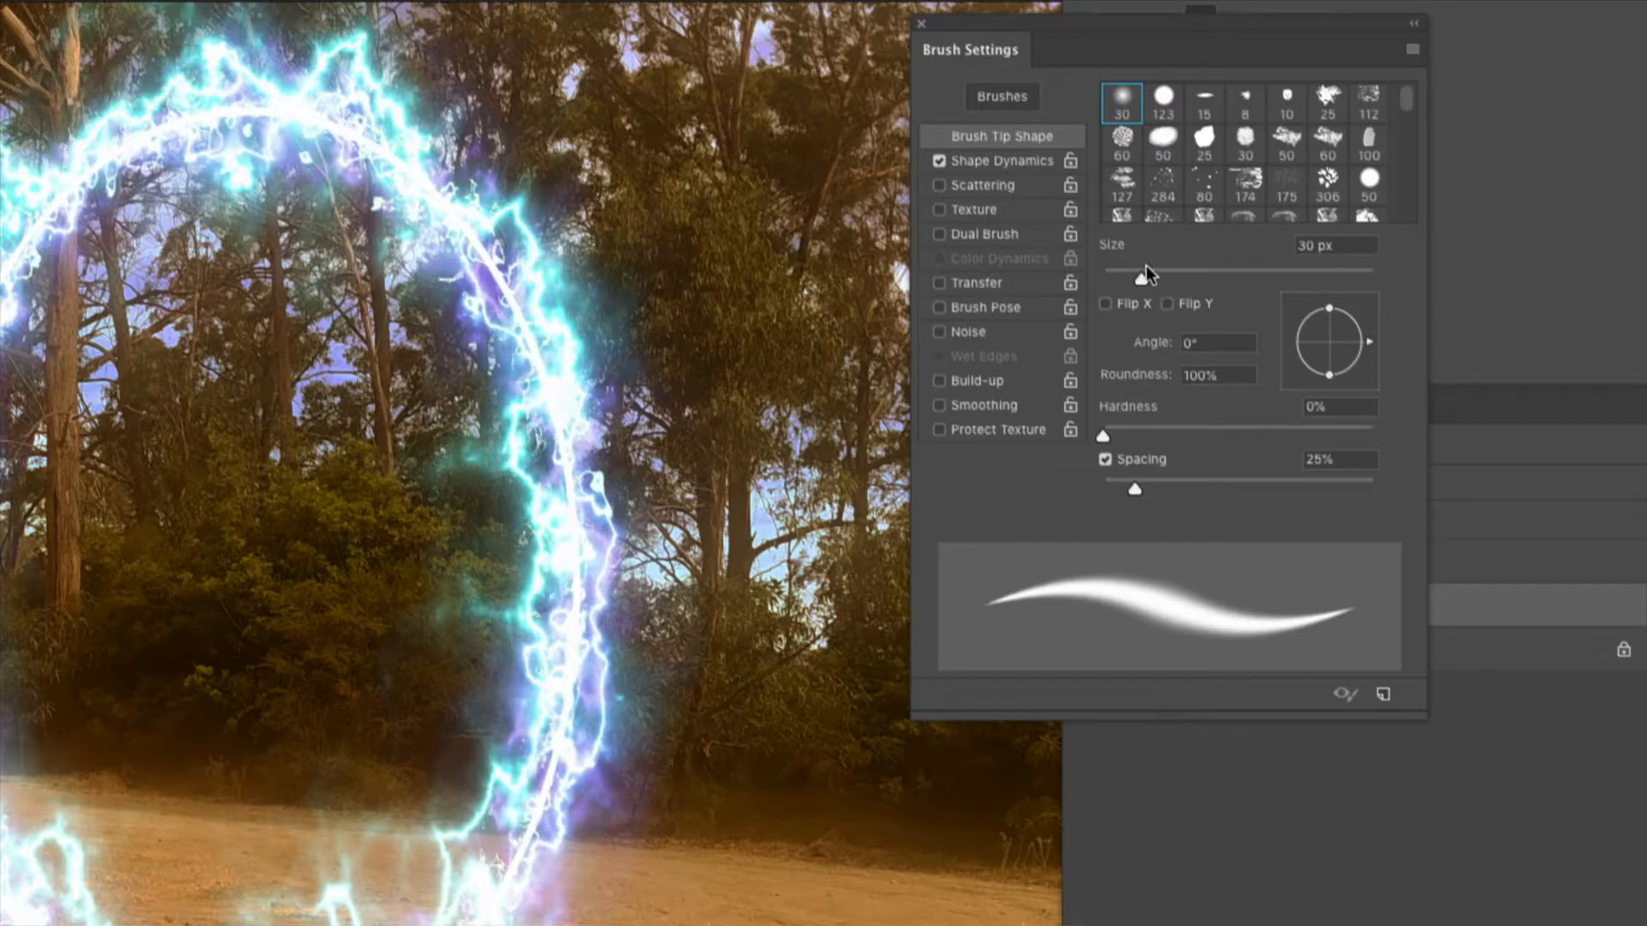
pyautogui.moveTo(1131, 271); pyautogui.dragTo(1145, 271)
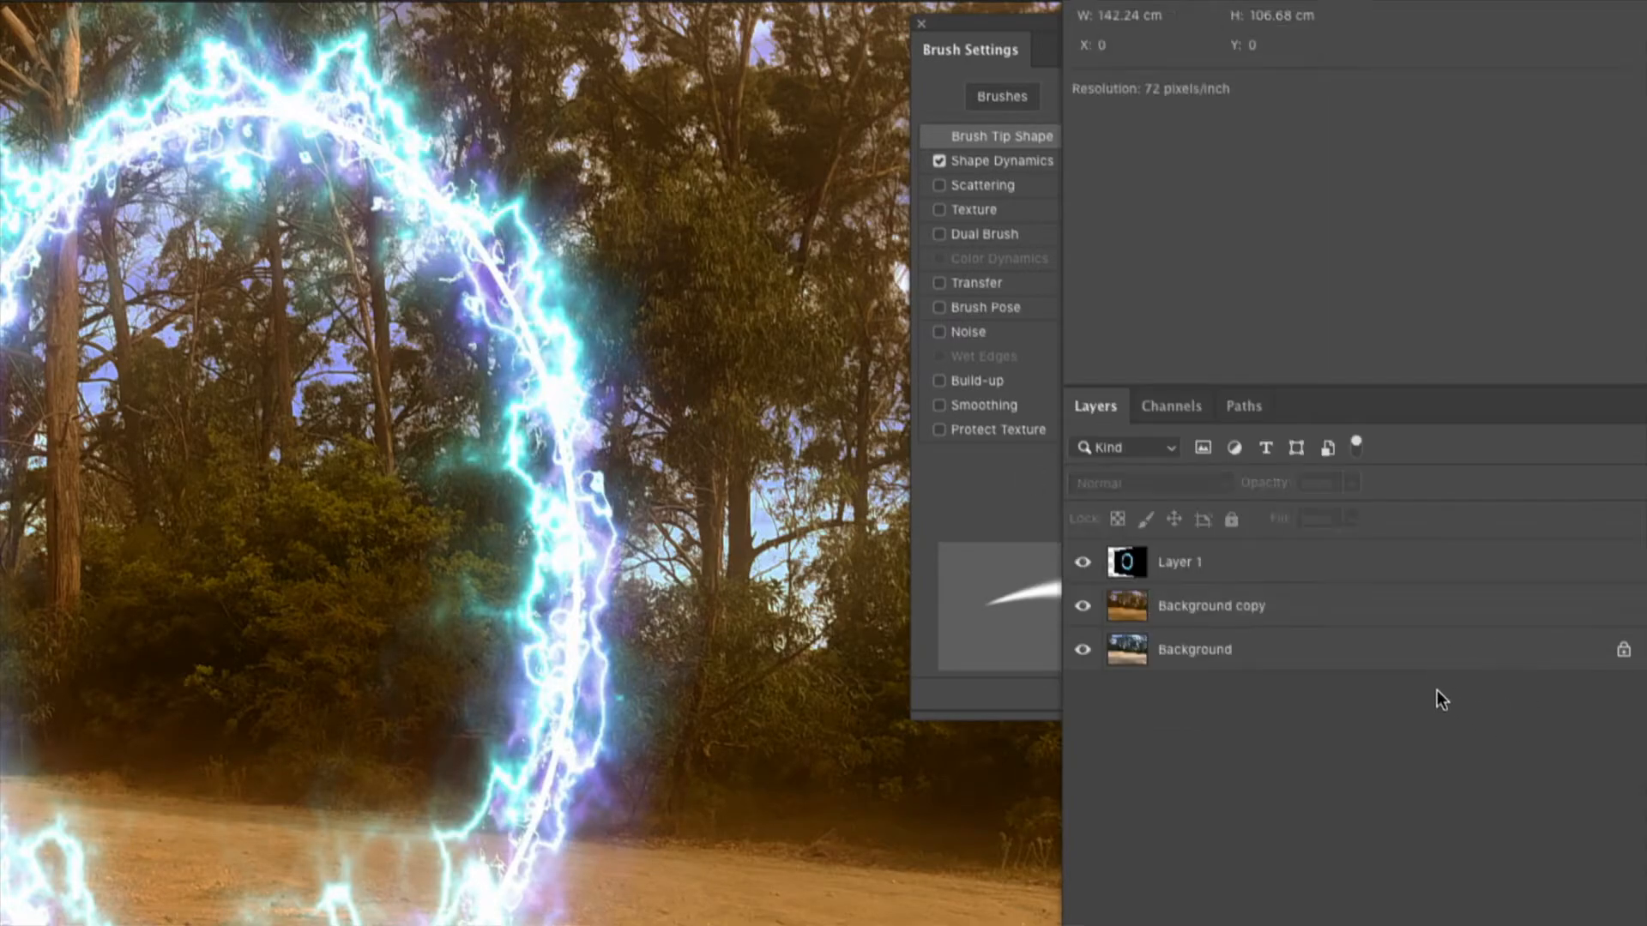
pyautogui.click(1210, 604)
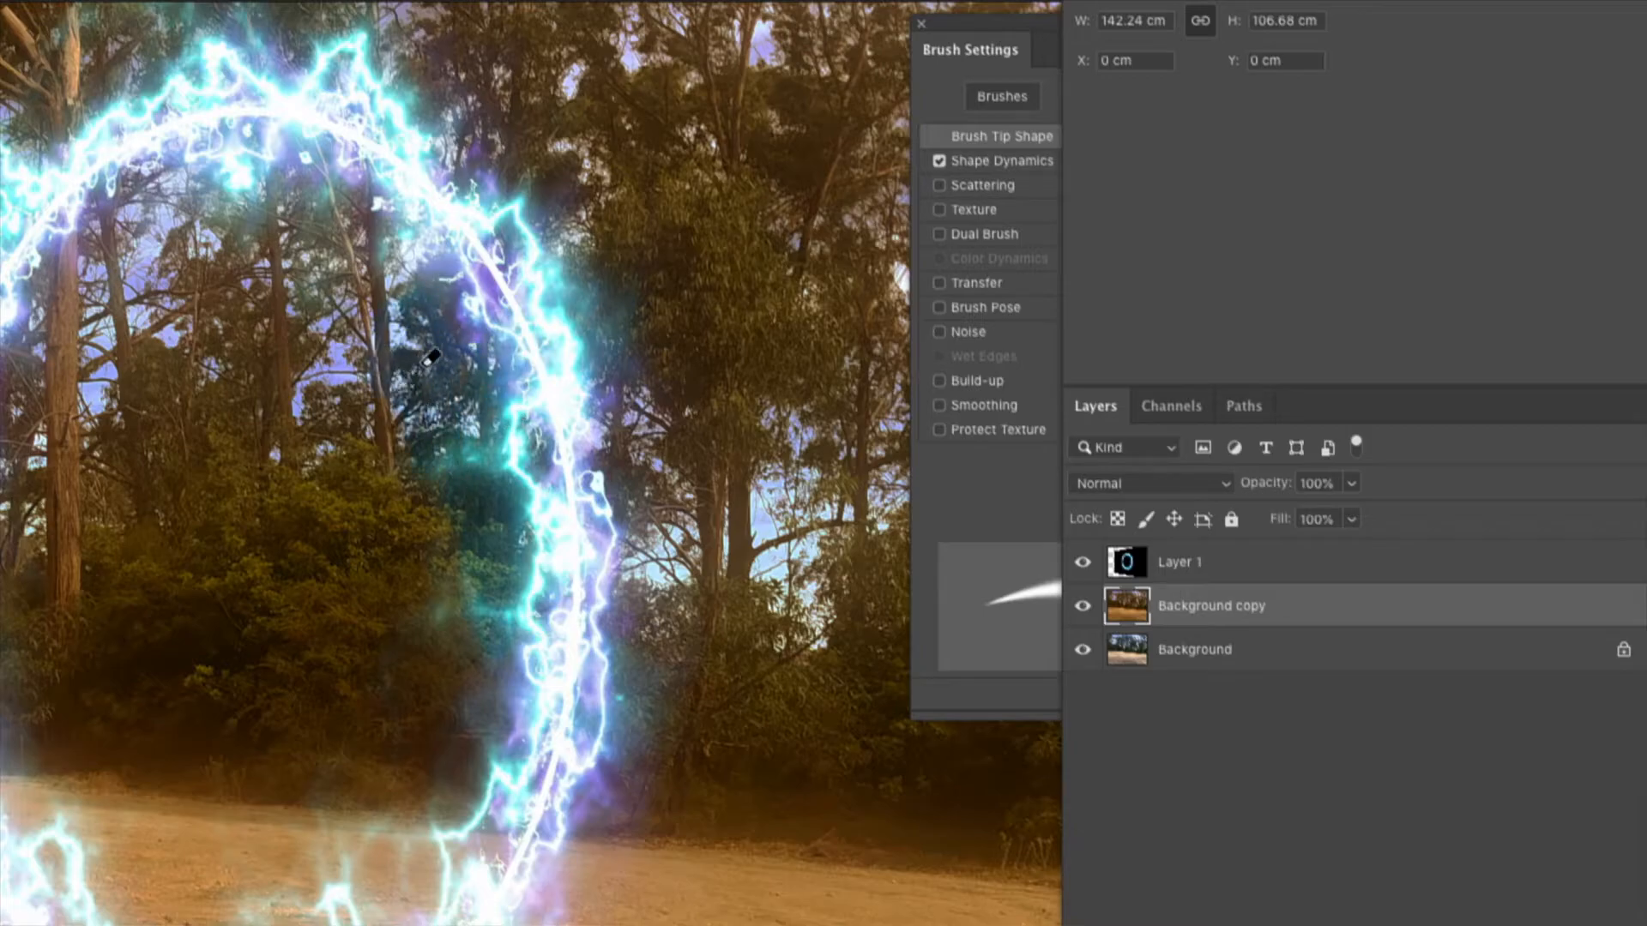
# Erase Background copy inside the ring to reveal the original colourful trees and ground
pyautogui.click(996, 135)
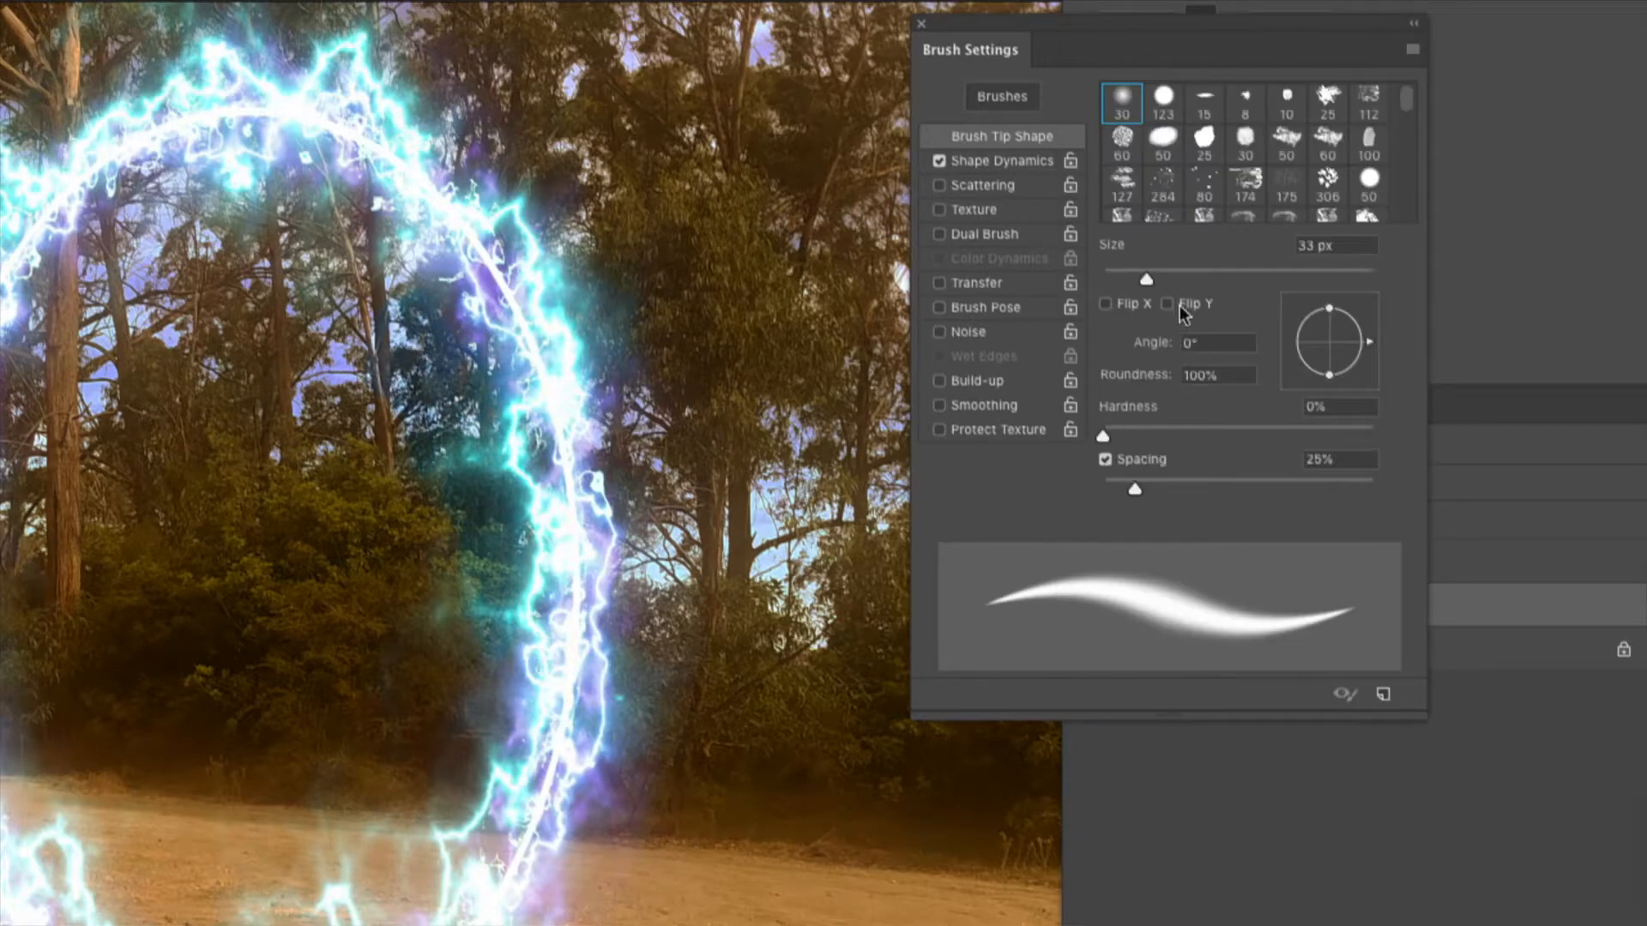
pyautogui.moveTo(1146, 278); pyautogui.dragTo(1212, 278)
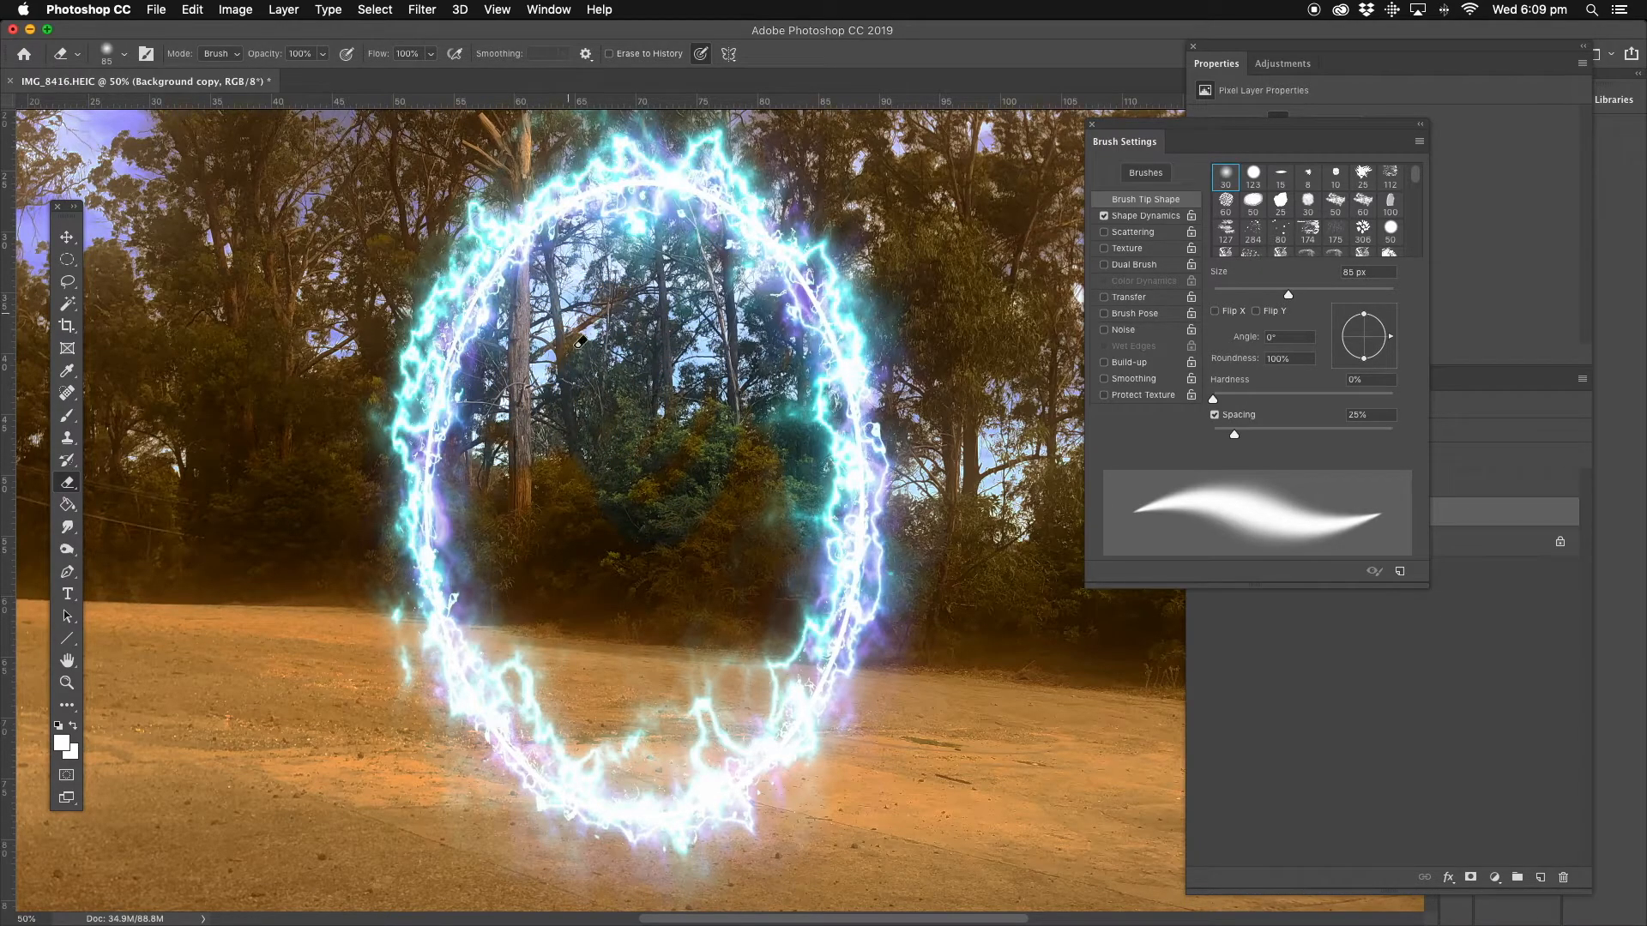
pyautogui.moveTo(578, 342); pyautogui.dragTo(678, 650)
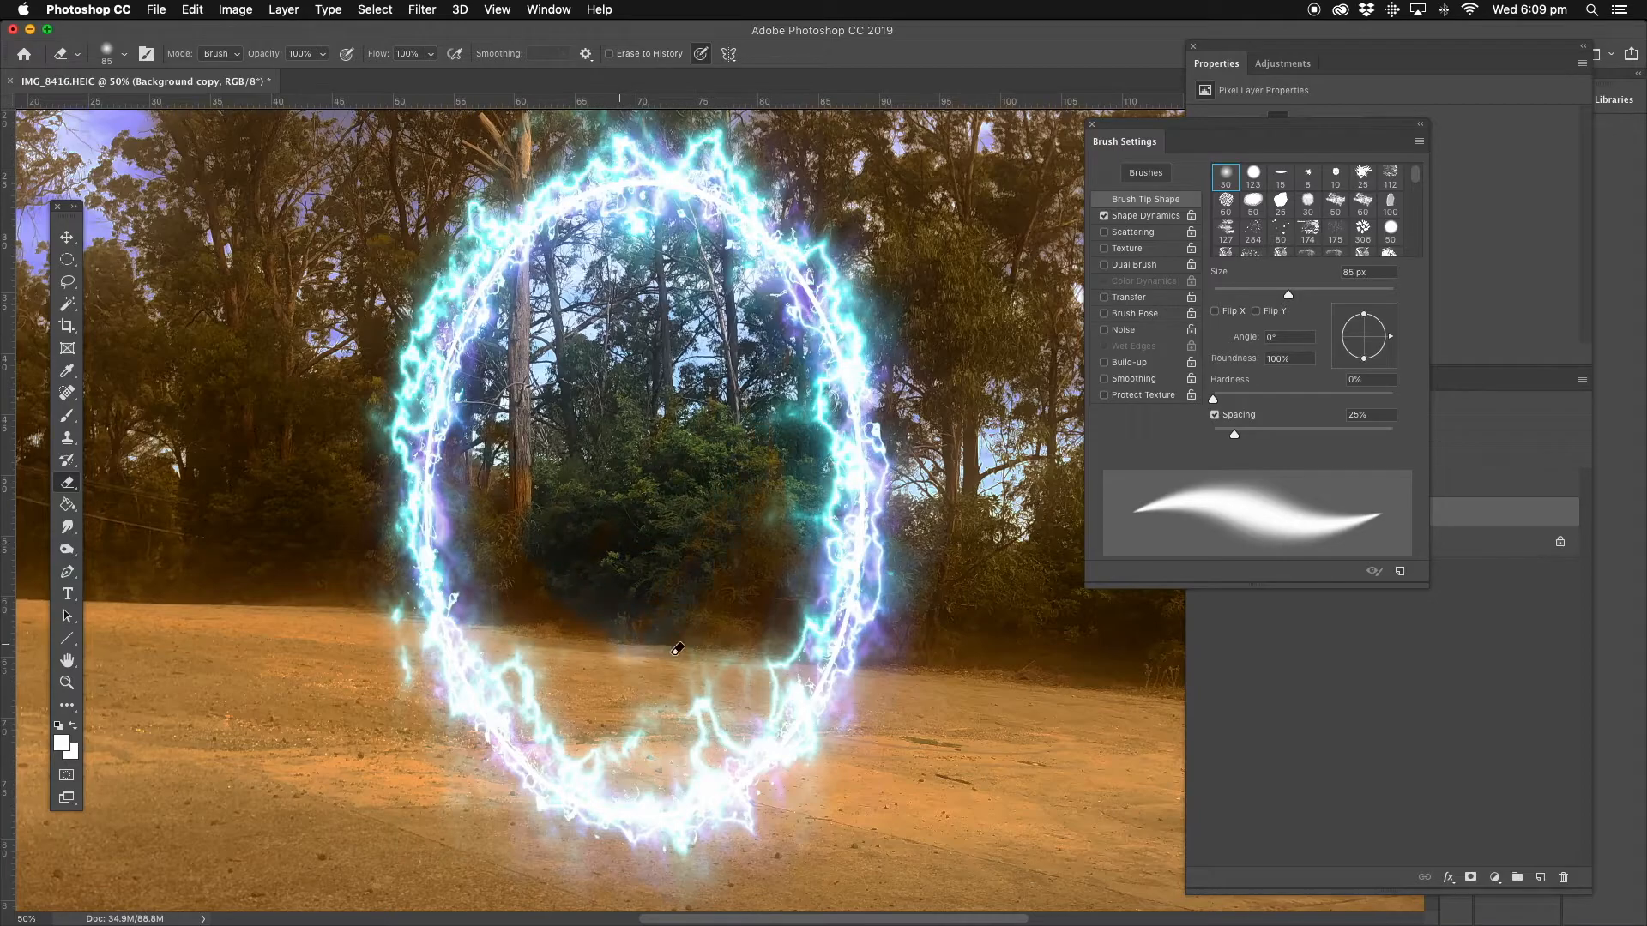
pyautogui.moveTo(677, 651); pyautogui.dragTo(783, 657)
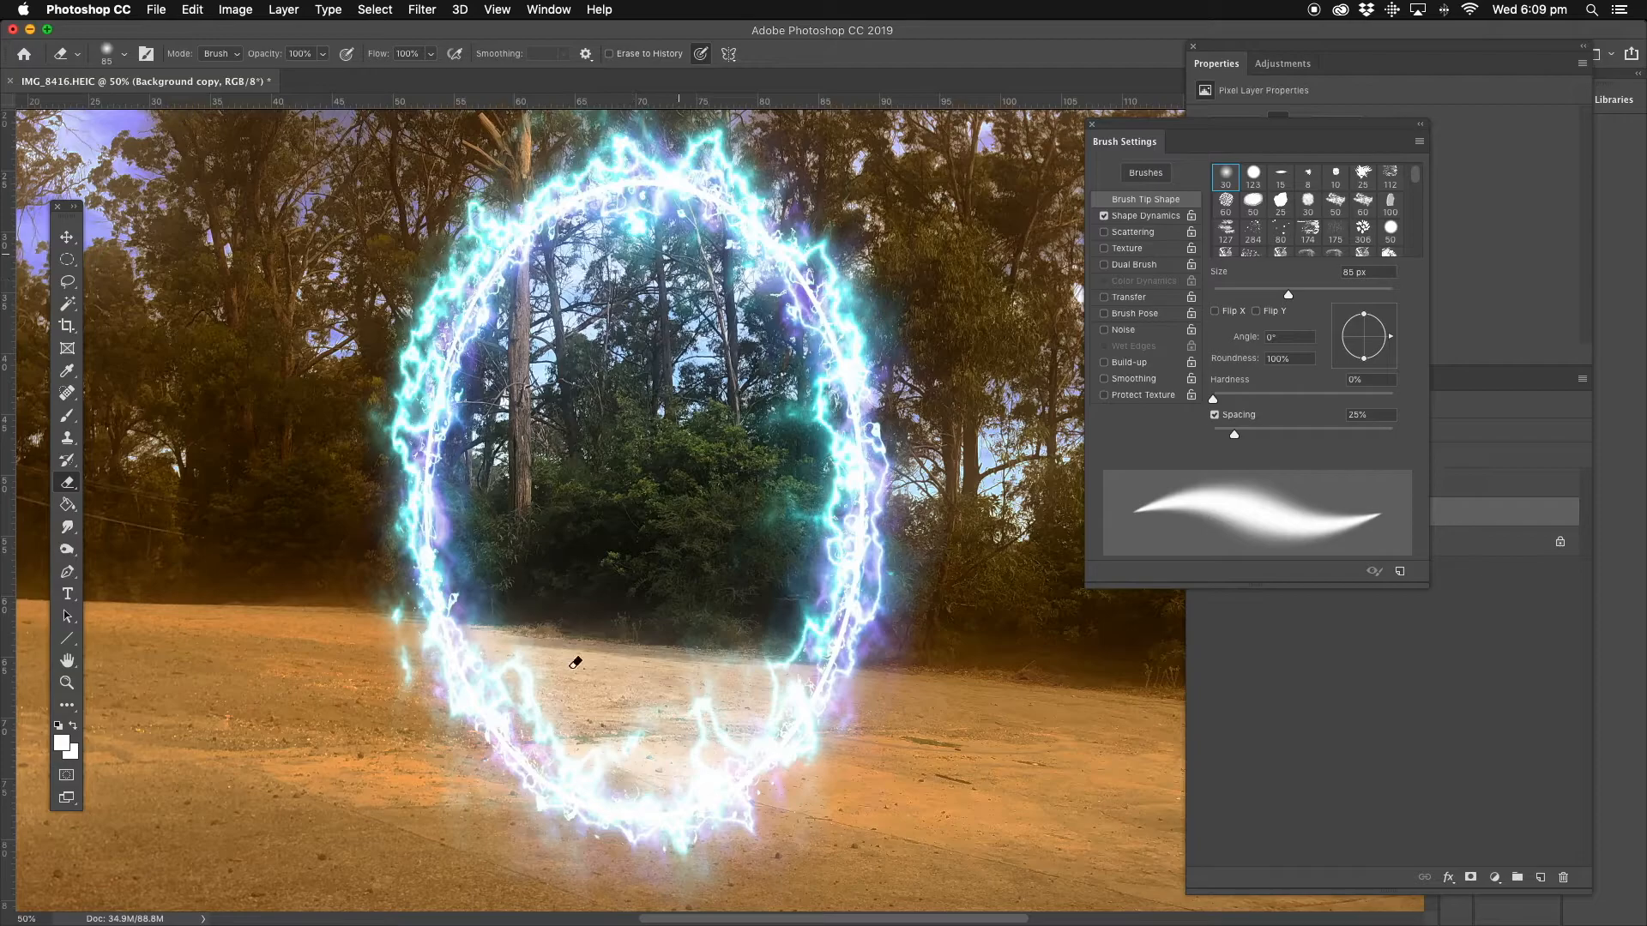
pyautogui.moveTo(717, 599)
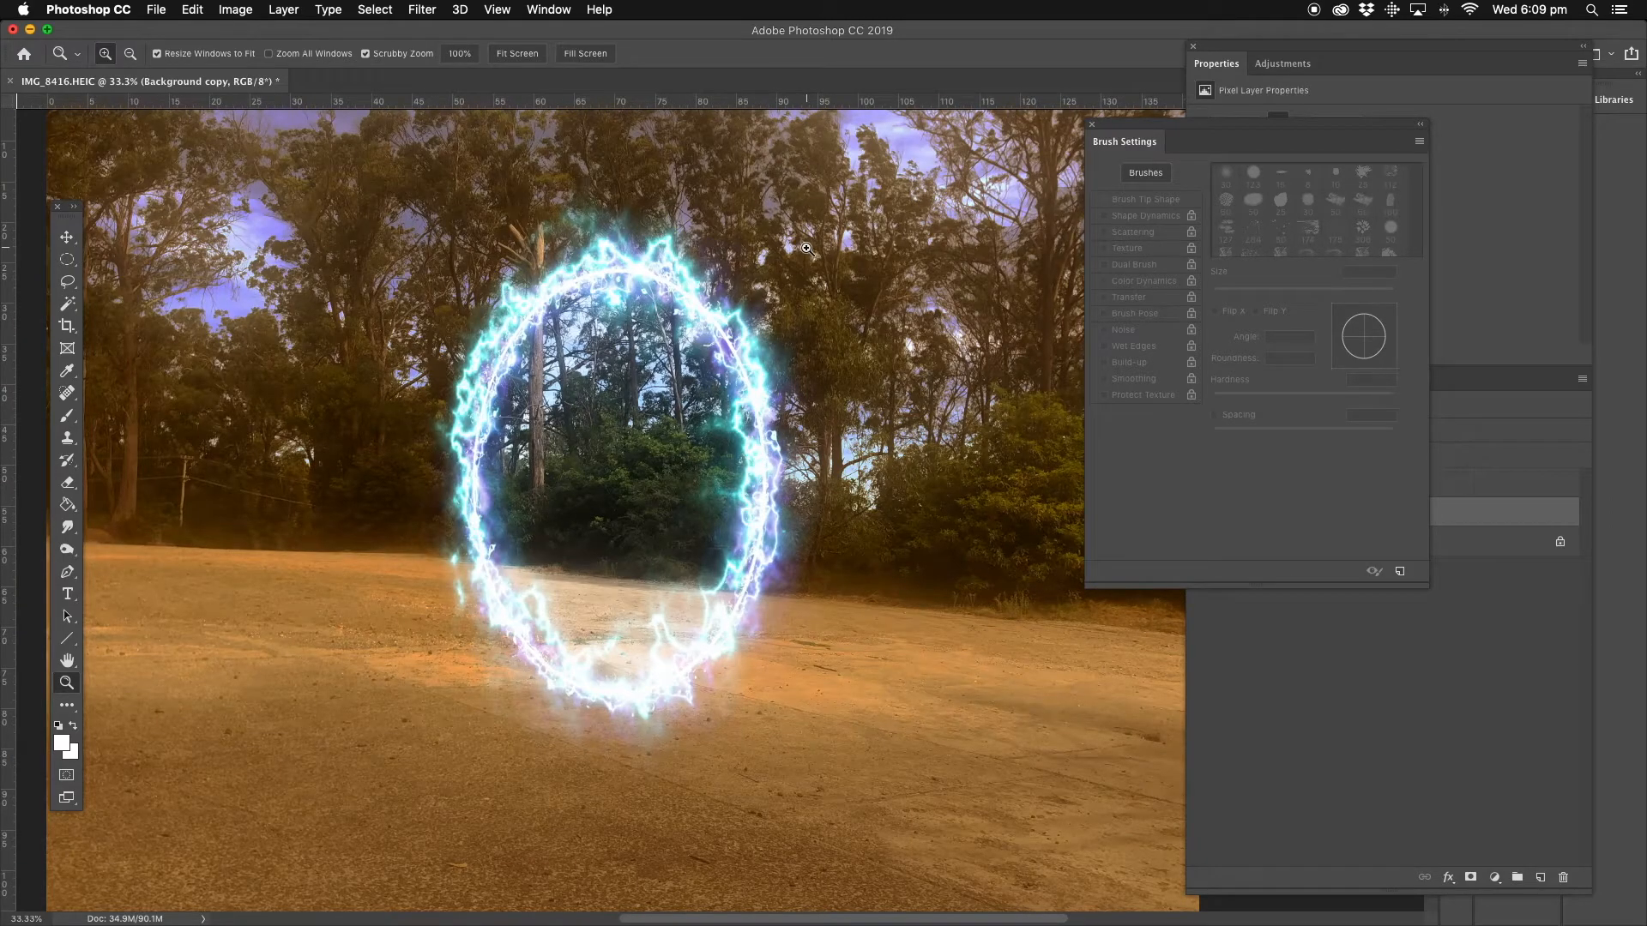
pyautogui.moveTo(659, 462)
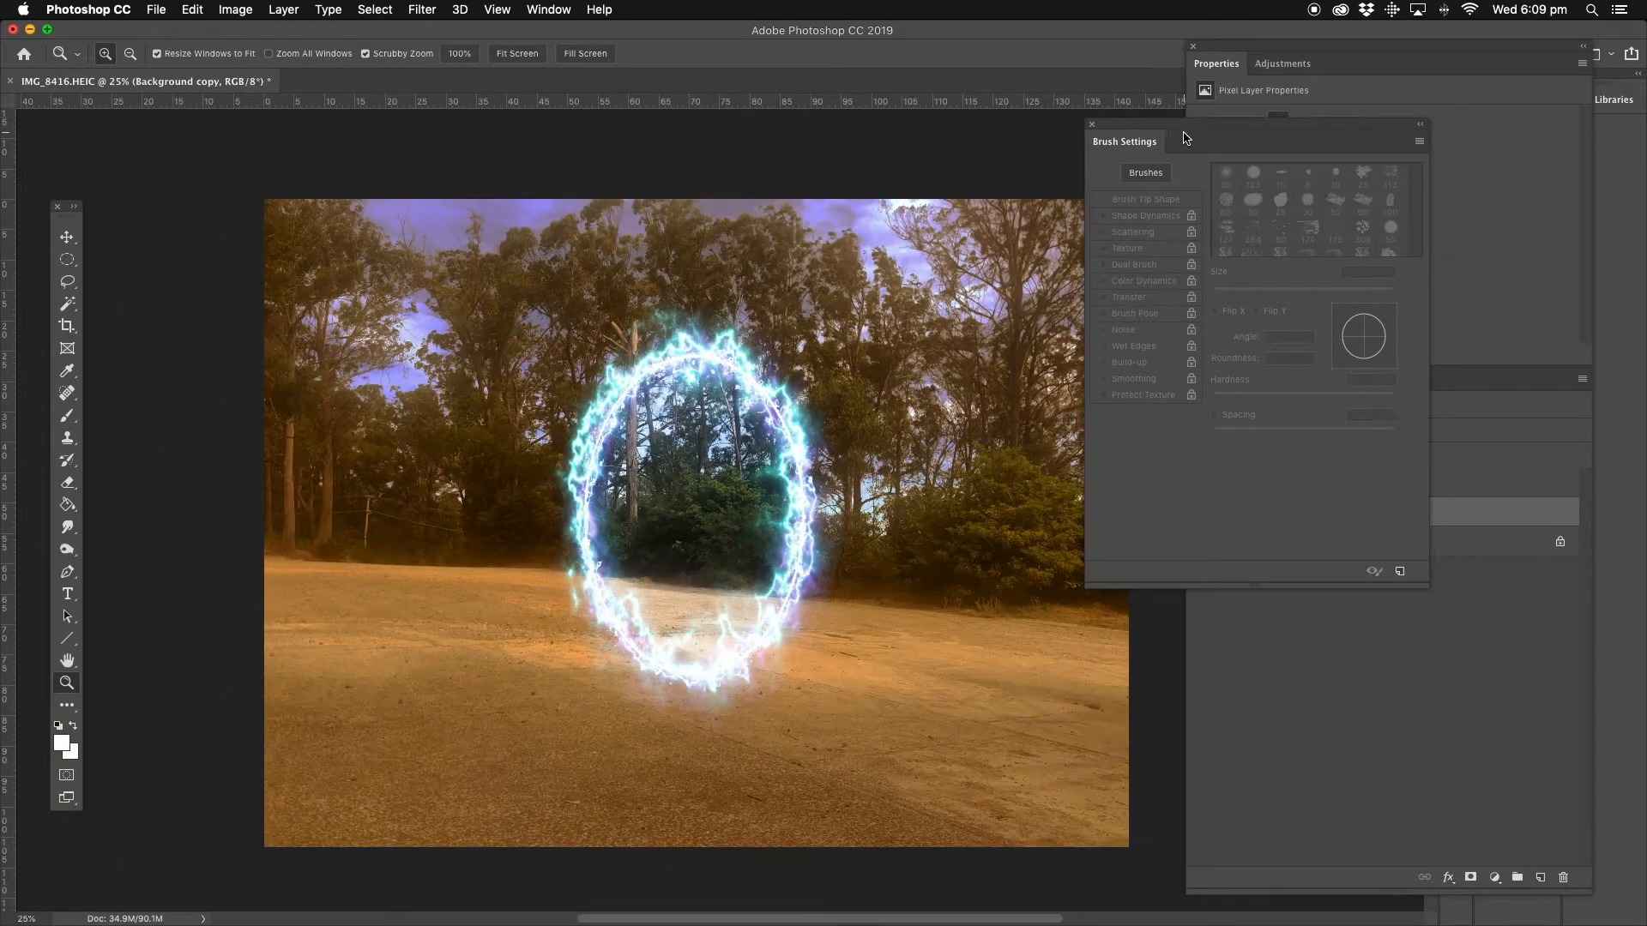
# Close the Brush Settings panel to bring the Layers panel back into view
pyautogui.click(1091, 125)
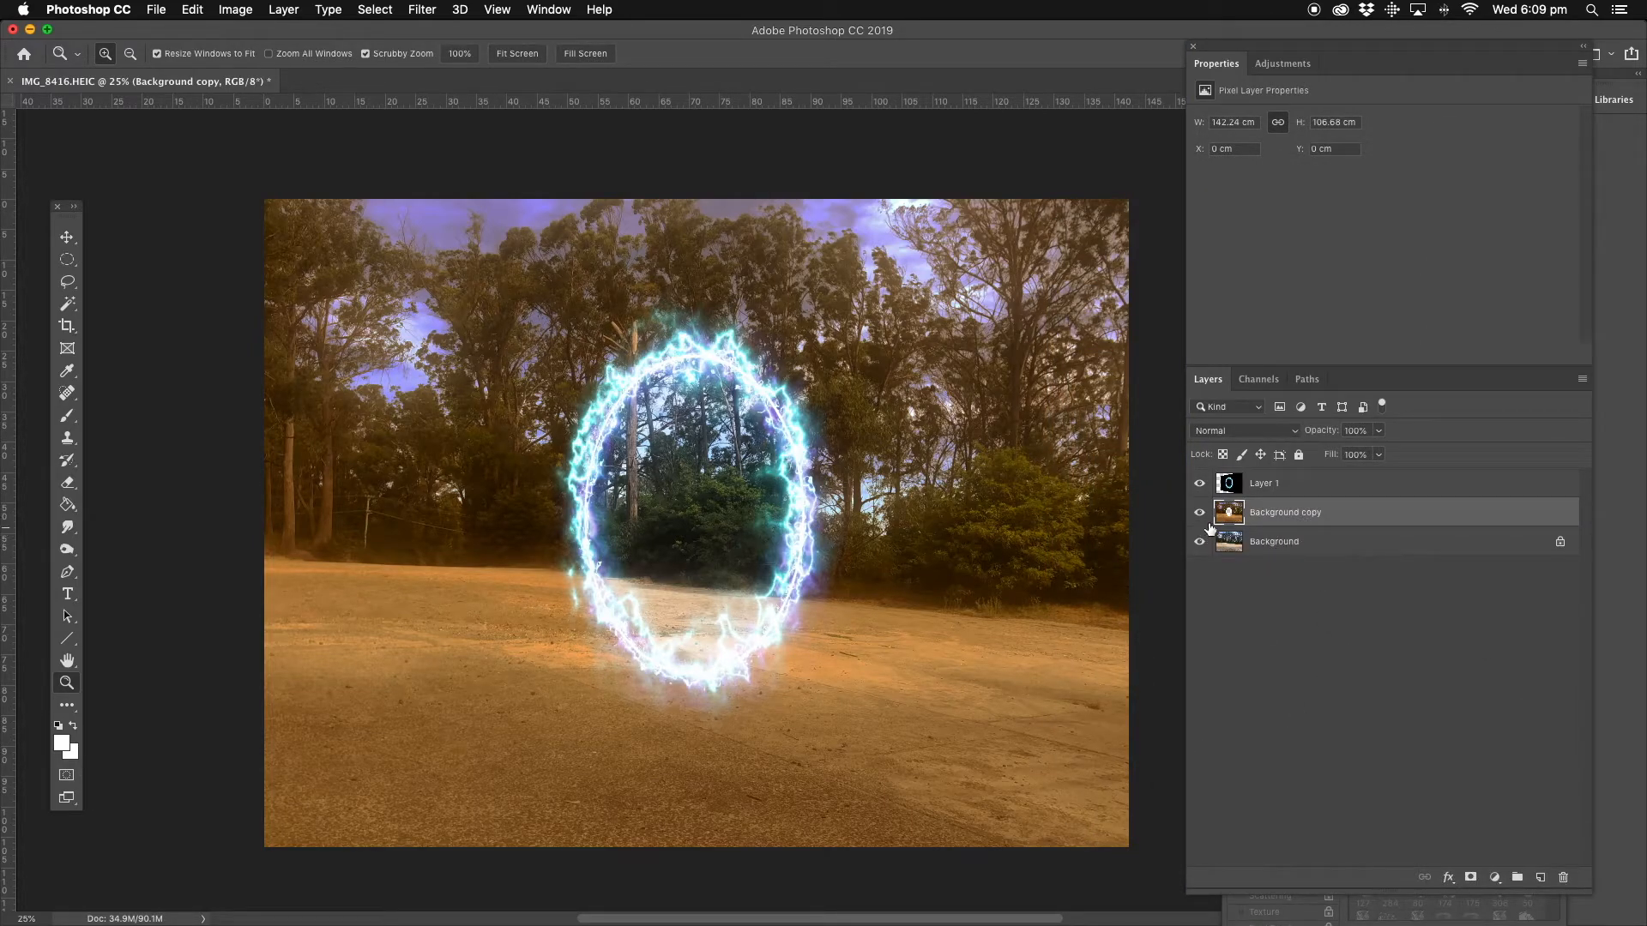
pyautogui.click(1199, 513)
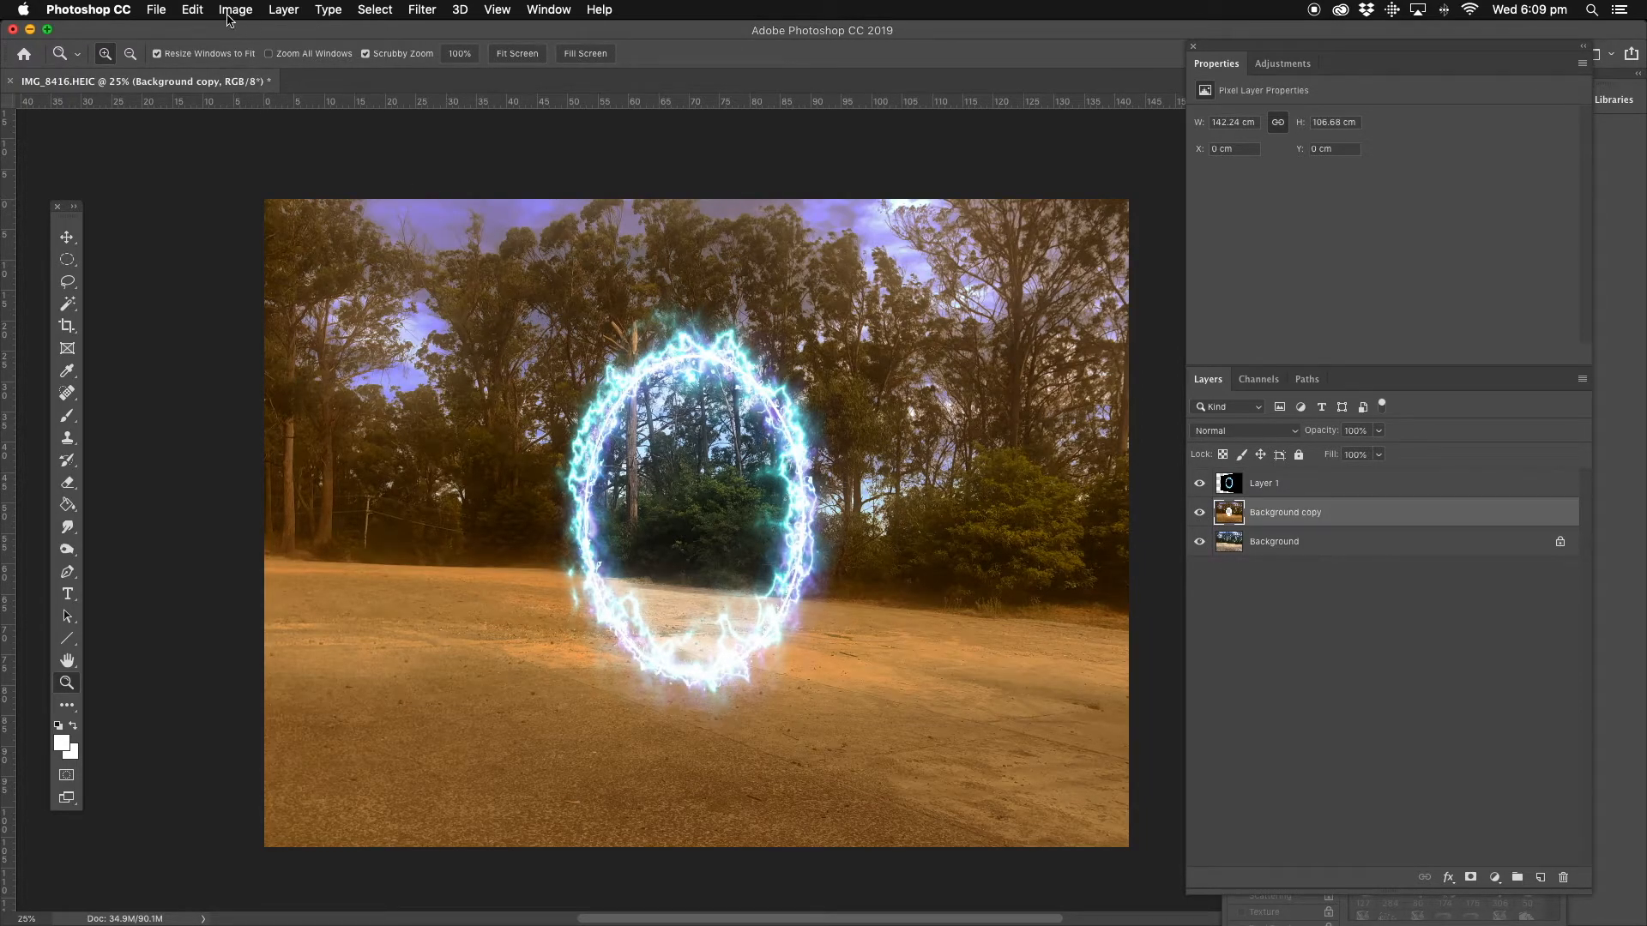
# Apply an Exposure adjustment of -0.87 with Gamma Correction 0.78 to the tinted Background copy
pyautogui.click(235, 9)
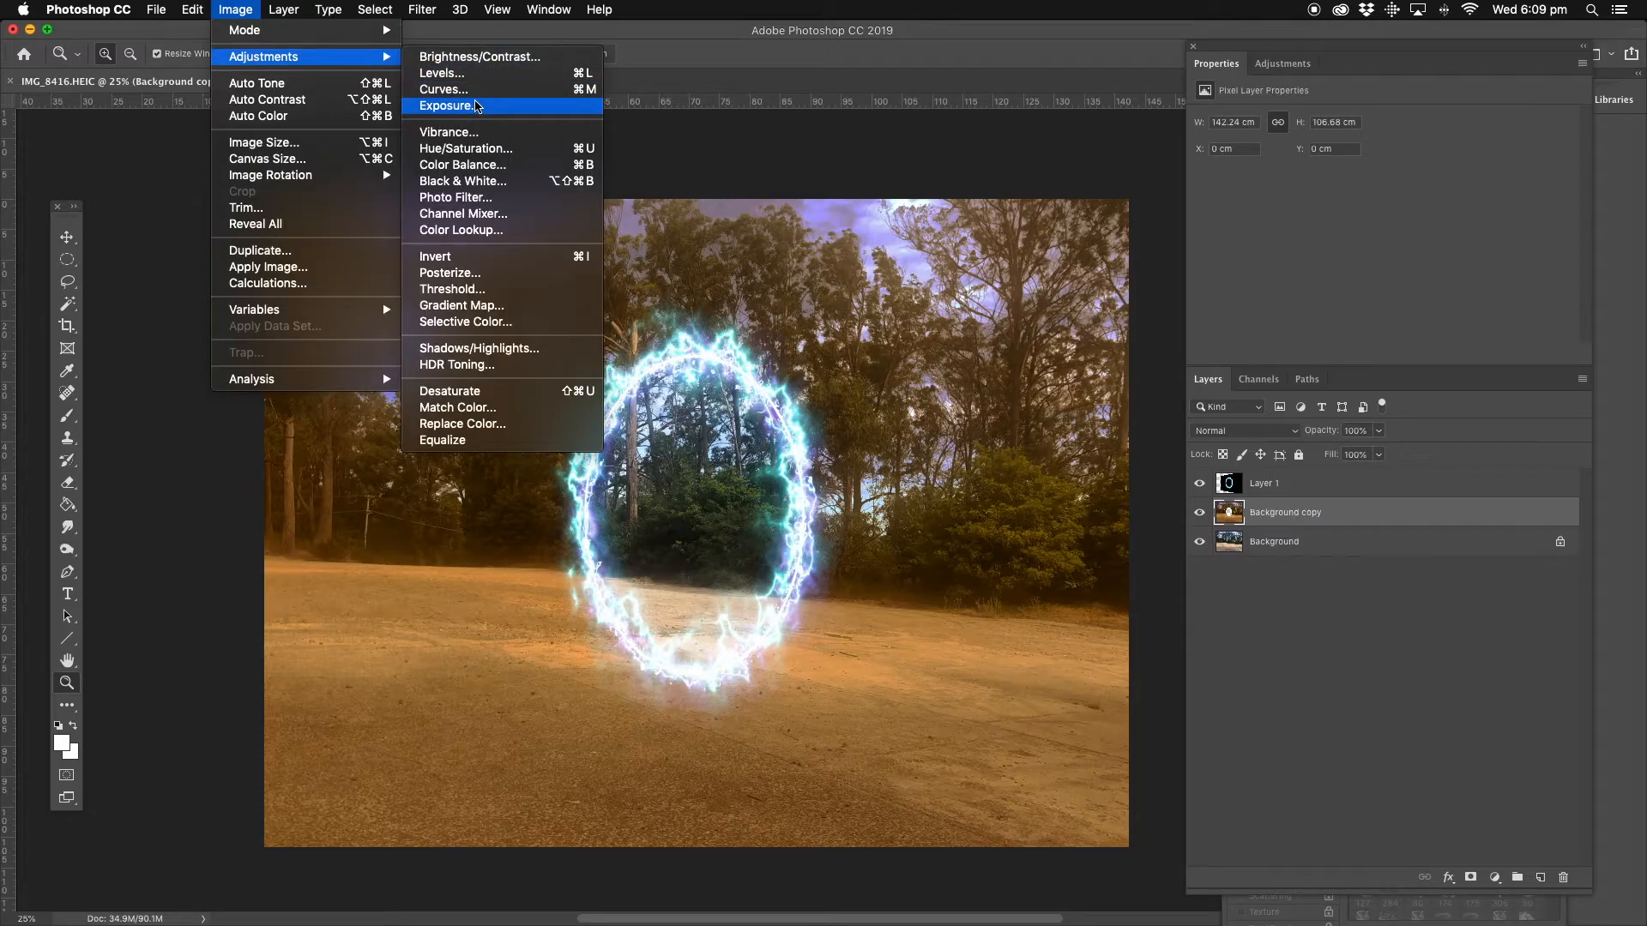
pyautogui.click(446, 107)
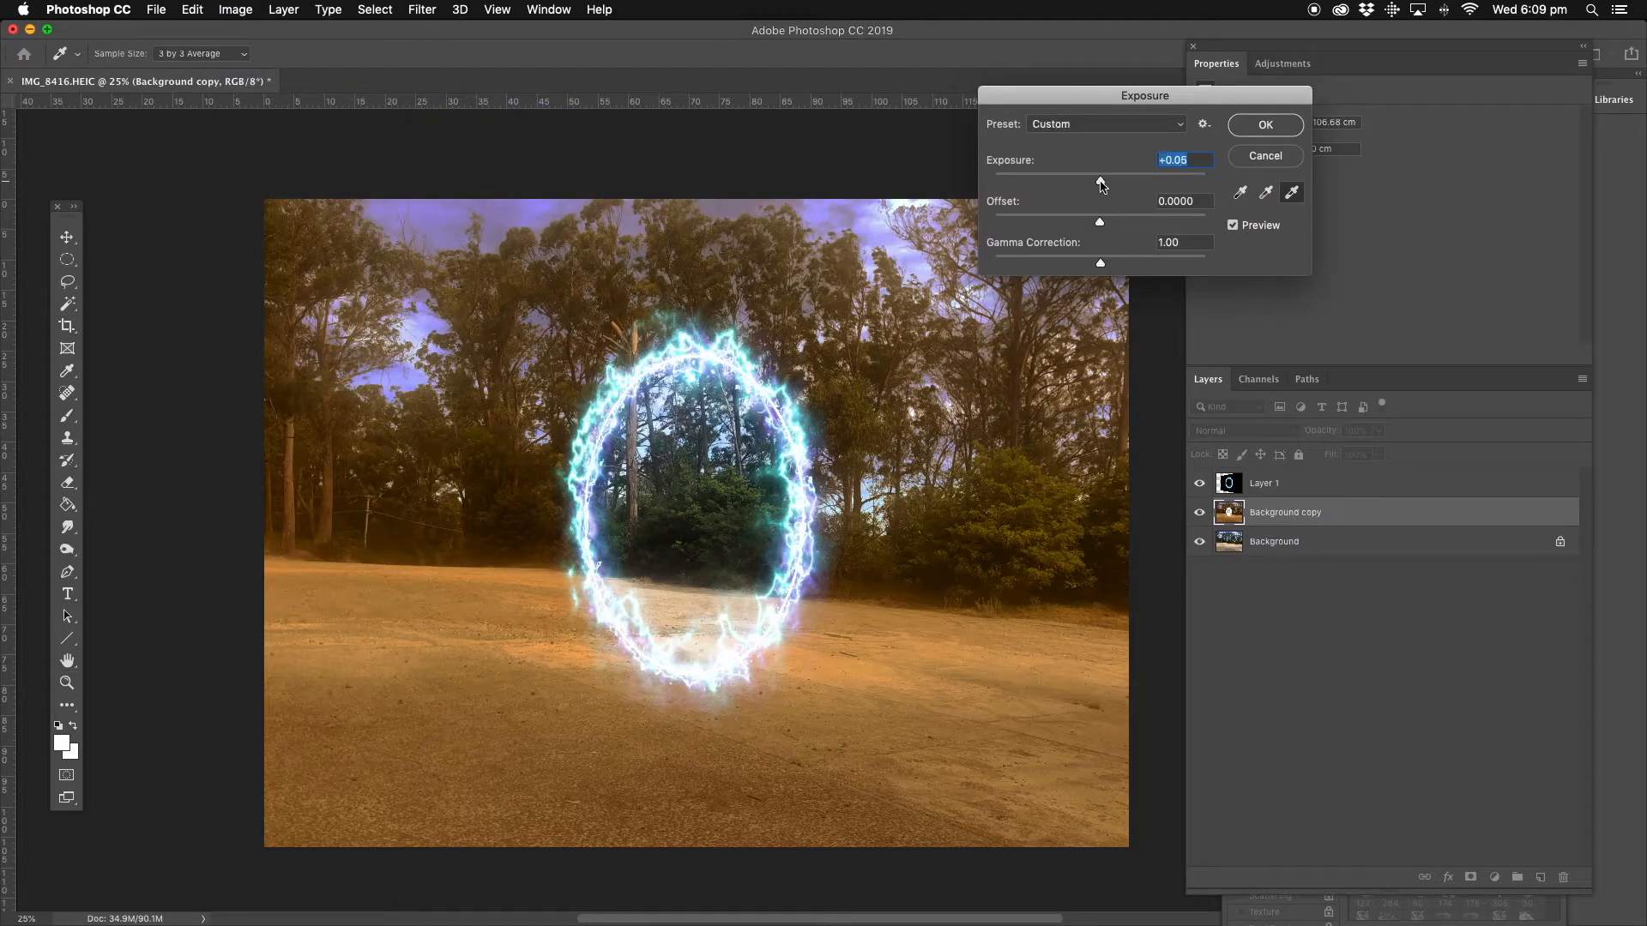
pyautogui.moveTo(1100, 181); pyautogui.dragTo(1085, 181)
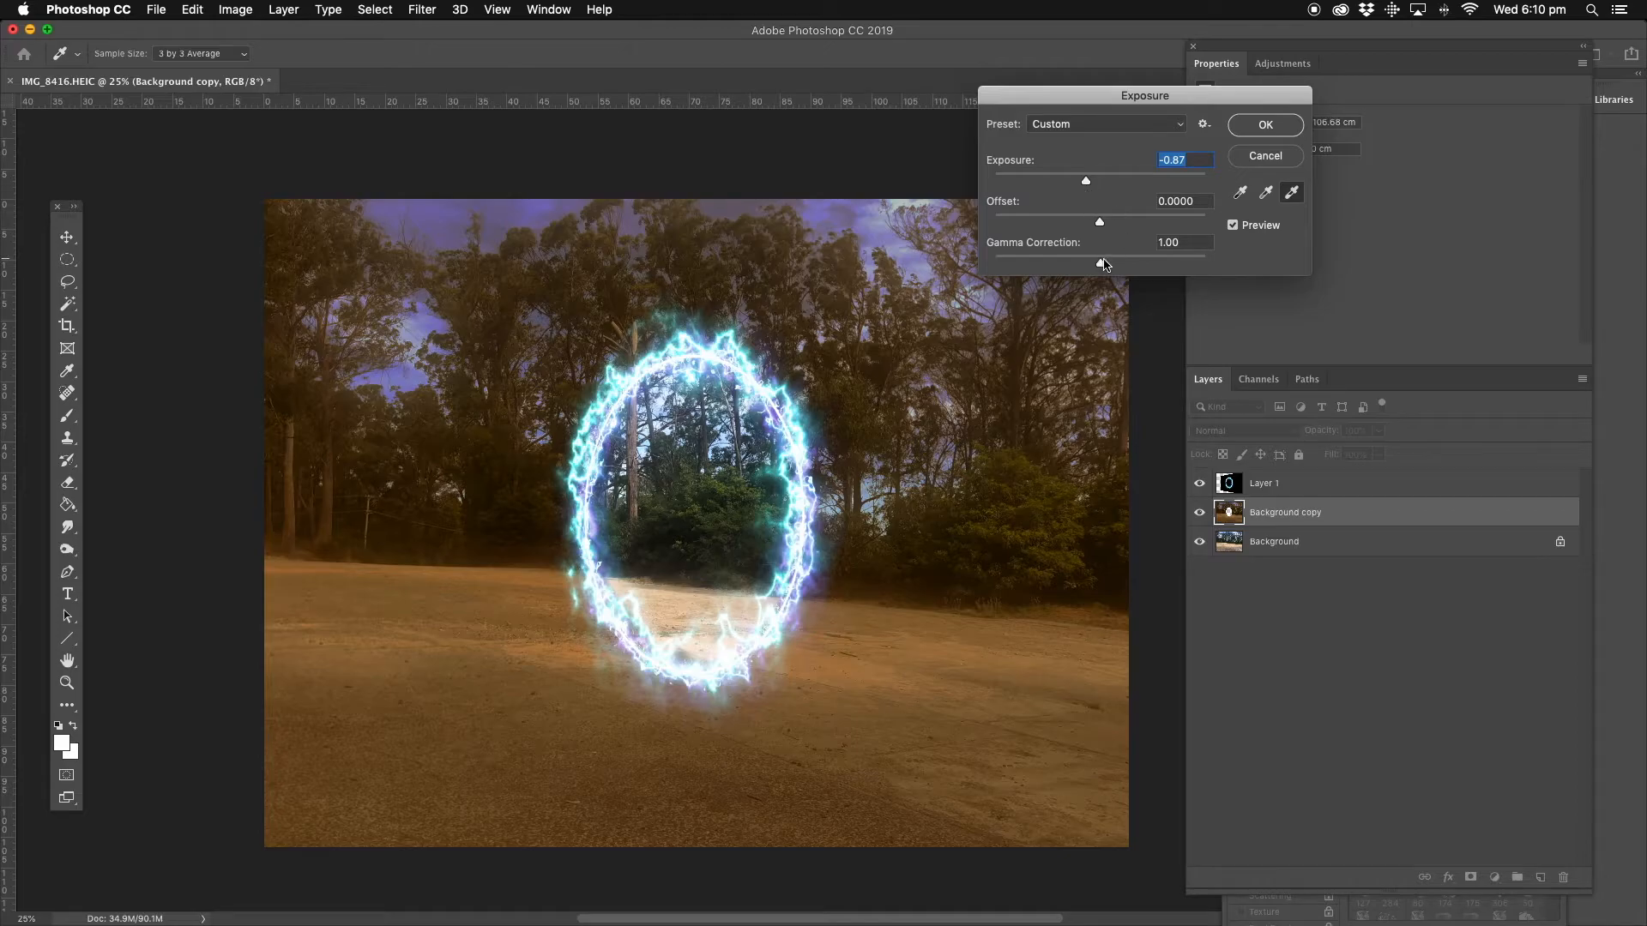
pyautogui.click(1185, 243)
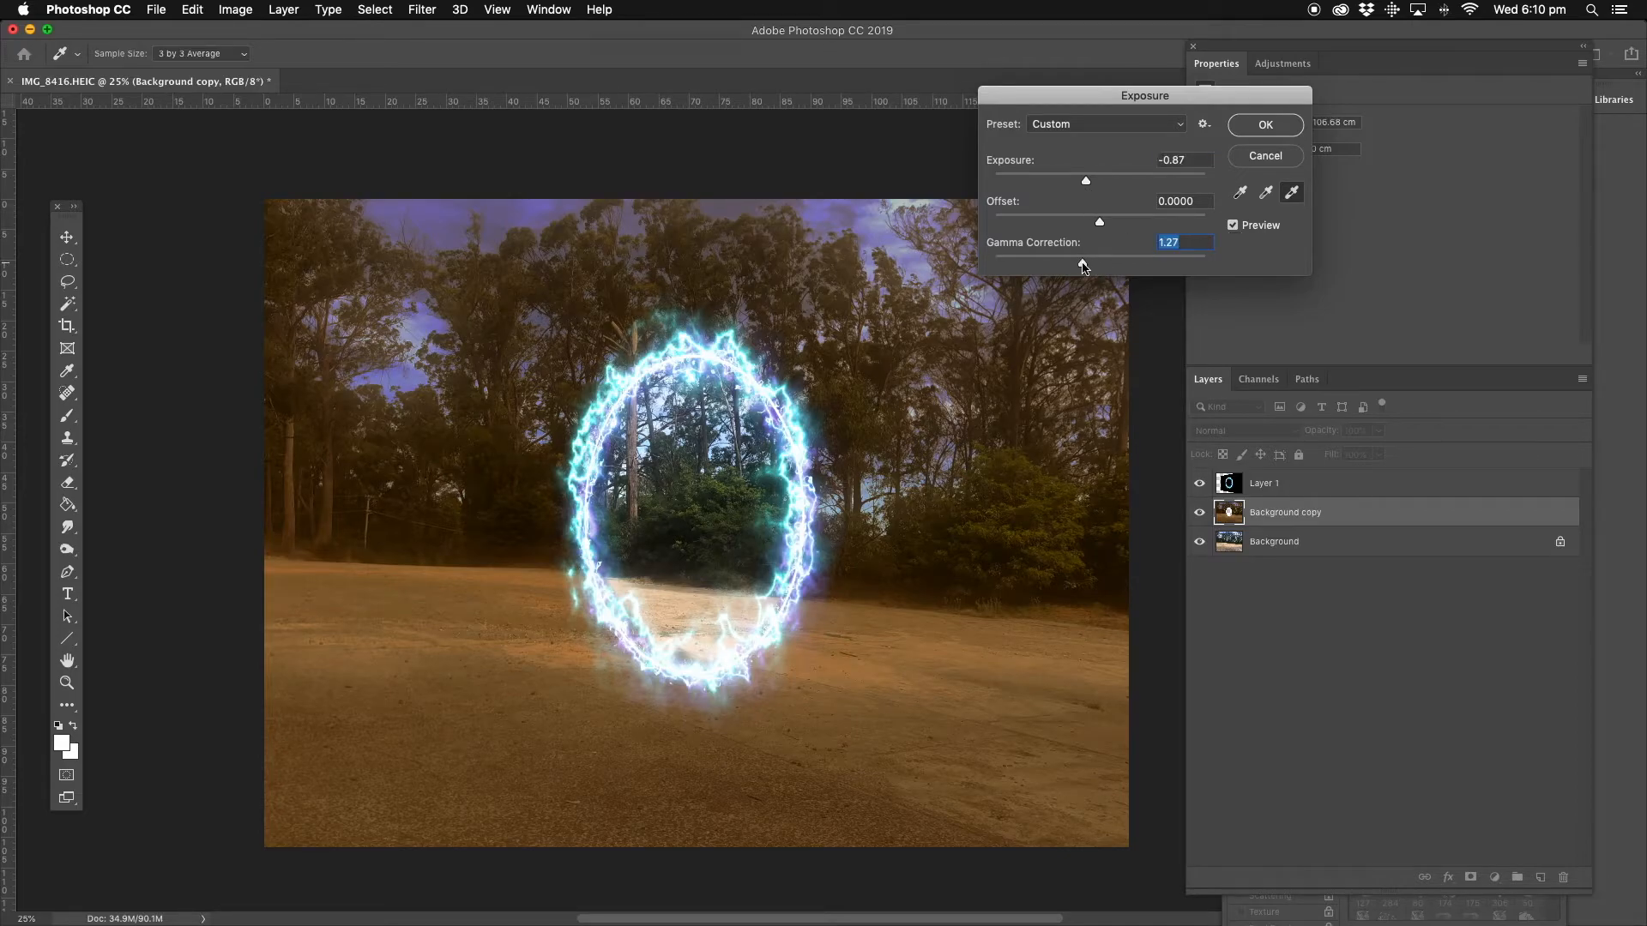
pyautogui.moveTo(1081, 263); pyautogui.dragTo(1118, 262)
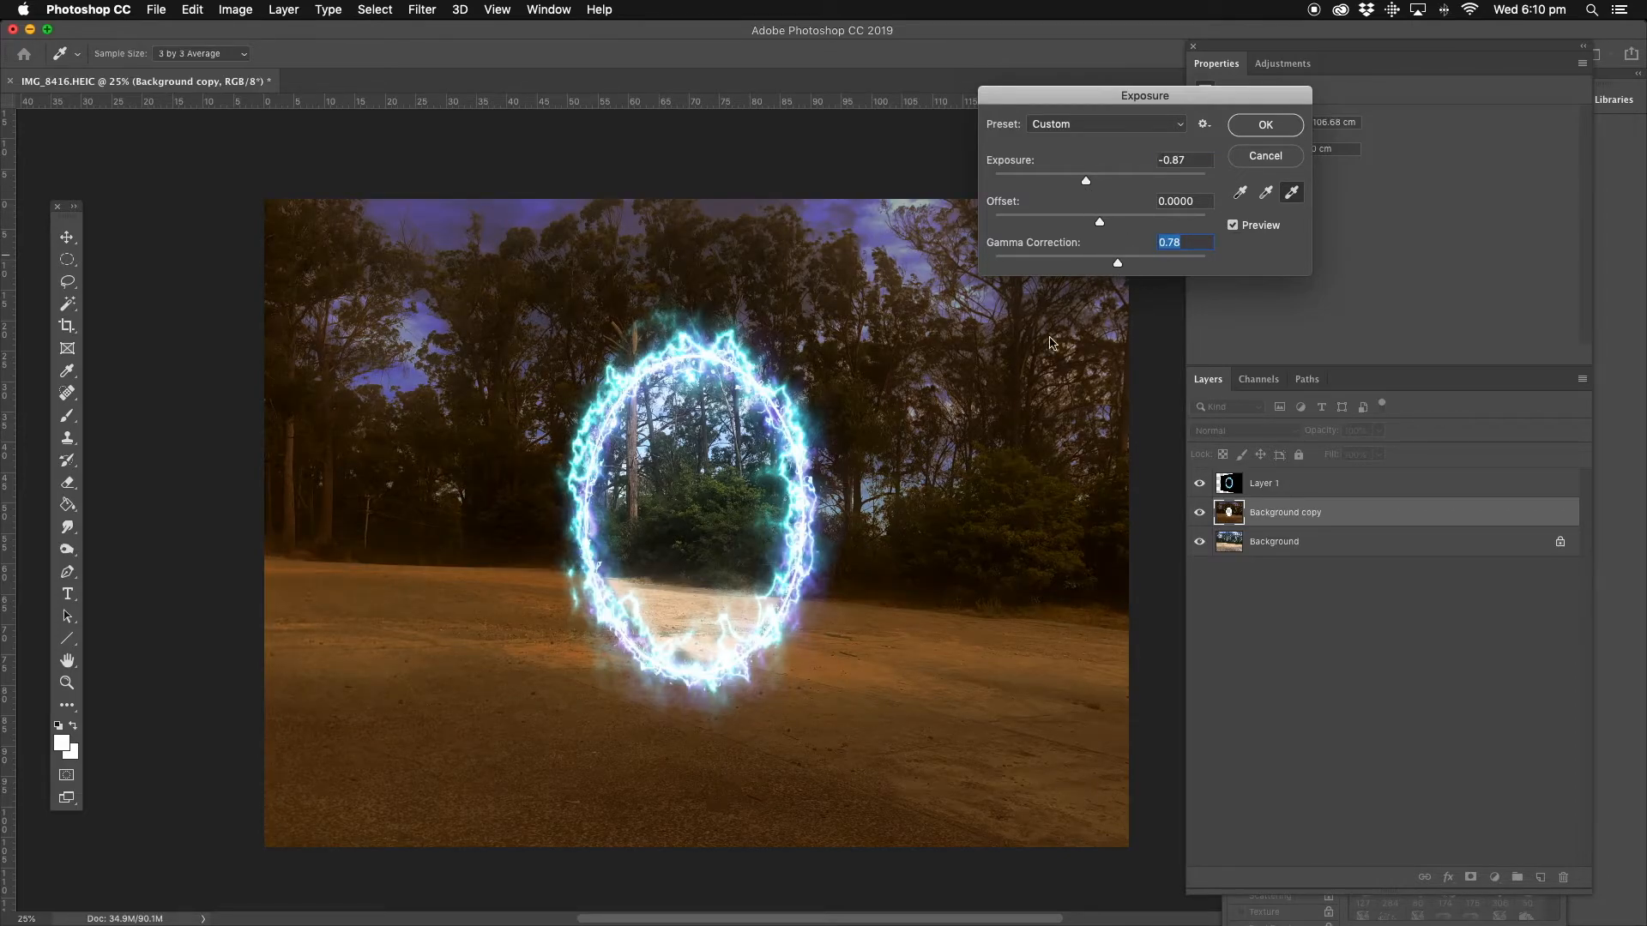
pyautogui.click(1265, 124)
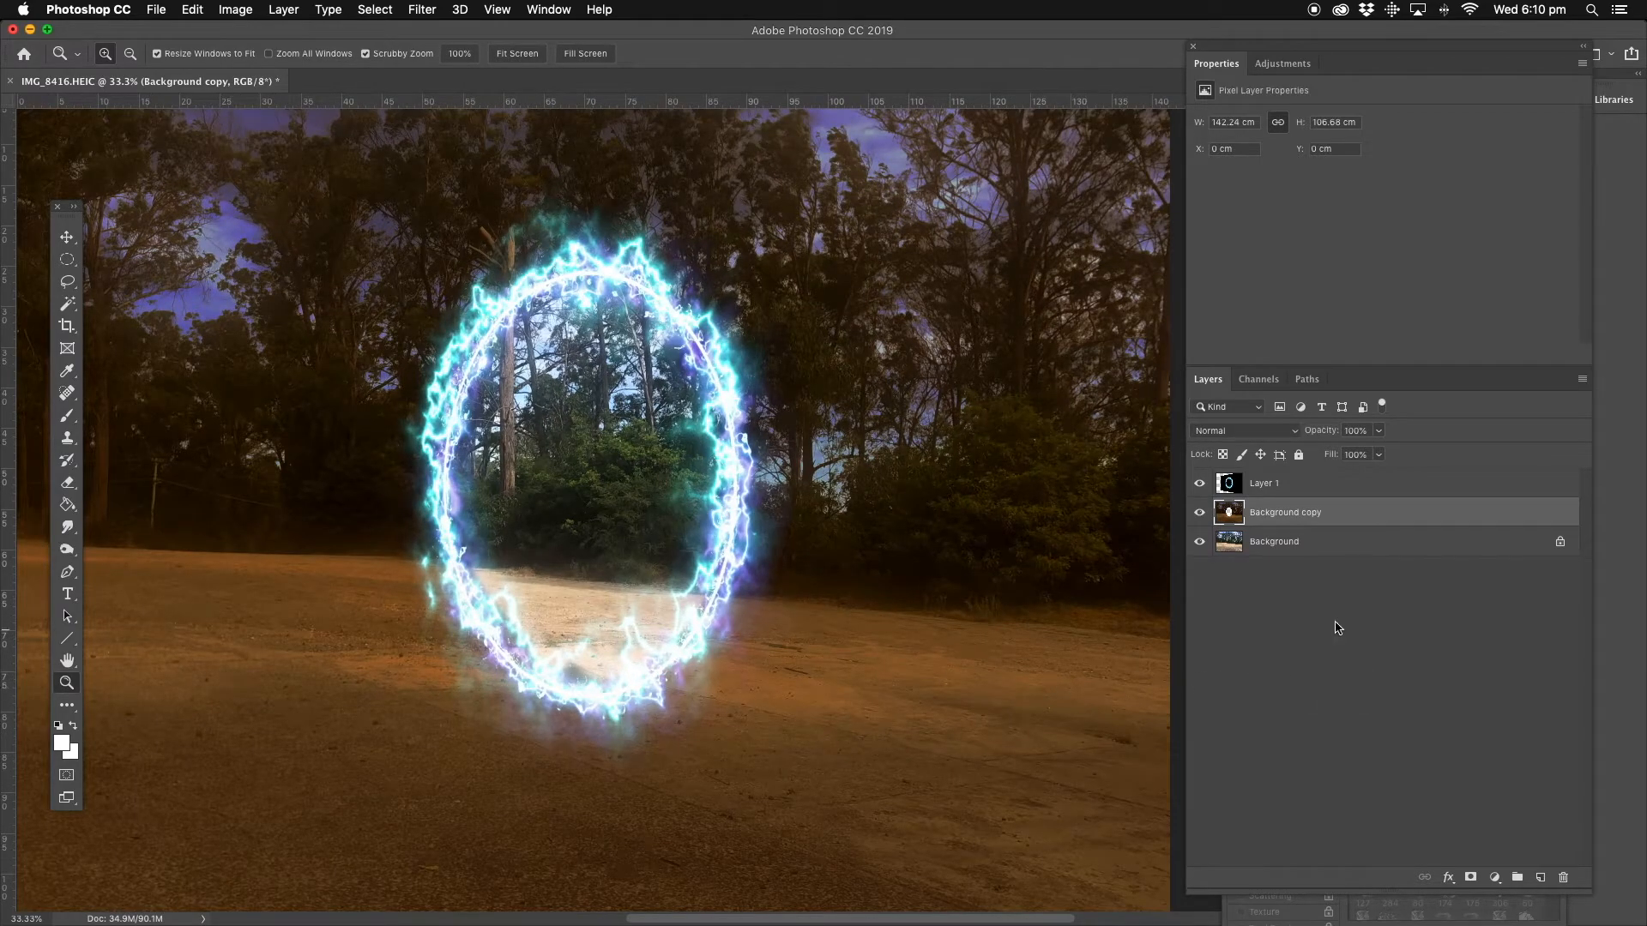
pyautogui.moveTo(837, 38)
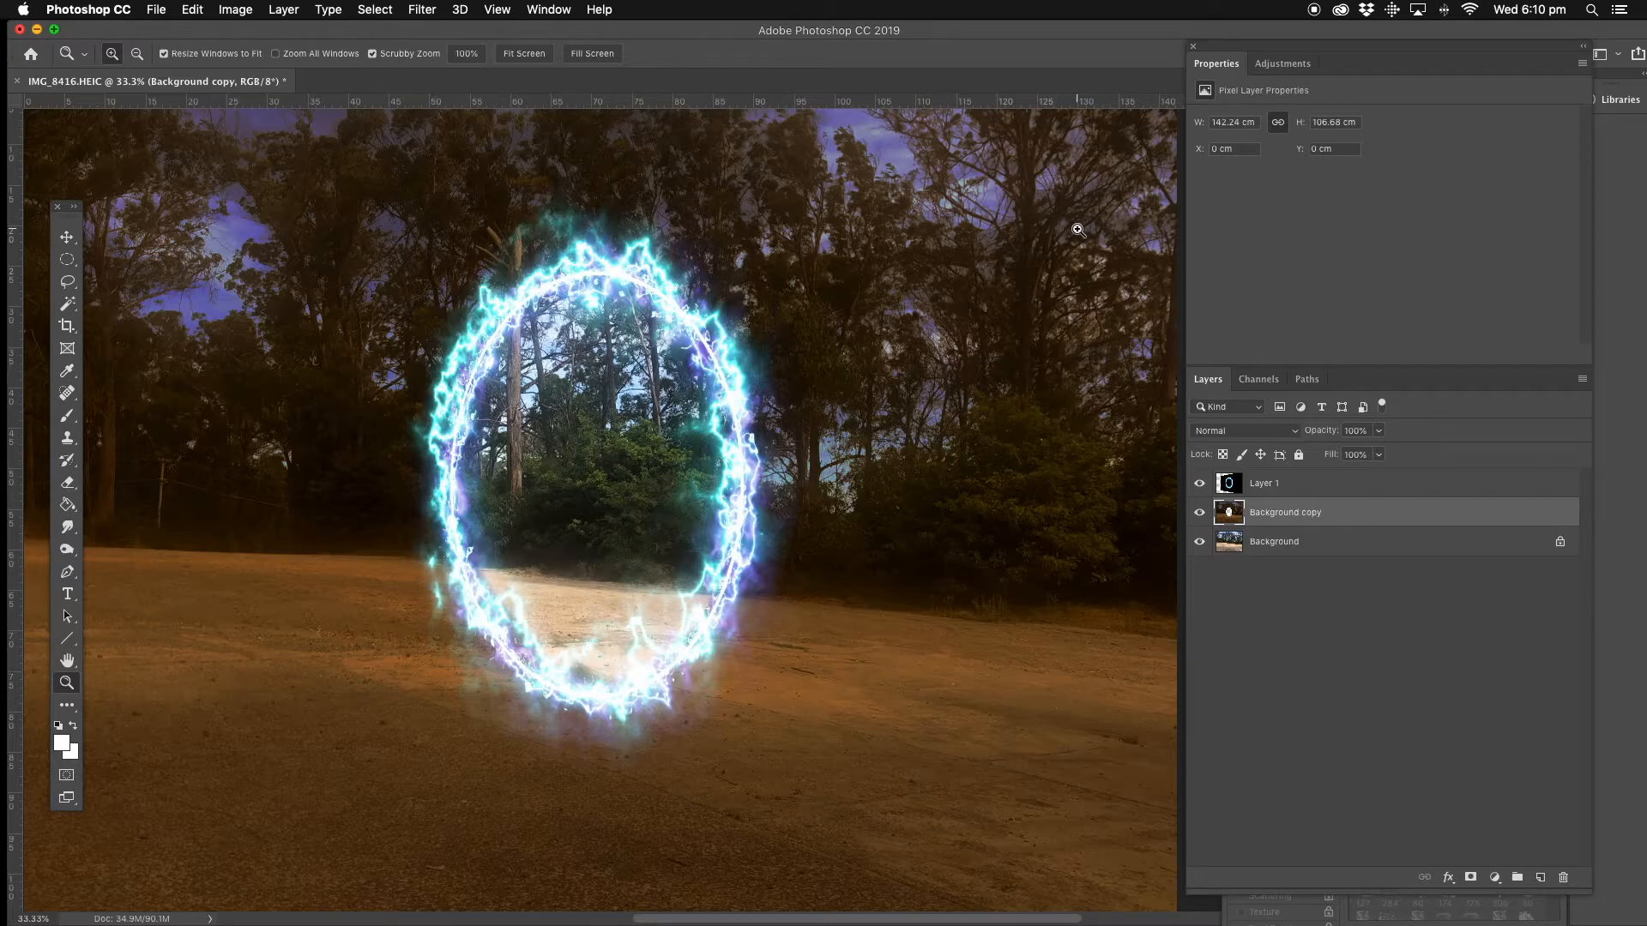
pyautogui.moveTo(1323, 19)
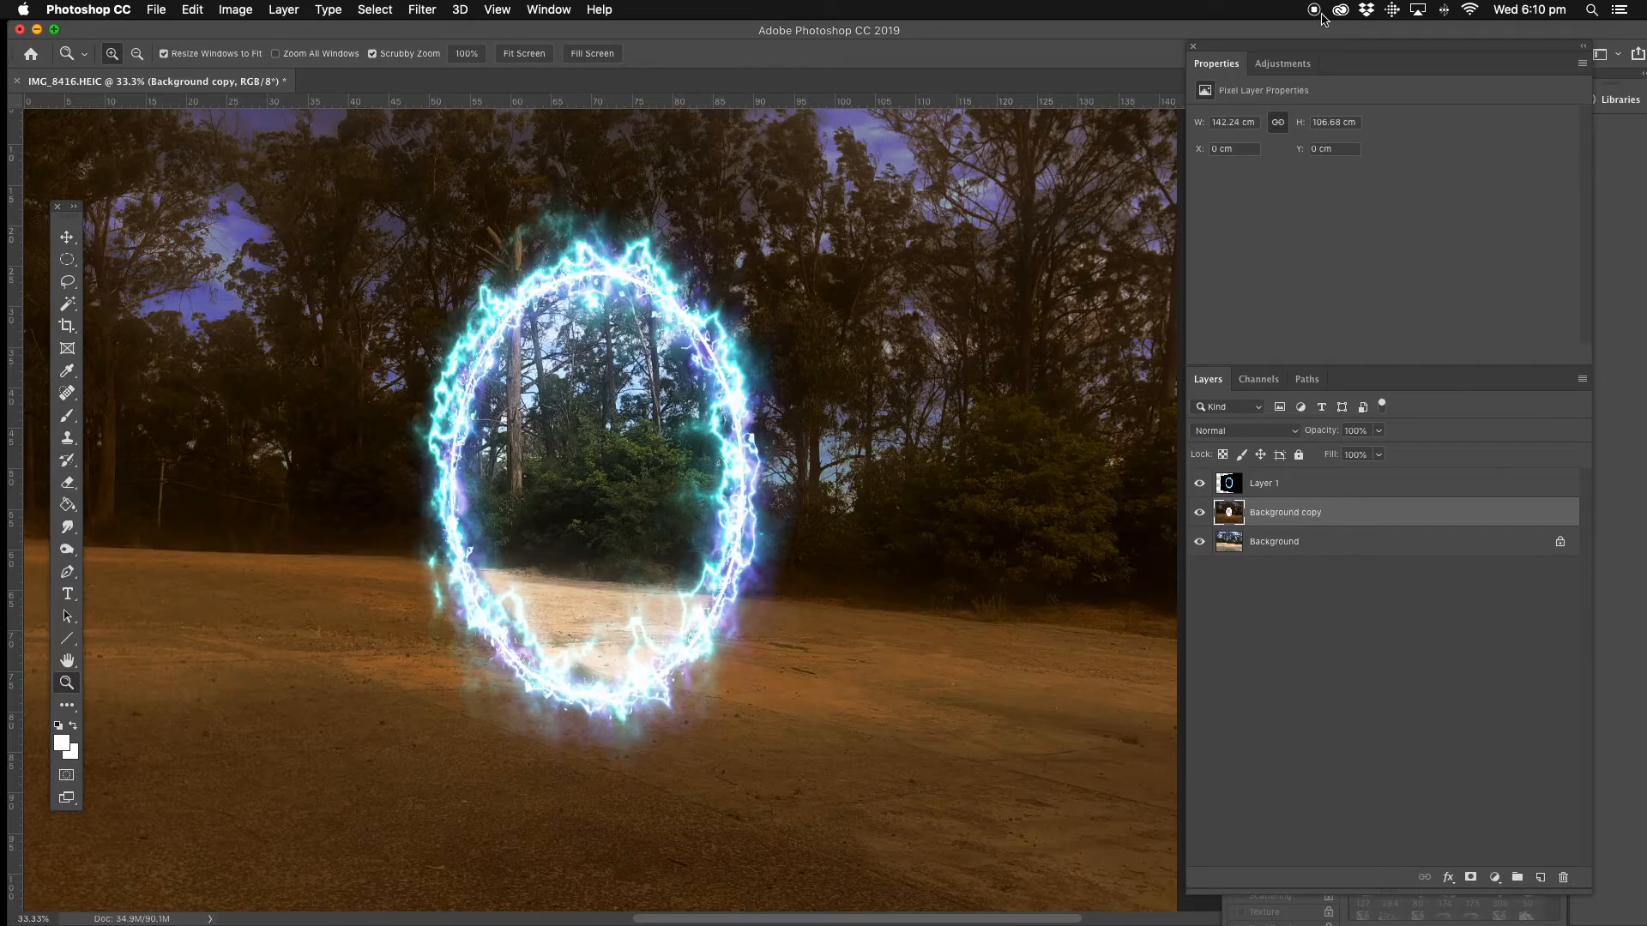